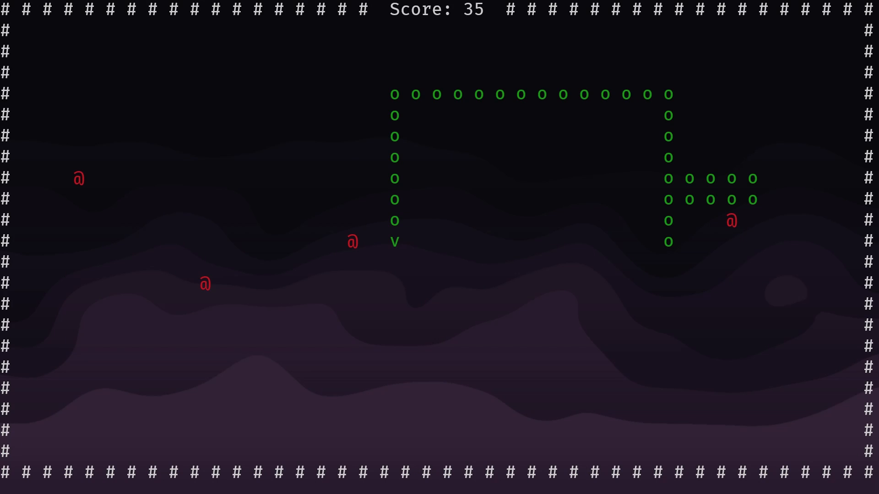
Steer the snake left, right and up toward the @ berries to grow and raise the score.
key(Left)
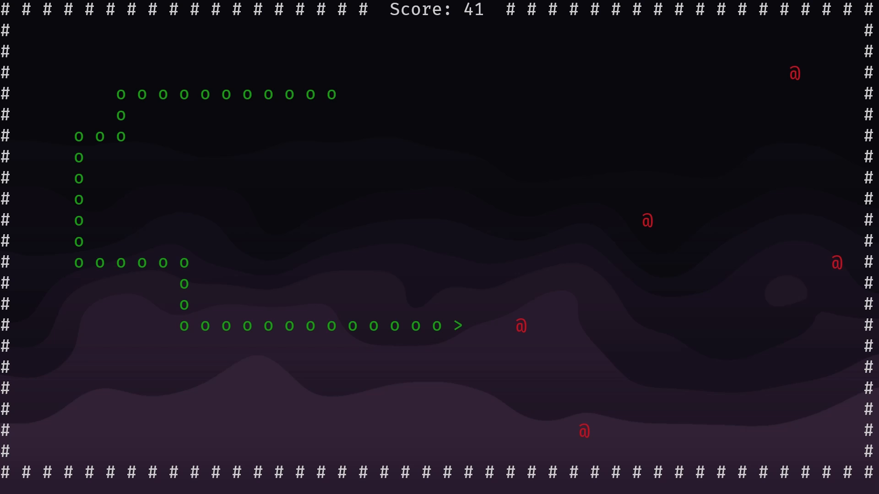
key(Right)
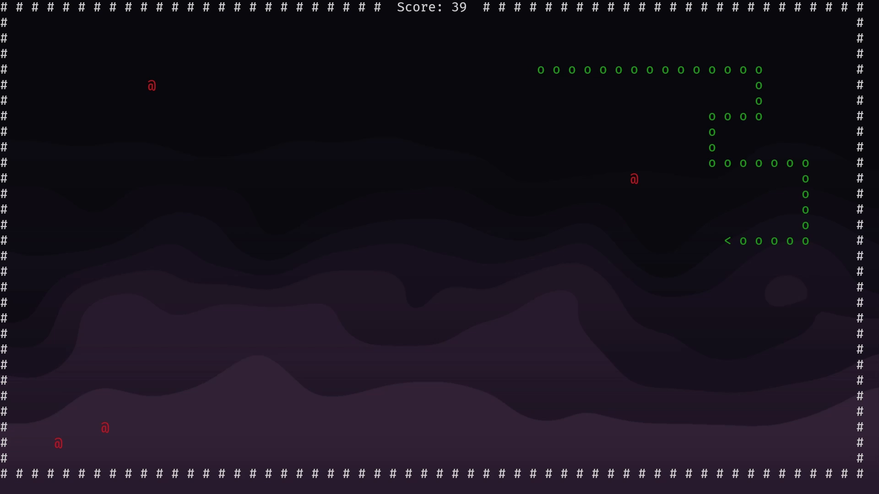
key(Up)
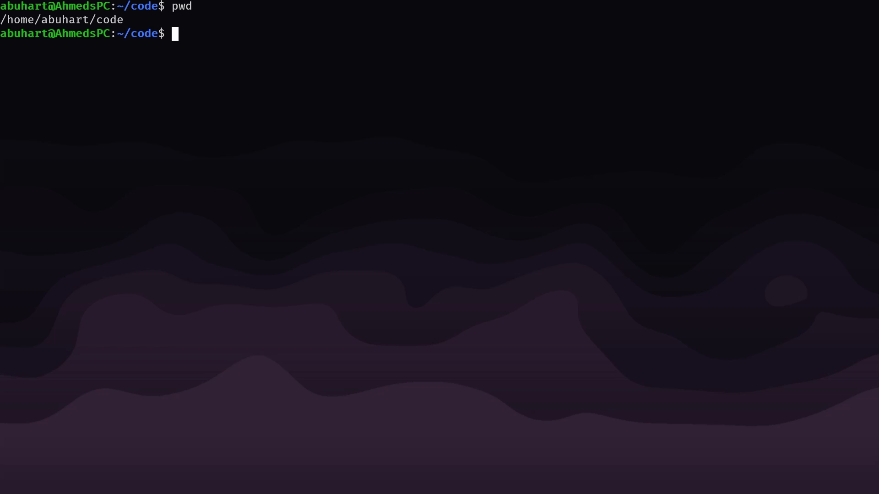
Confirm build-essential is installed via apt-get and that the cc compiler is present.
text(sudo)
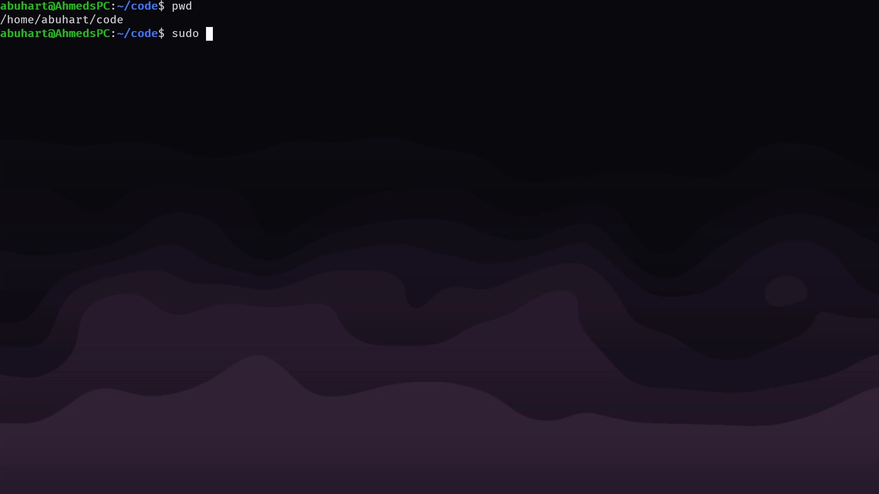
text(apt-ge)
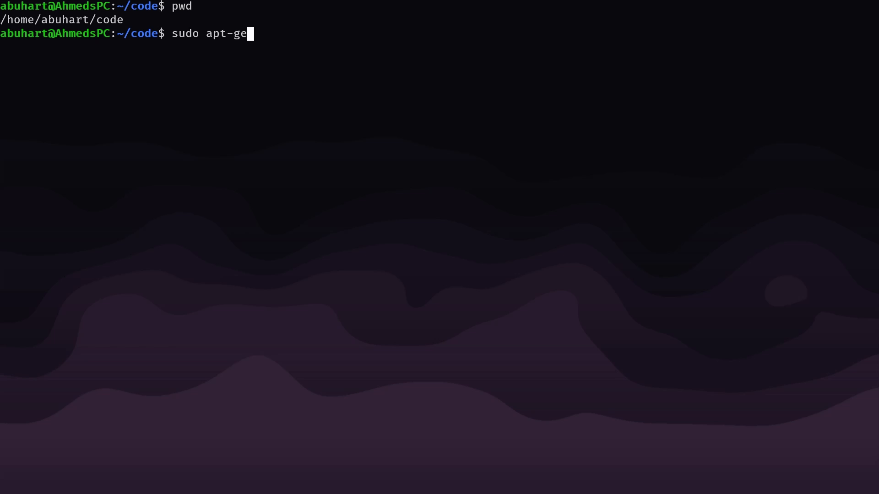
text(t ins)
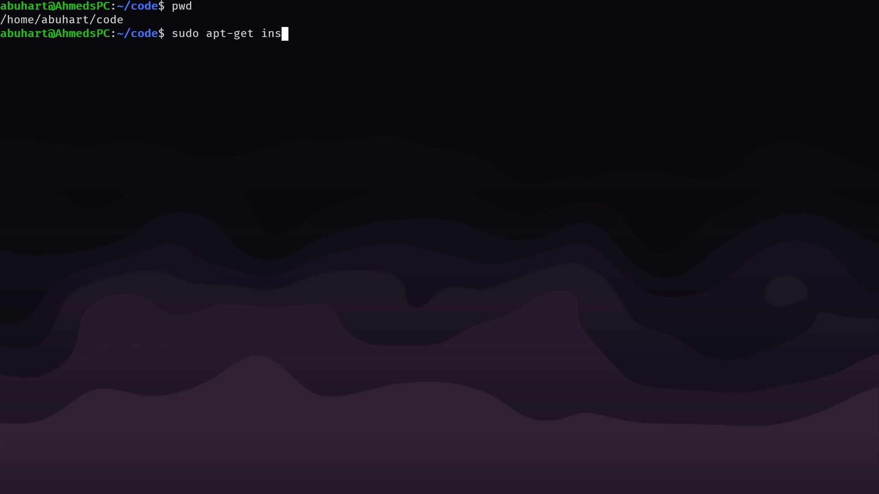
text(tall build-essential)
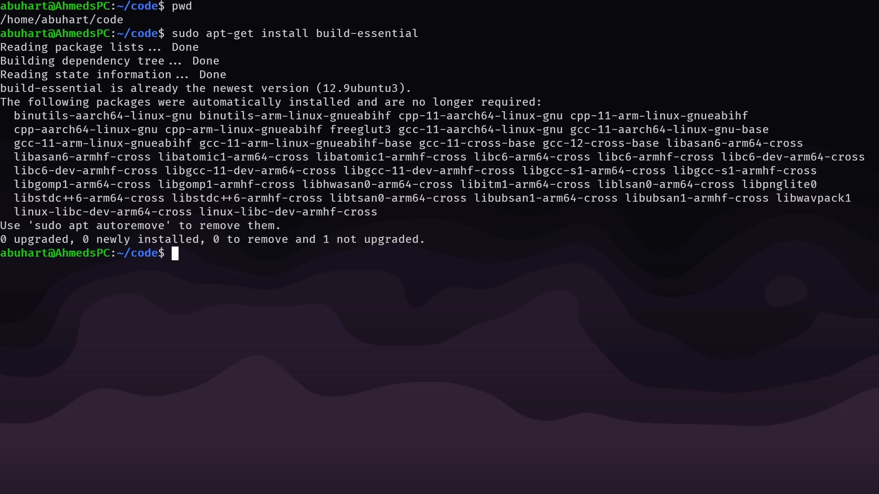
text(cc)
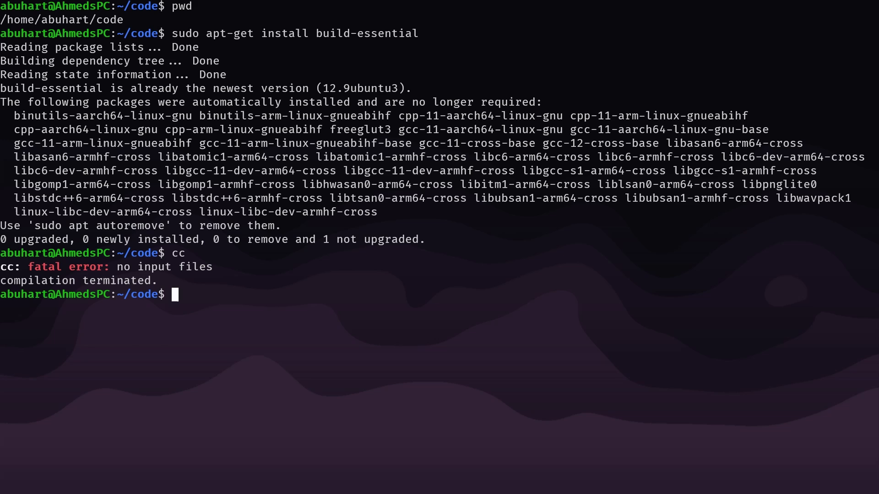
mouse_move(725, 366)
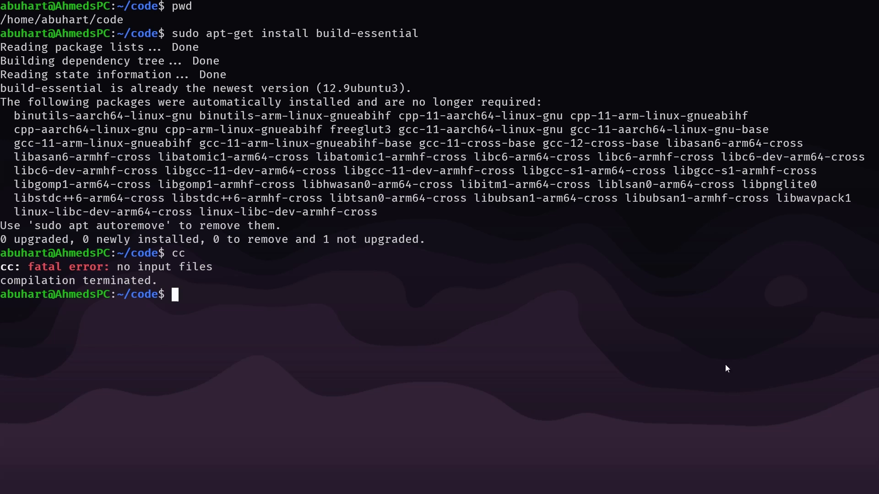
Install libncurses5-dev and libncursesw5-dev with sudo apt-get.
text(apt-get install libncurses5-dev libncursesw5-dev)
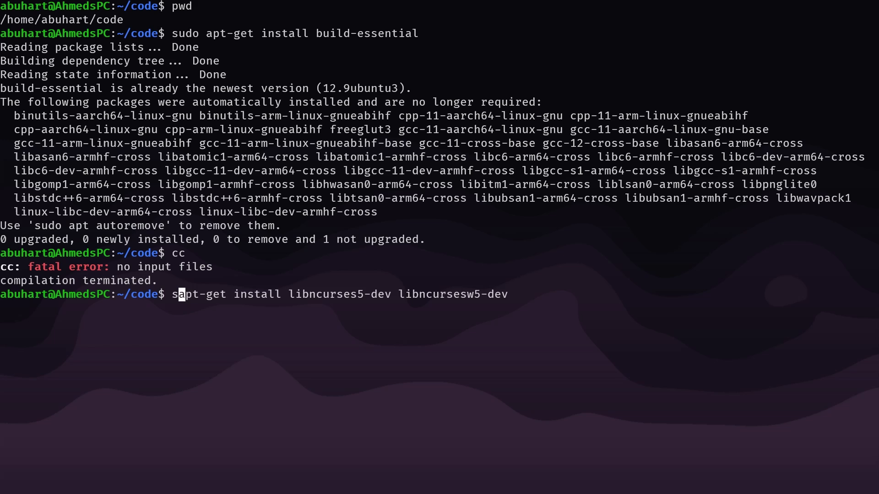
text(udo)
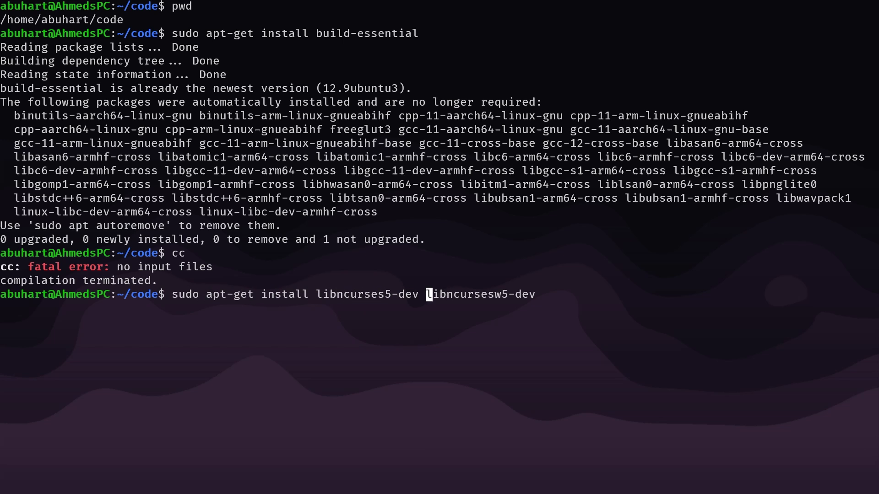
key(End)
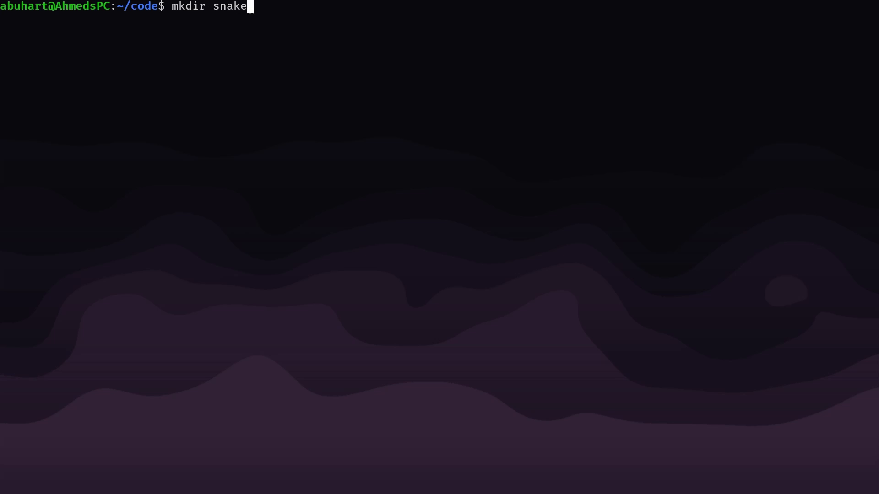
Move into the snake directory and open a new snake.c in vim.
text(cd snk)
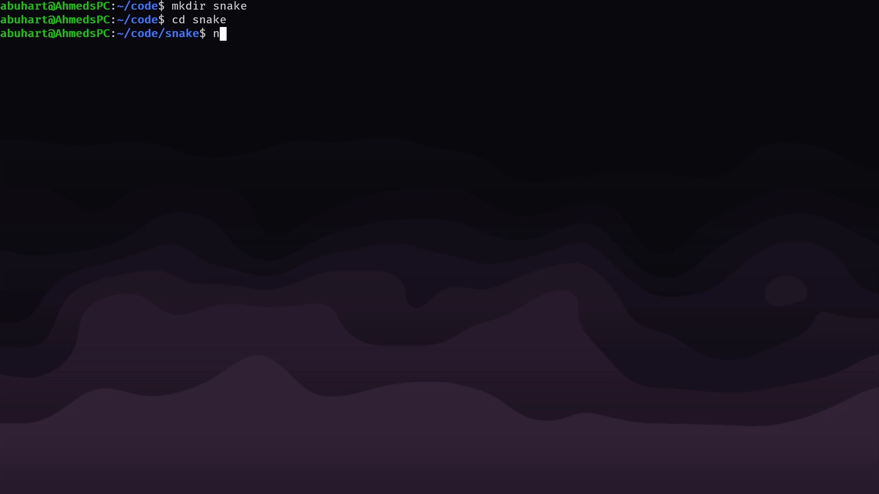
text(vim snake.)
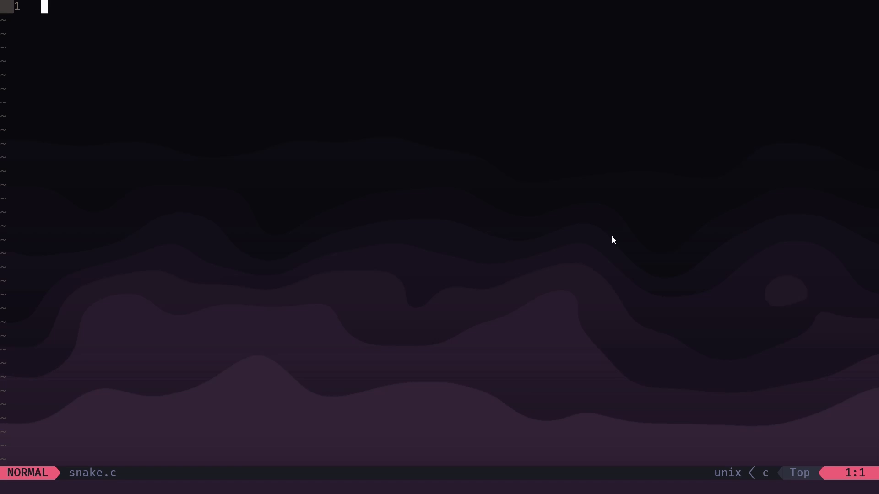
Add #include <curses.h> and an int main() function returning 0.
text(#)
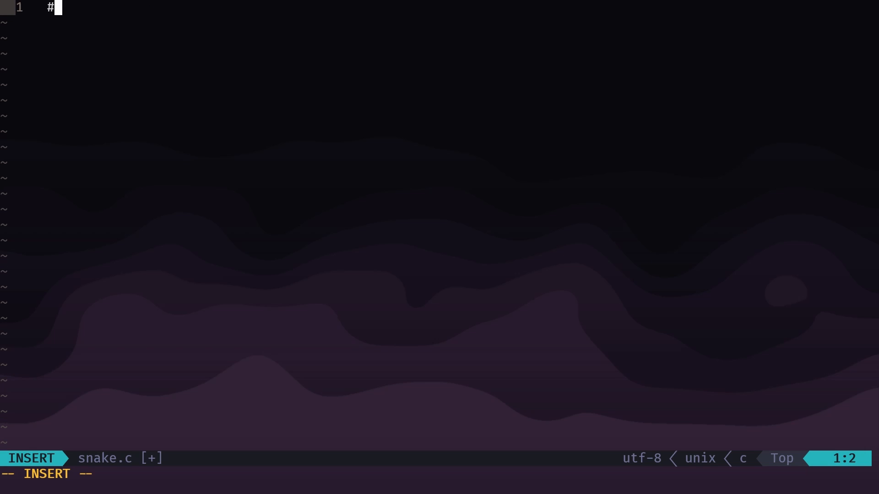
text(incl)
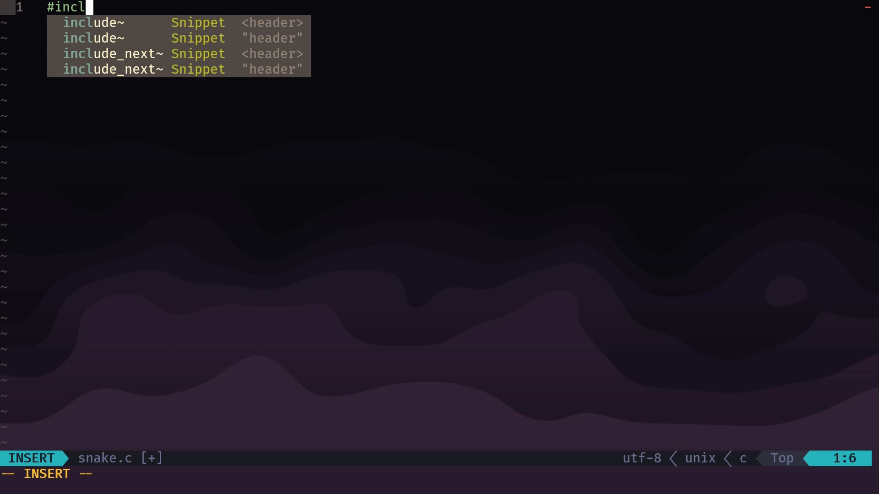
text(ude <curses.h>)
text(main)
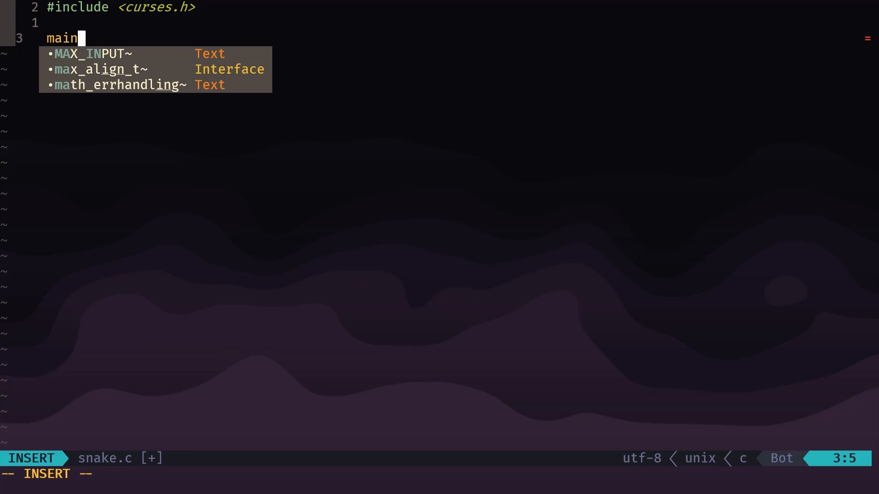
key(BackSpace)
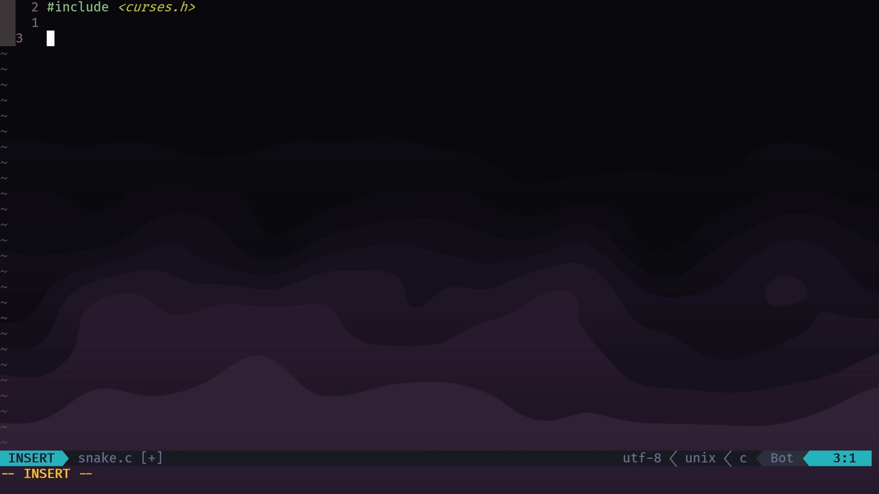
text(int)
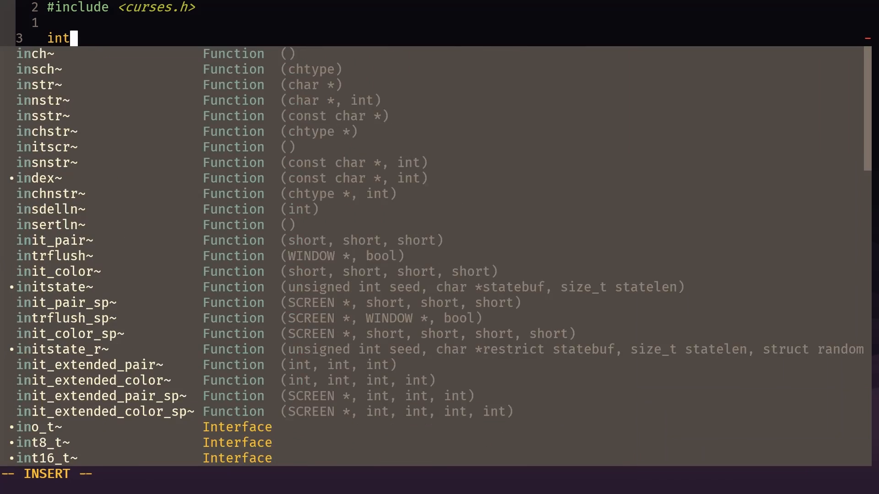
text(main() {)
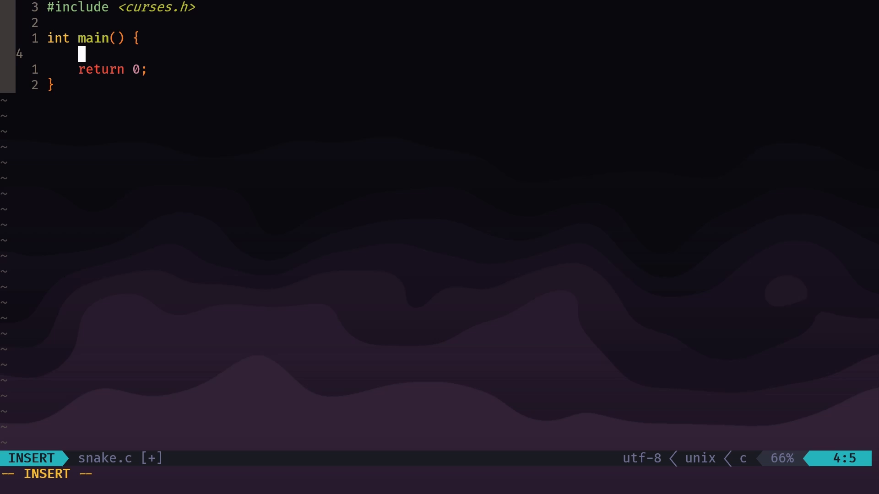
key(Return)
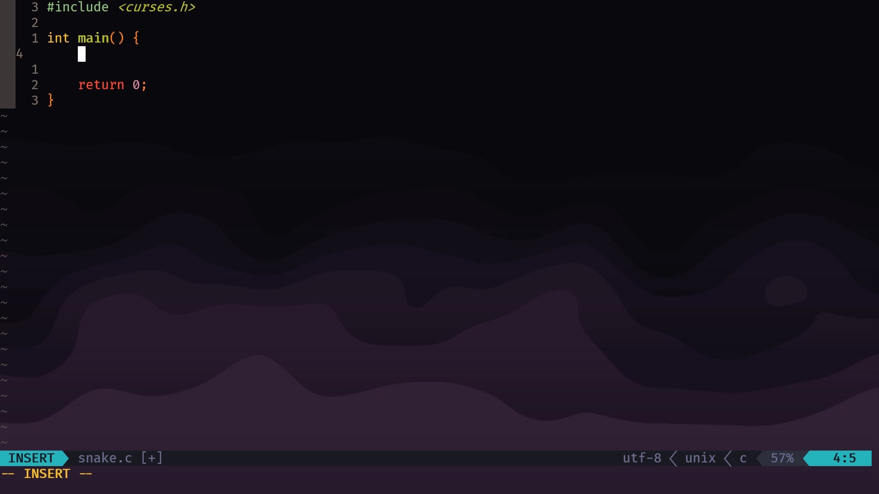
Declare int screen_width = 40 and int screen_height = 20 inside main.
text(int)
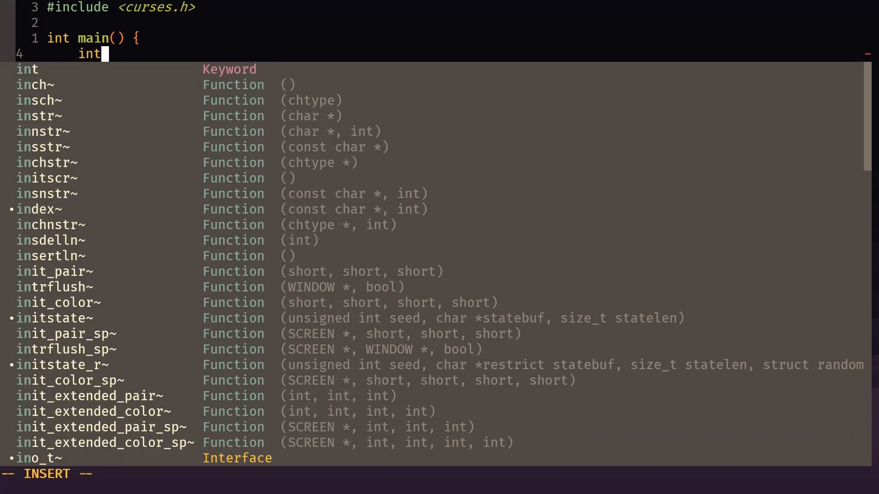
text(screen_)
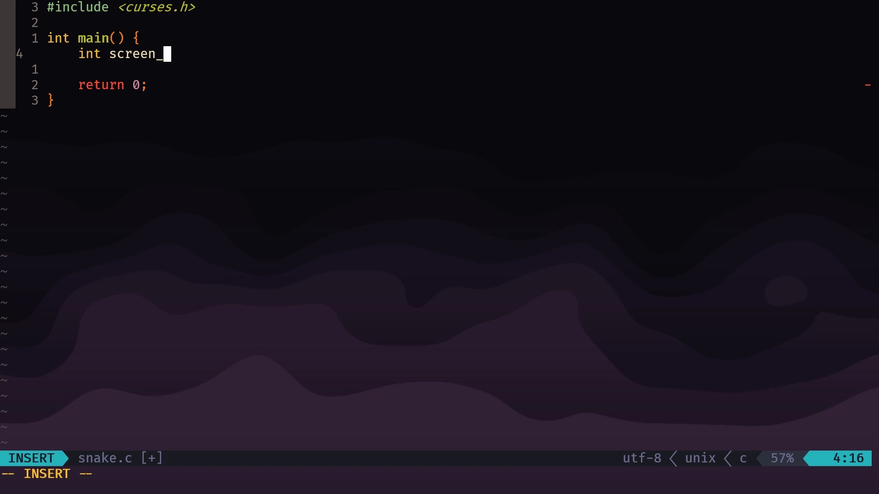
text(width =)
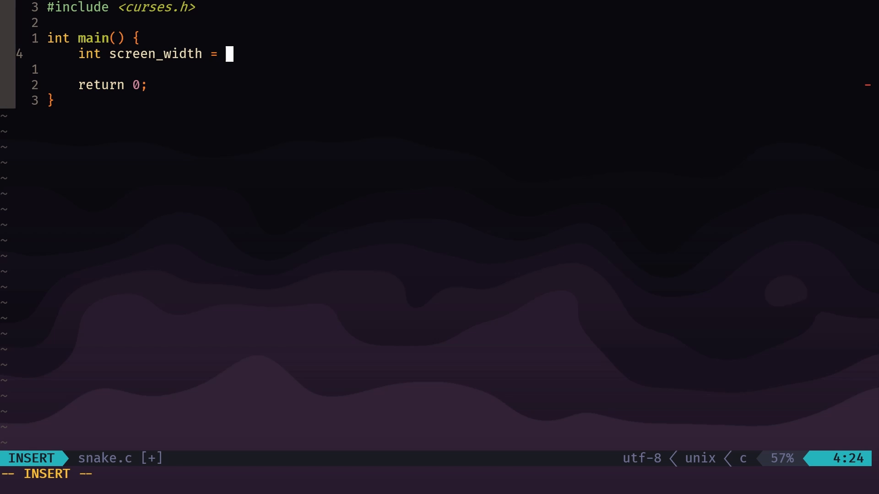
text(40;)
text(int)
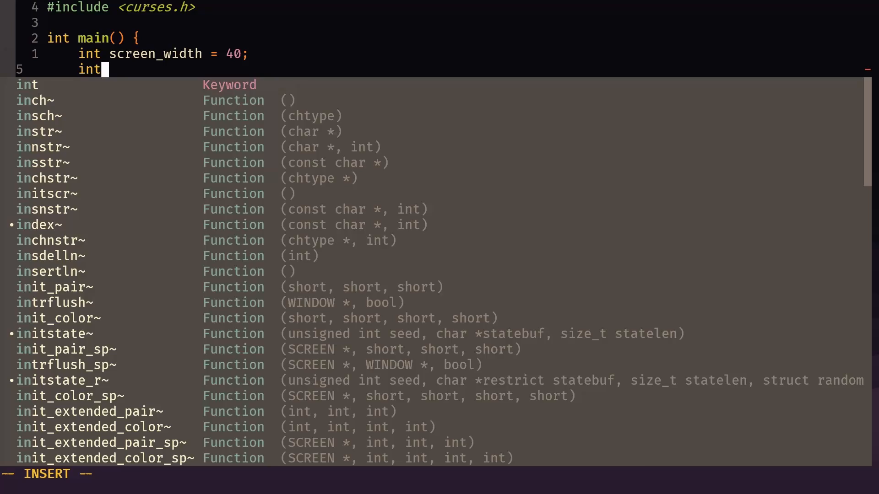
text(screen_he)
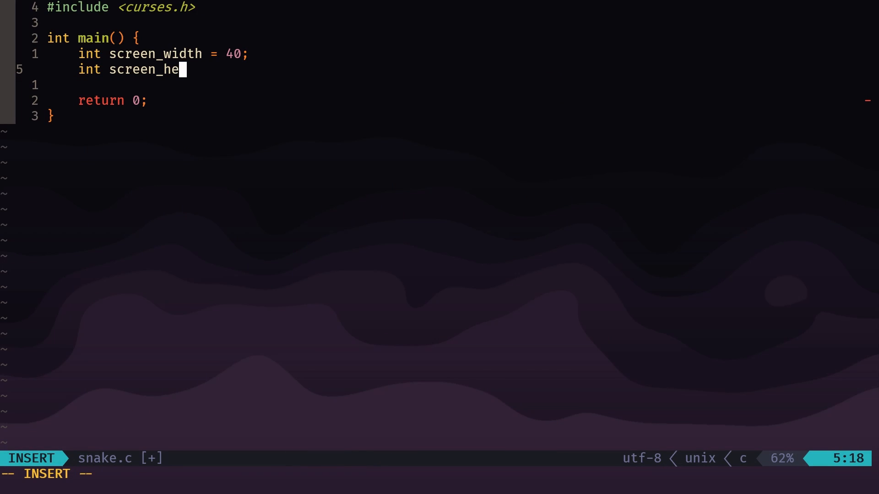
text(ight = 20;)
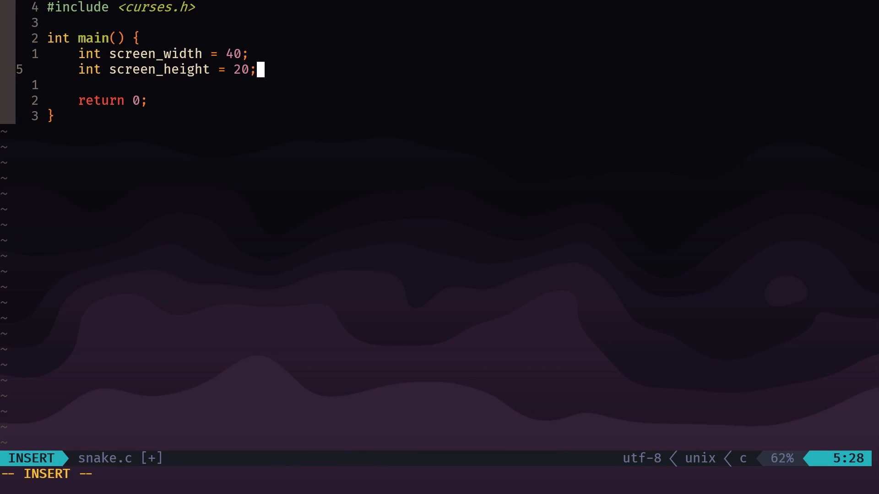
Create WINDOW *win = initscr() with an initialize-screen comment above it.
key(Enter)
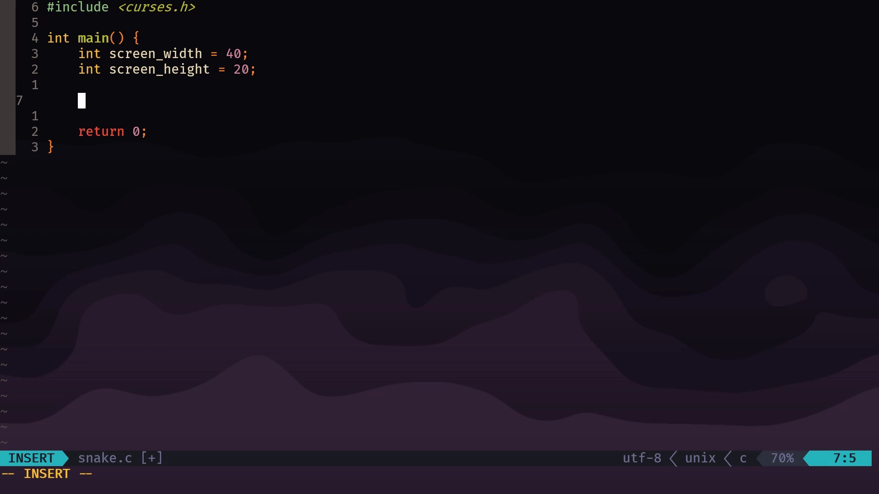
text(WINDOW)
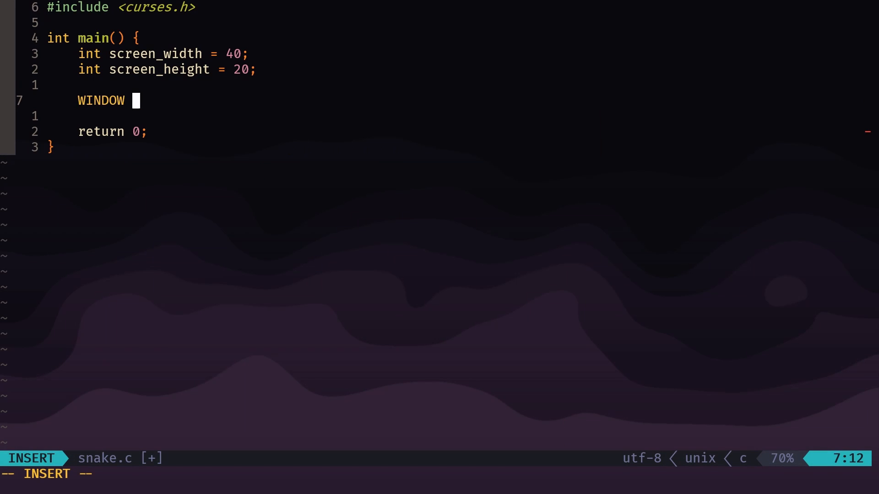
text(*win =)
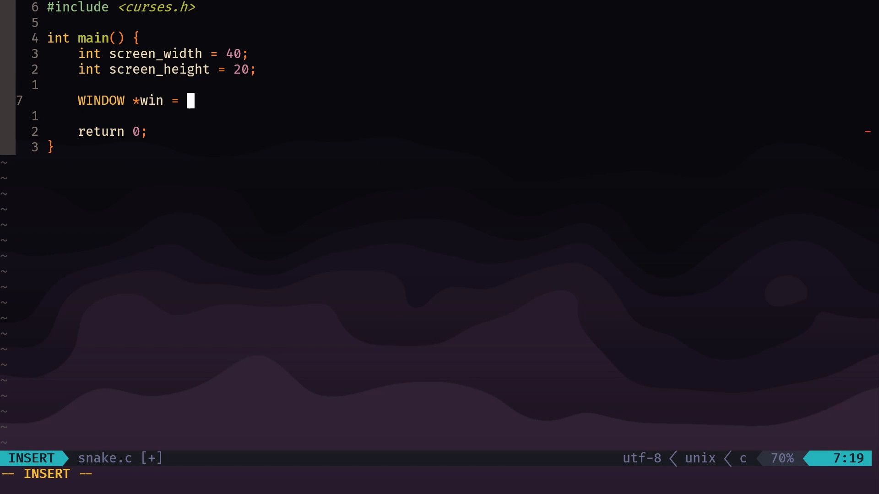
text(initscr();)
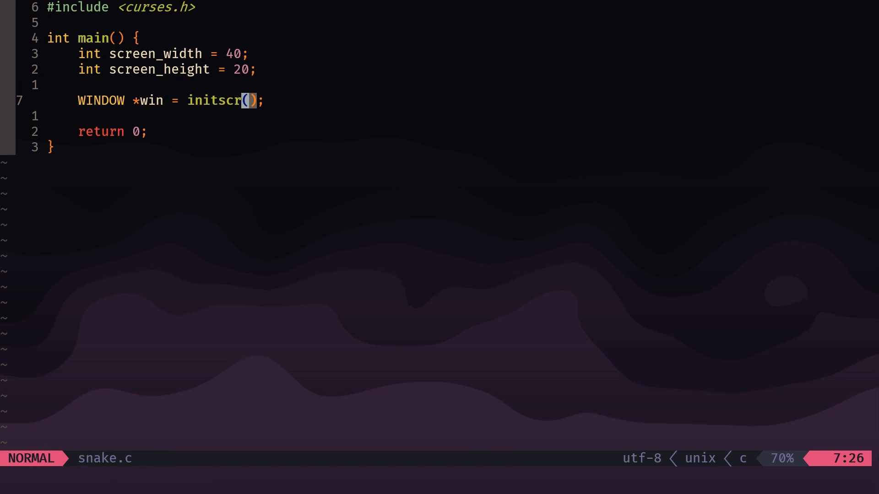
key(o)
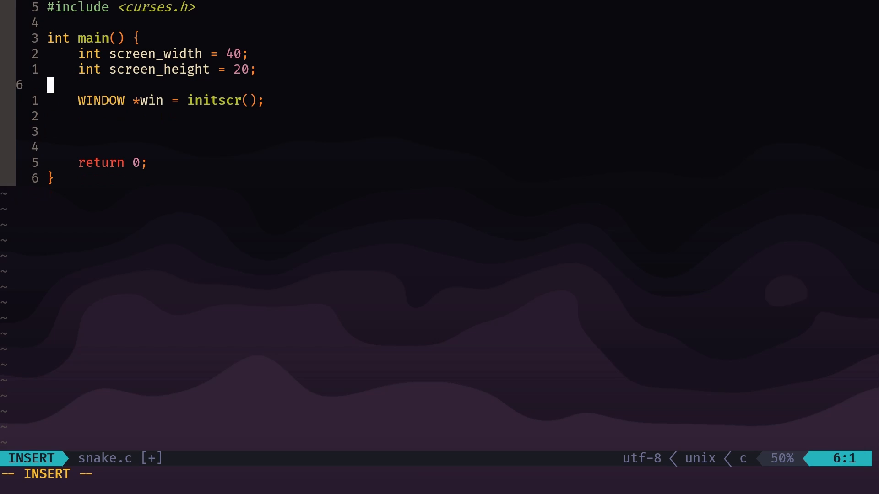
text(//)
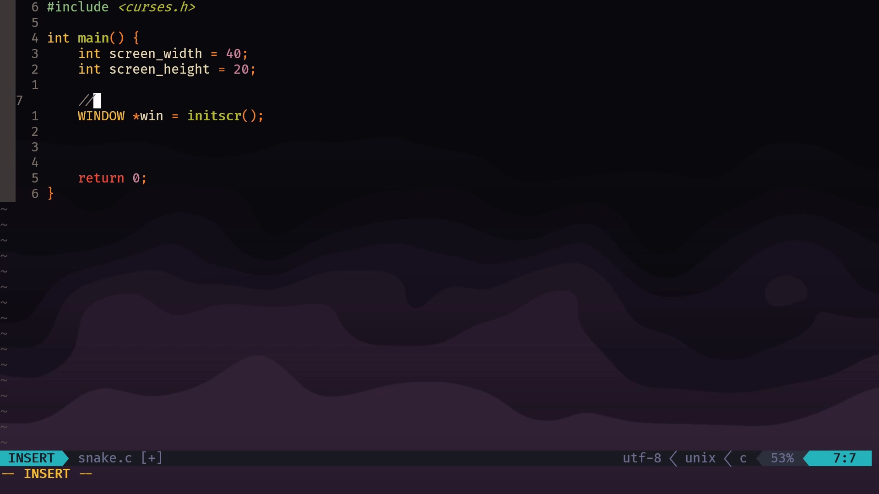
text(" ")
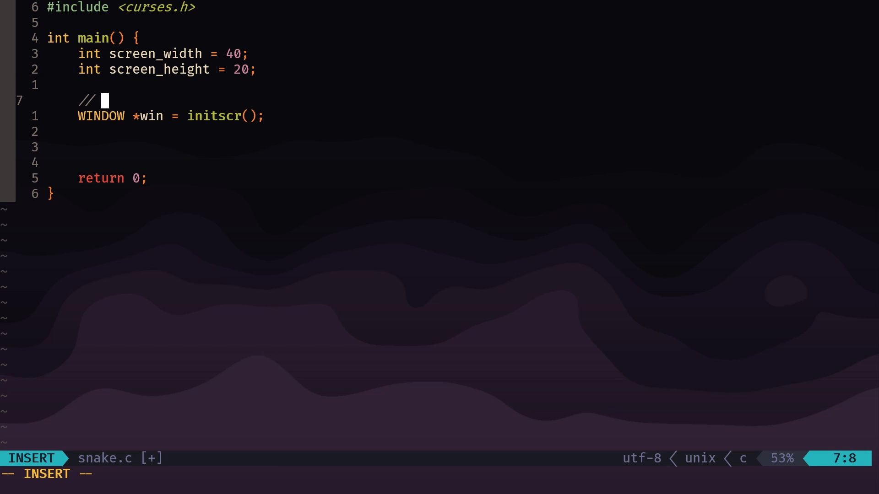
text(initialize screen)
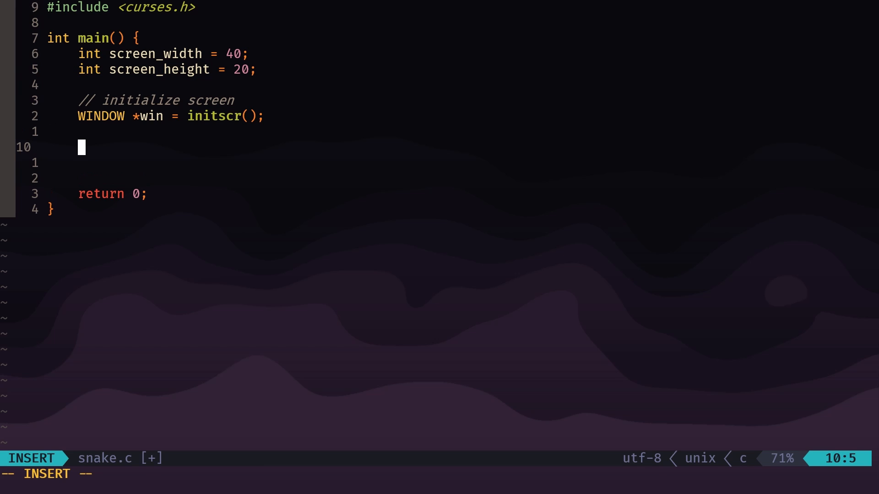
Under a take-player-input comment, enable keypad(win, true) and nodelay(win, true).
text(//take playe)
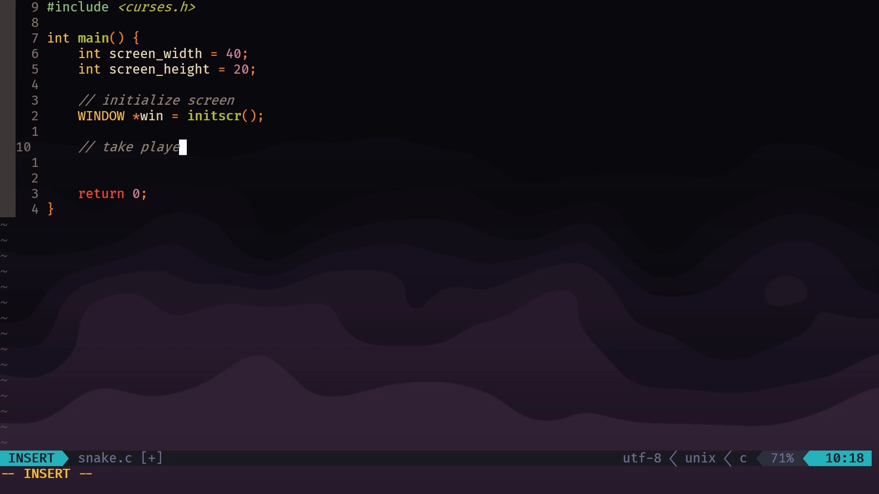
text(r input)
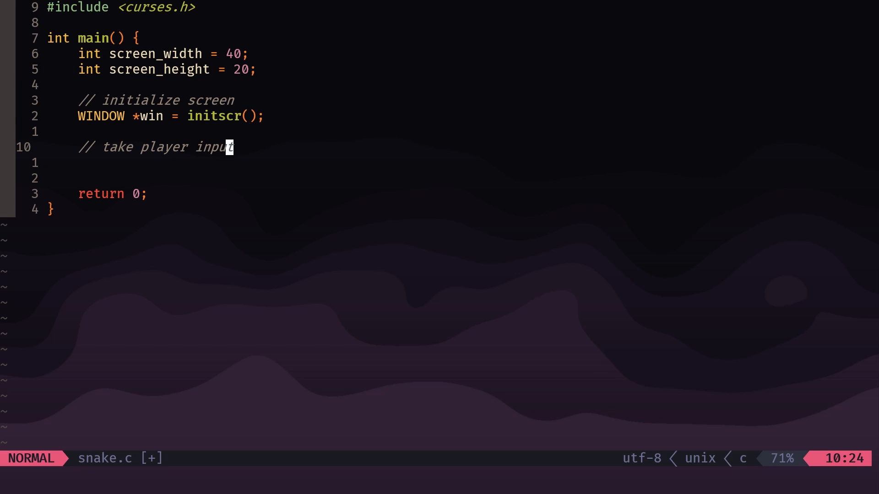
text(/)
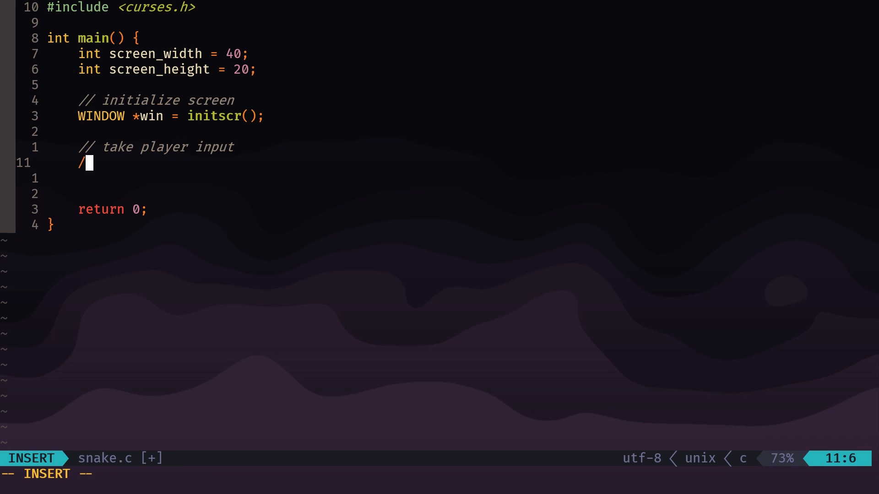
key(BackSpace)
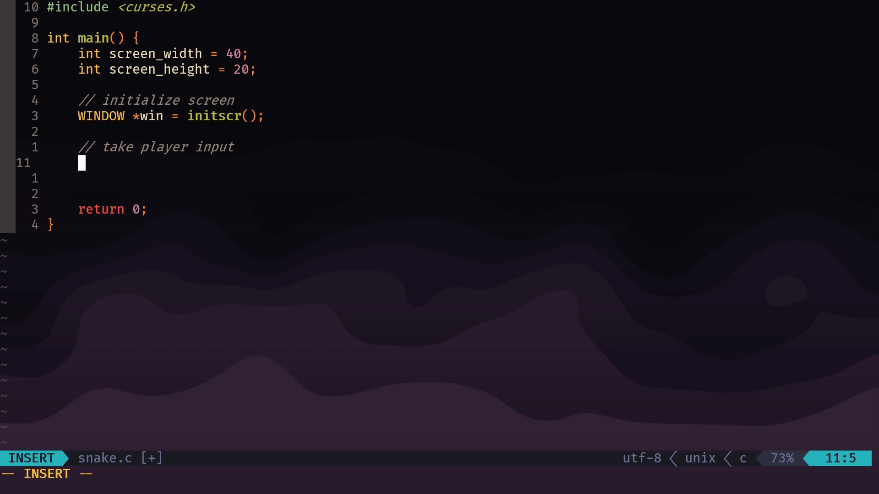
text(keypad)
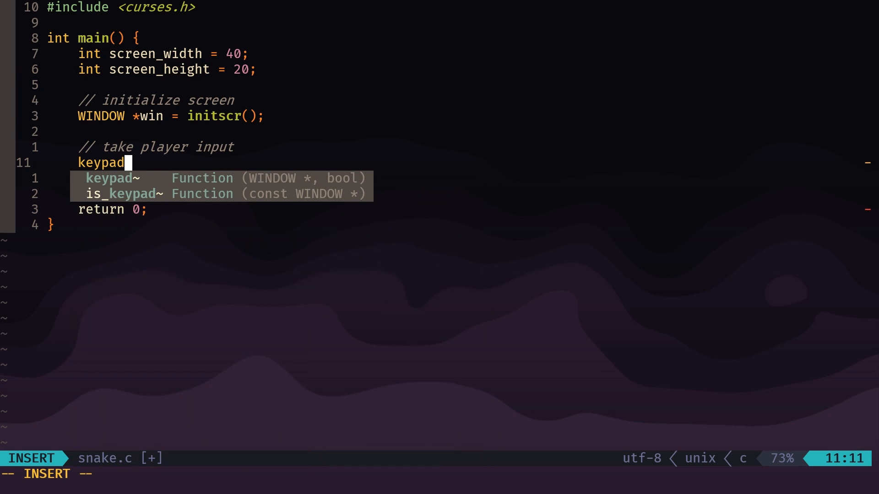
text((win, true);)
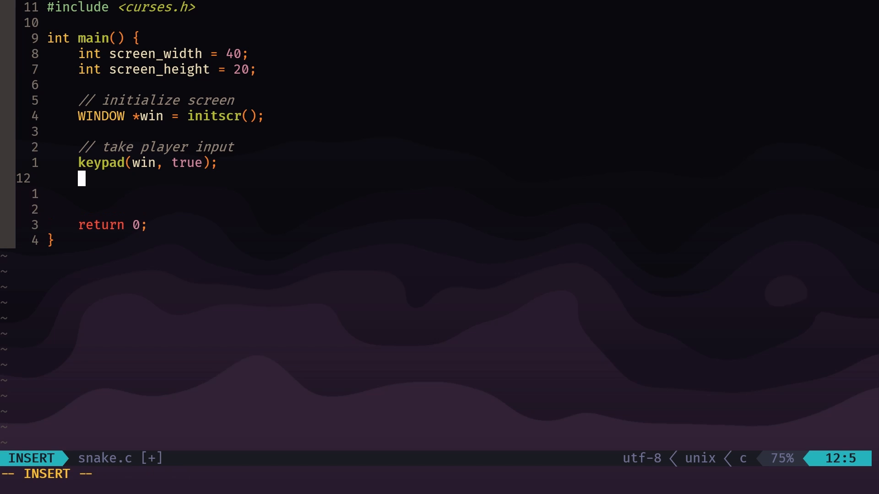
text(nodelay)
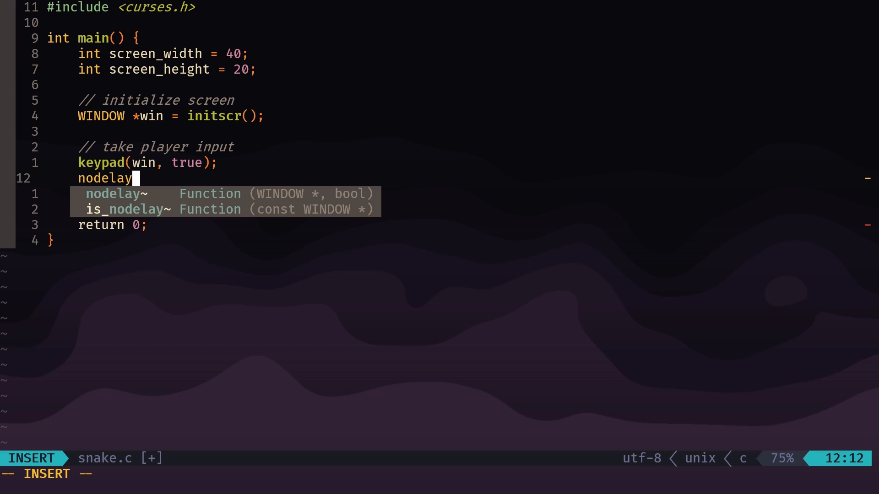
text((win, true);)
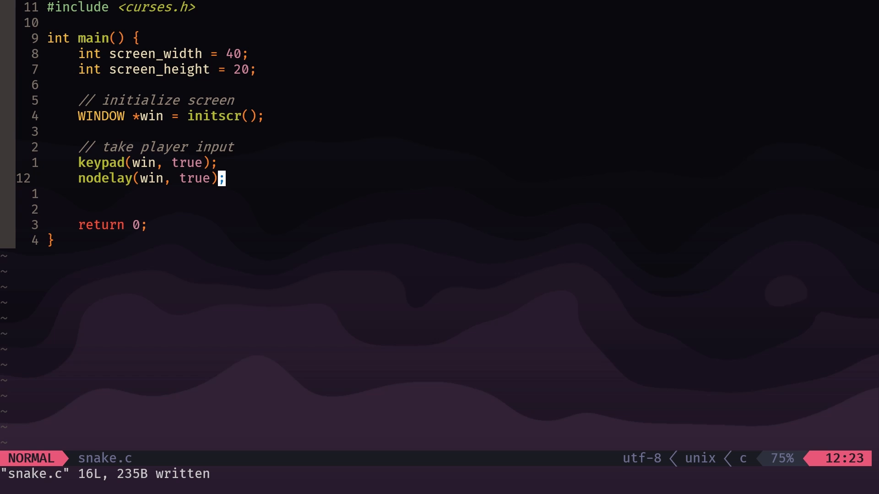
Hide the terminal cursor with curs_set(0).
text(curs)
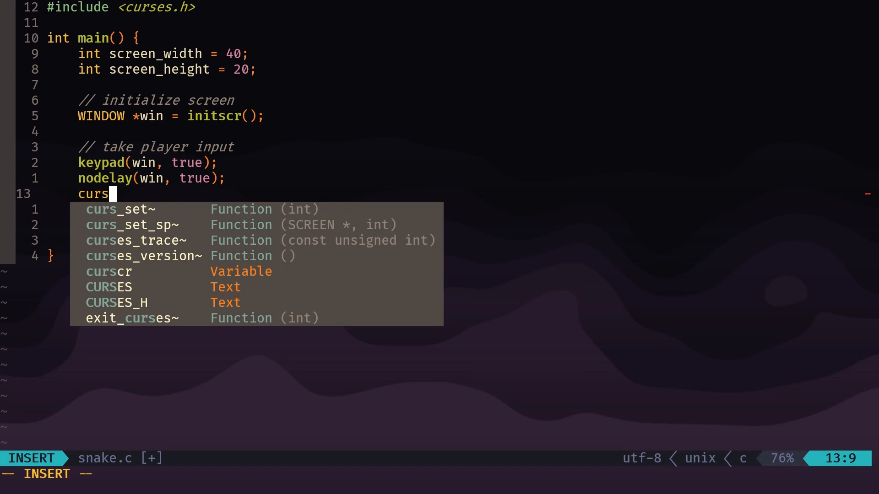
text(_set(0);)
text(//snake)
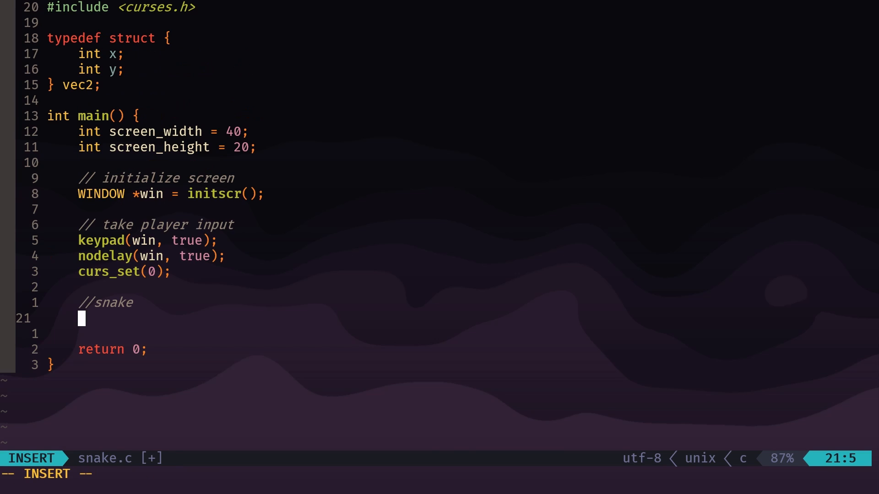
Declare the snake's vec2 head = {0, 0} and vec2 dir = {1, 0}, then save.
text(vec2 he)
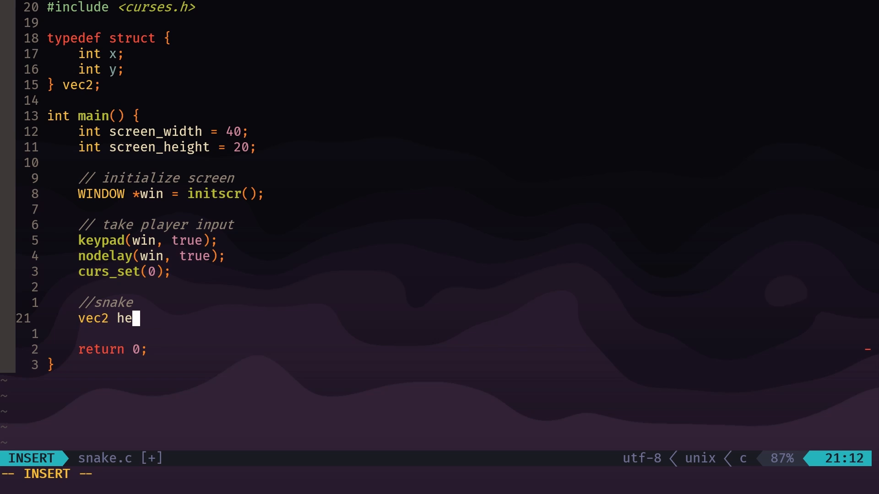
text(ad = {})
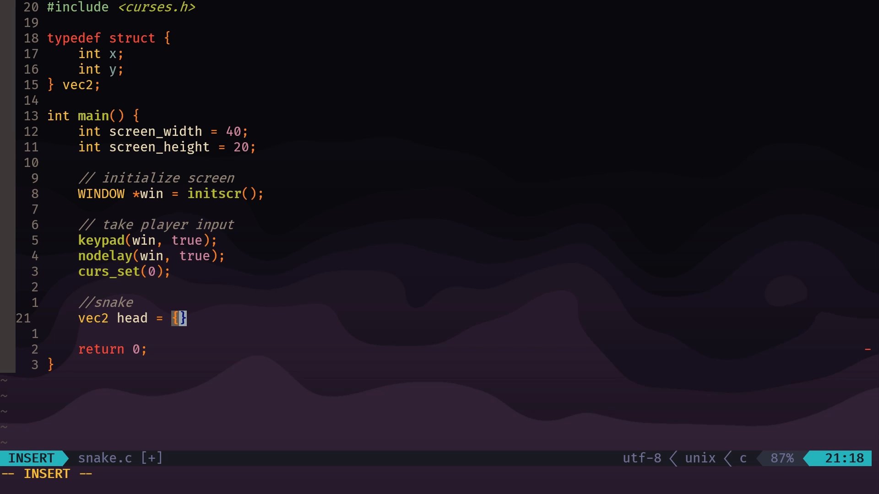
text(0, 0)
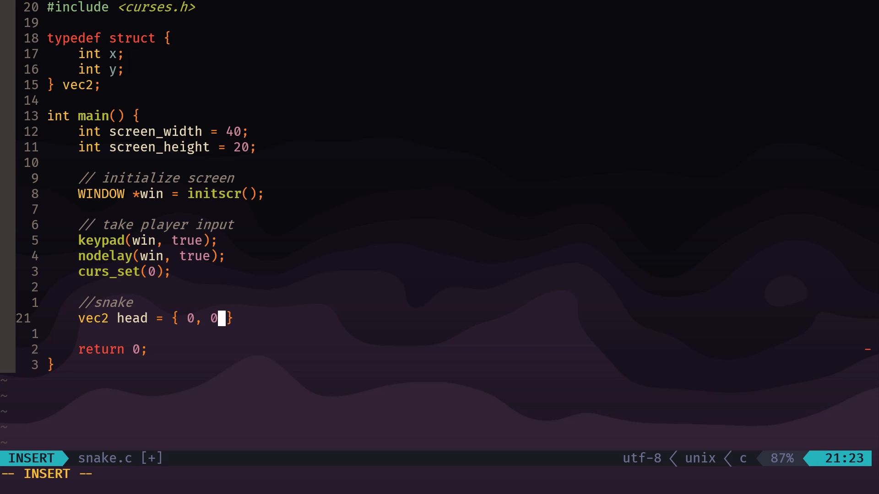
text(};)
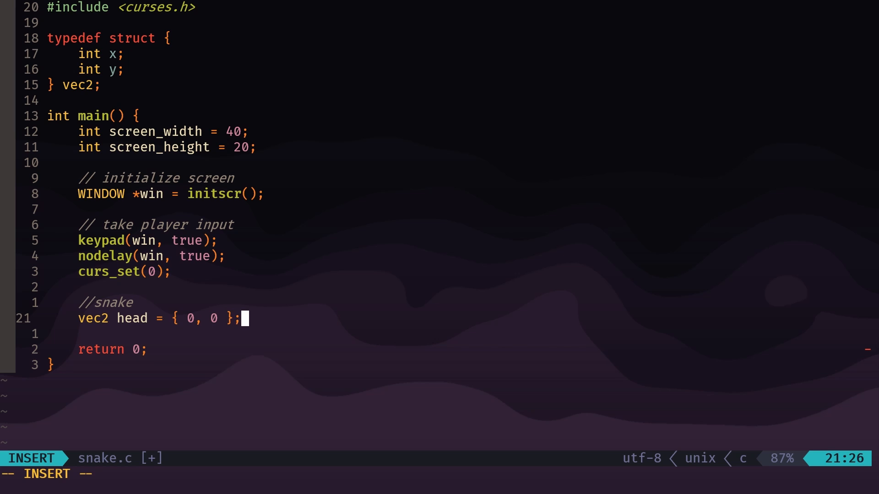
text(vec2 dir =)
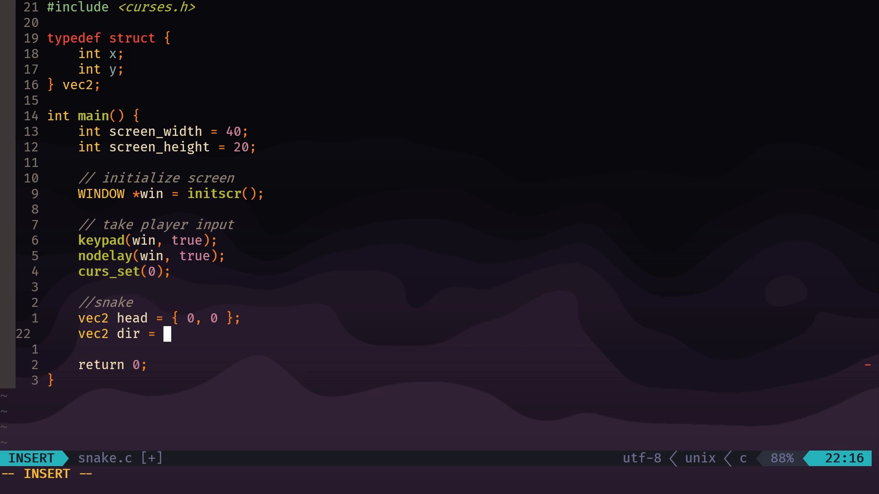
text({ 1, })
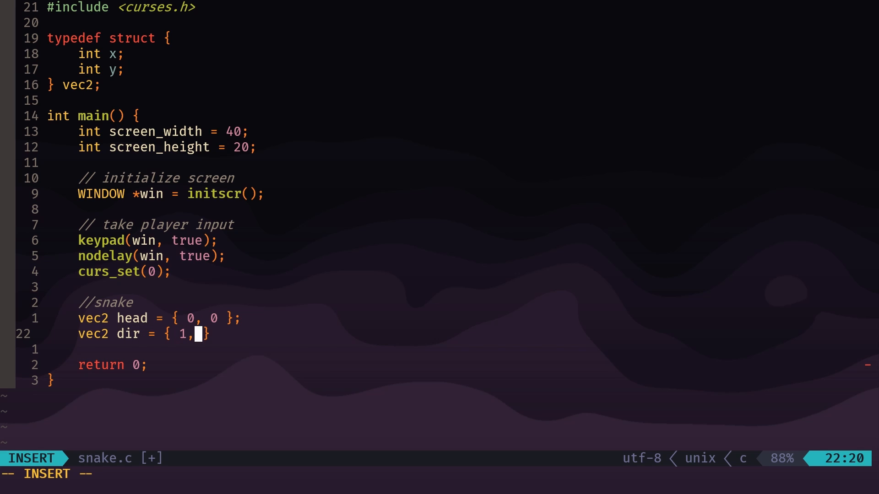
text(0)
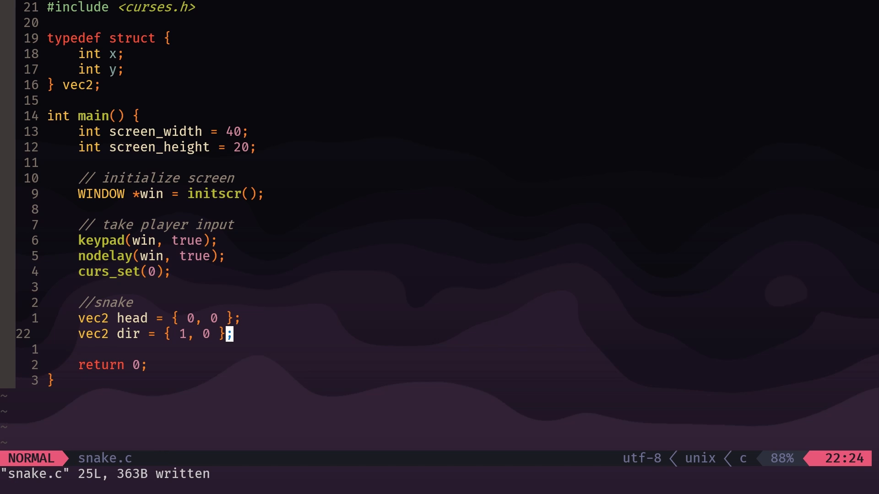
key(o)
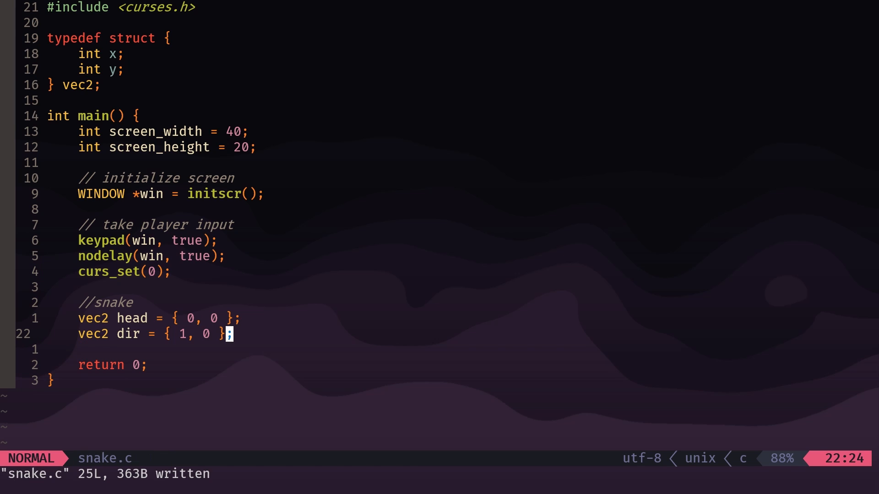
Add a while(true) loop storing int pressed = wgetch(win) each iteration.
key(o)
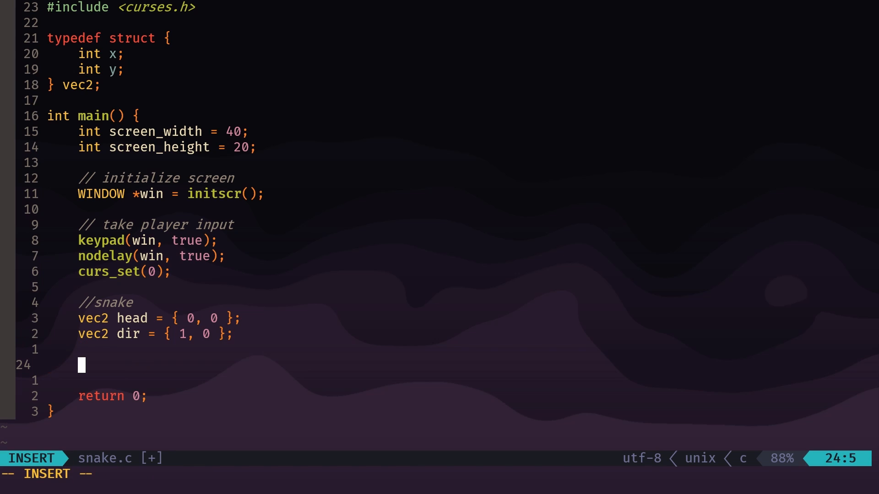
text(while(tru)
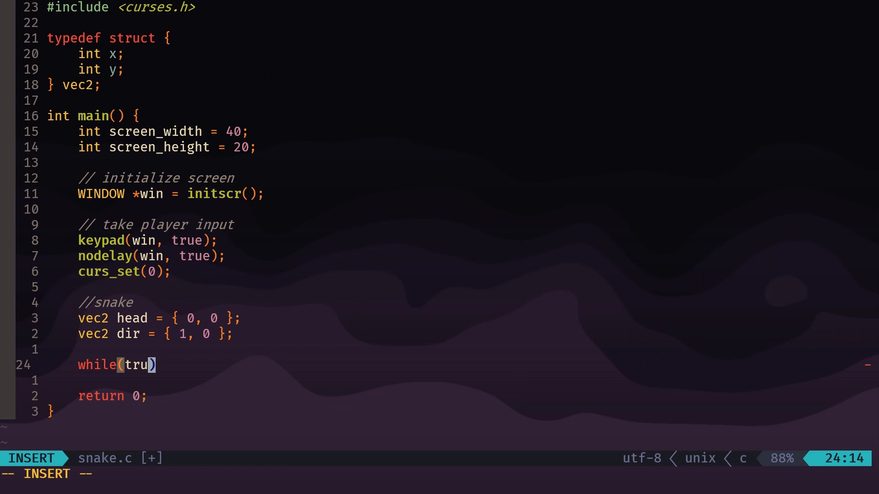
text(e) {)
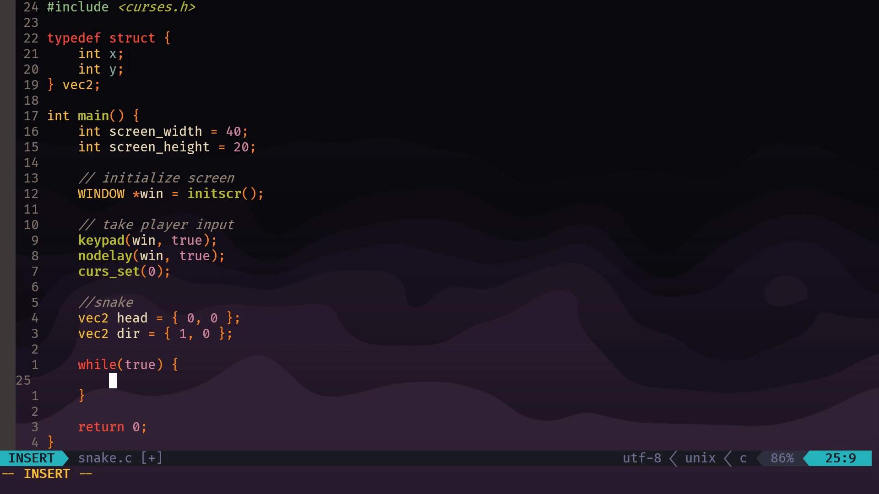
text(int pressed = w)
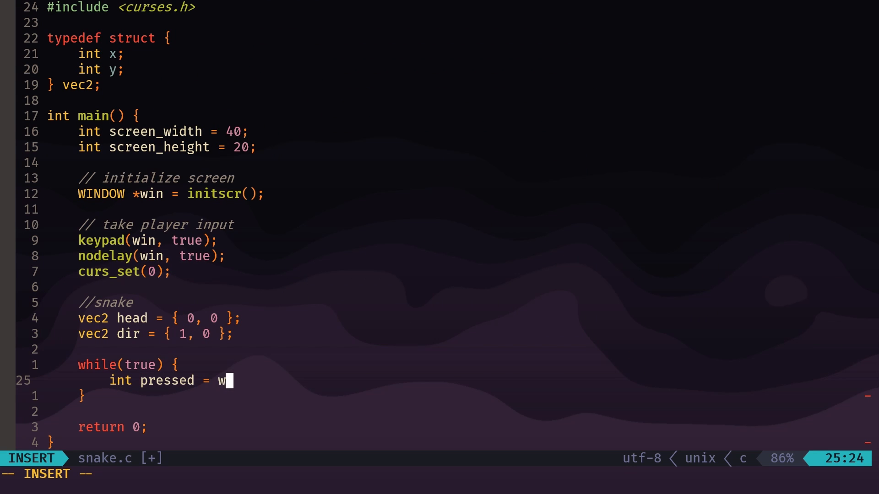
text(getch)
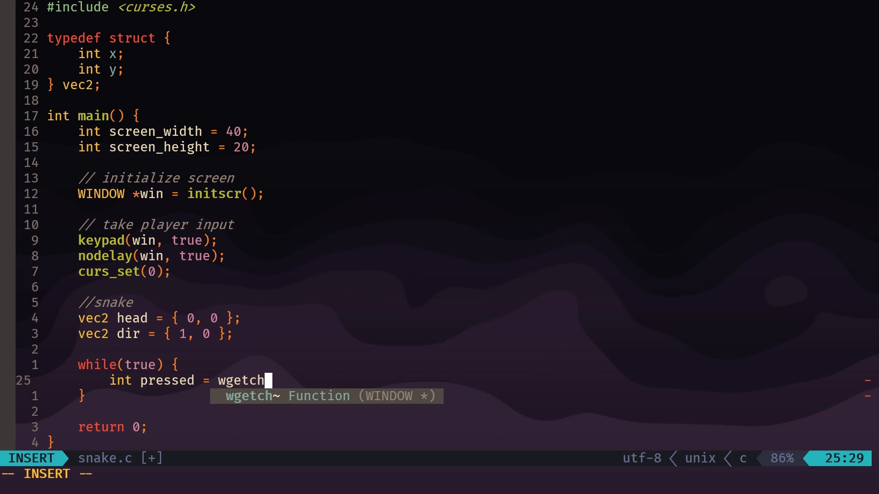
text((win);)
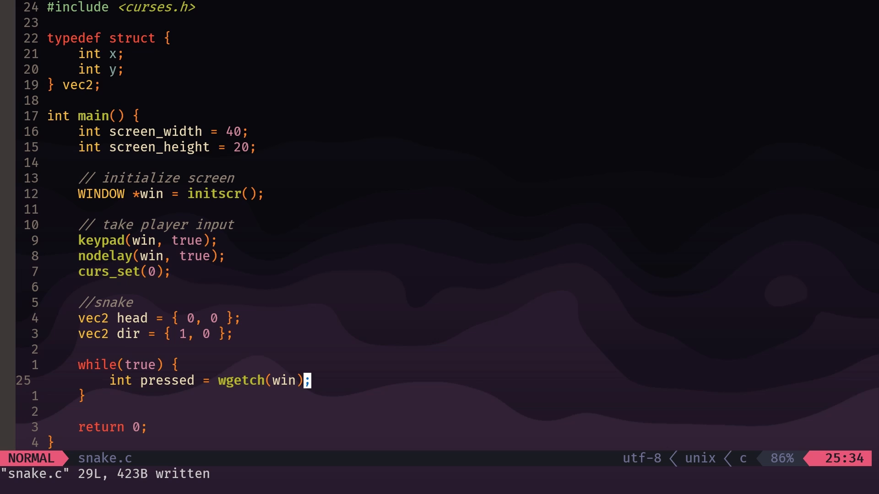
key(o)
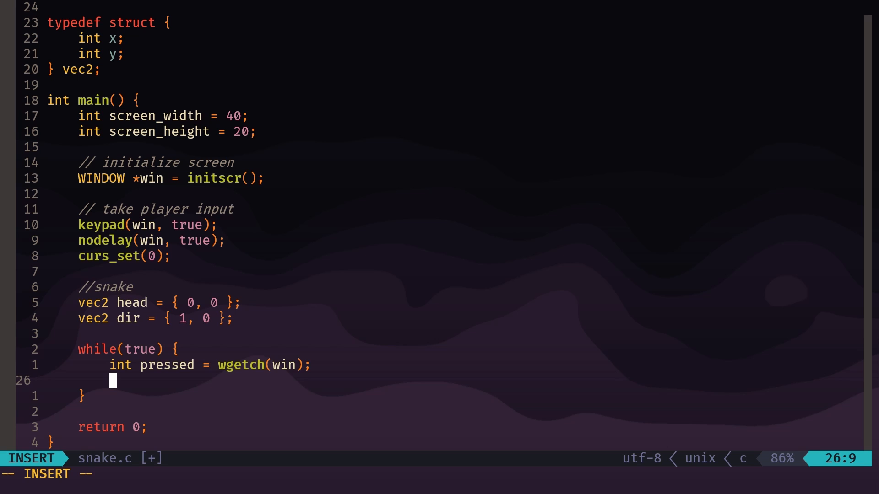
Set dir from the arrow key pressed (KEY_LEFT etc.) and advance head by dir each loop.
text(if (pressed == KEY_LEFT) {)
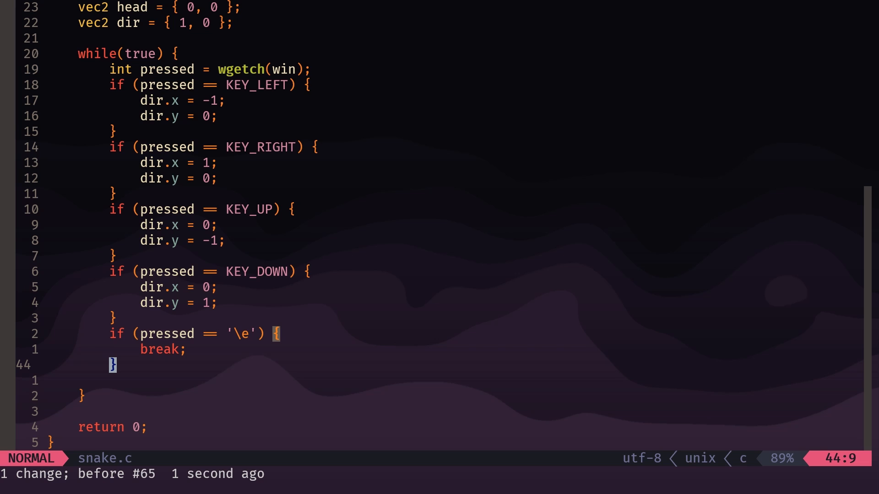
text(head.x += dir.x;)
text(head.y += dir.y;)
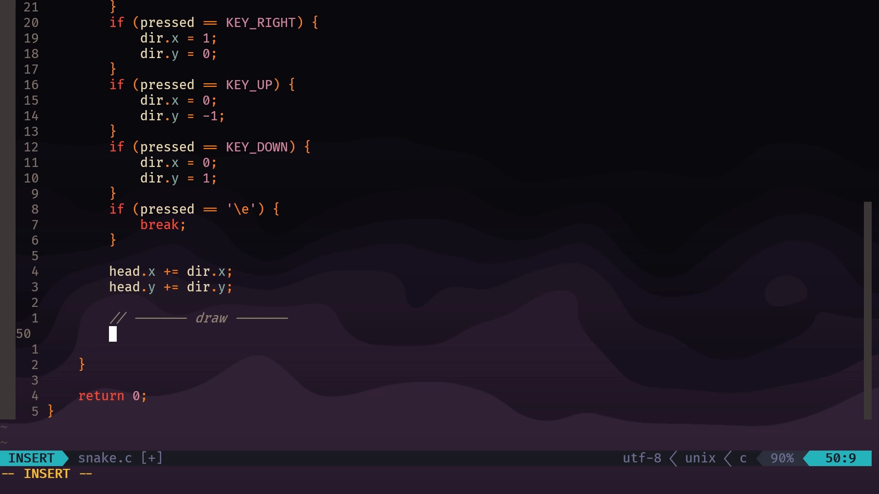
Each loop erase() the screen and mvaddch the head as 'O' at head.y, head.x.
text(erase();)
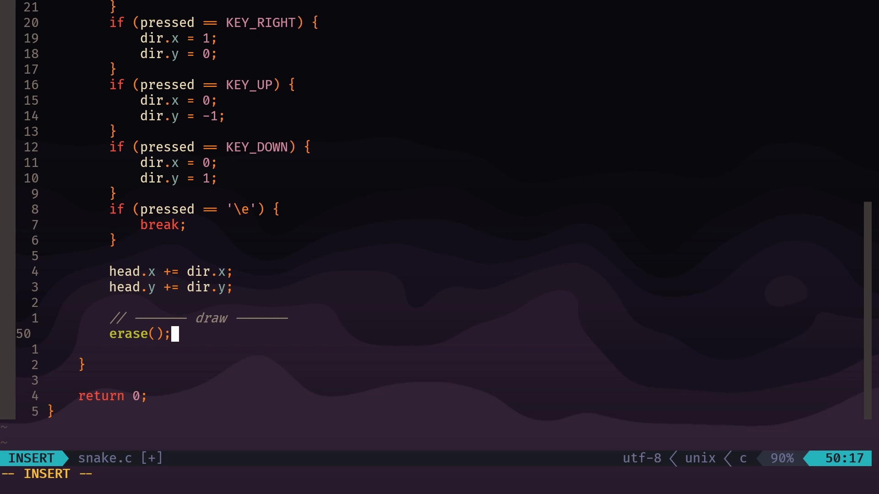
key(Enter)
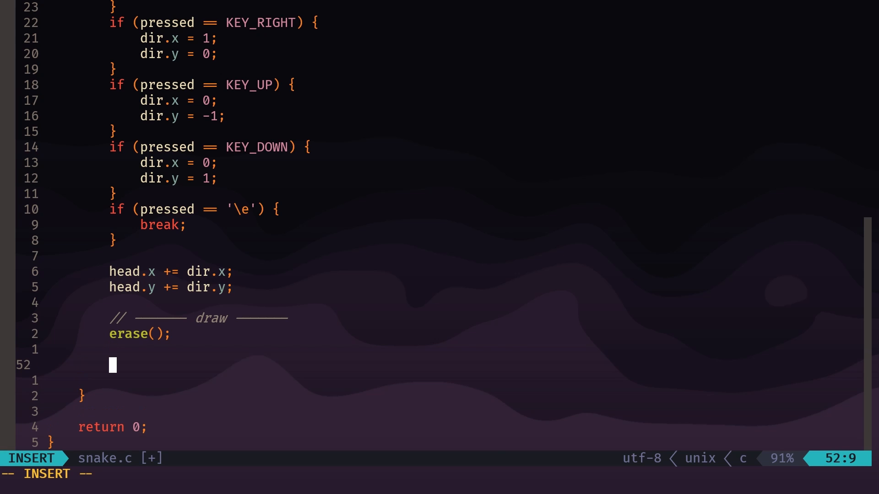
text(mvaddch()
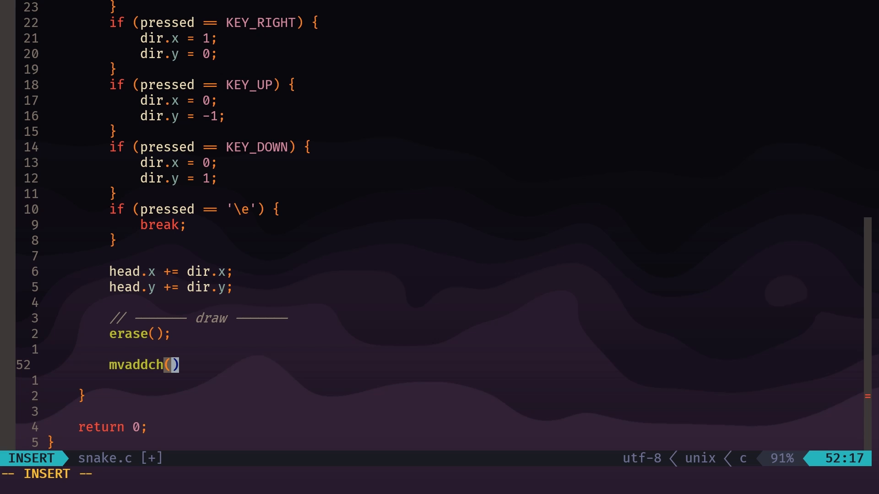
text(head.)
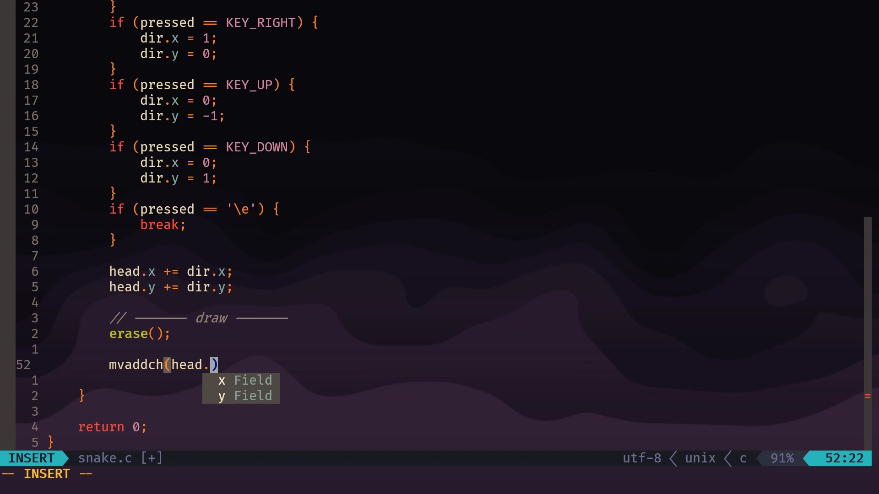
text(y, head.)
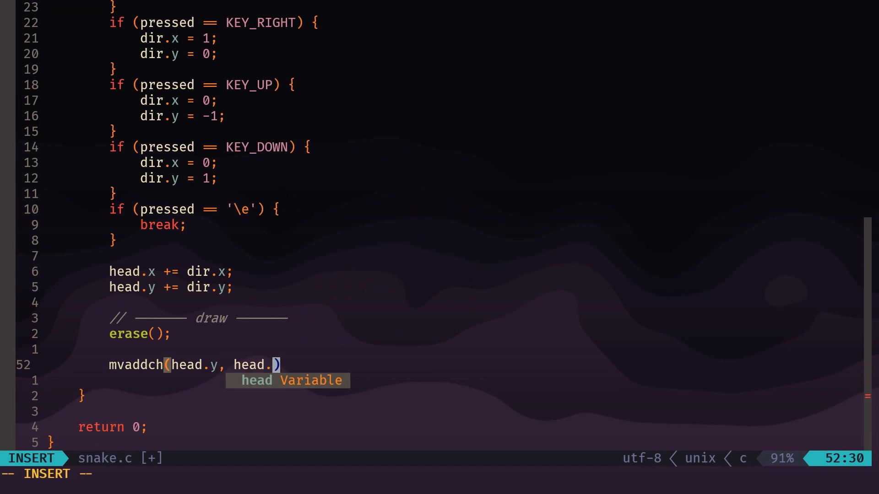
text(x,)
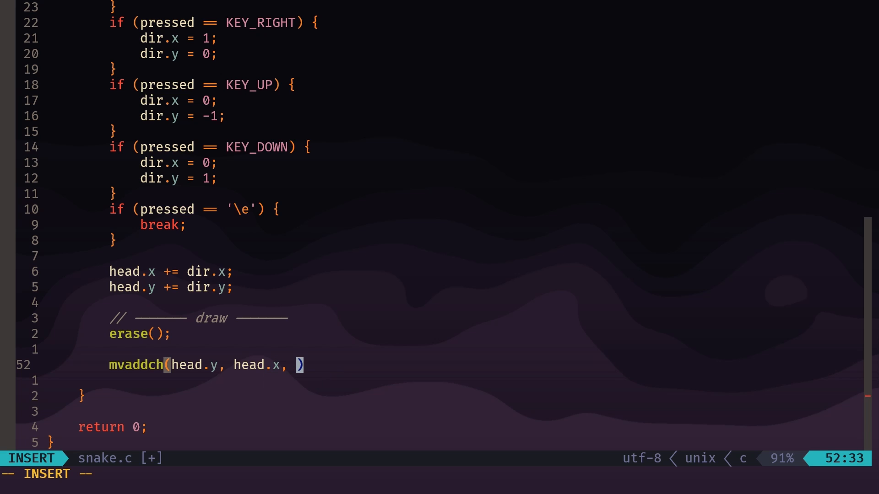
text('O)
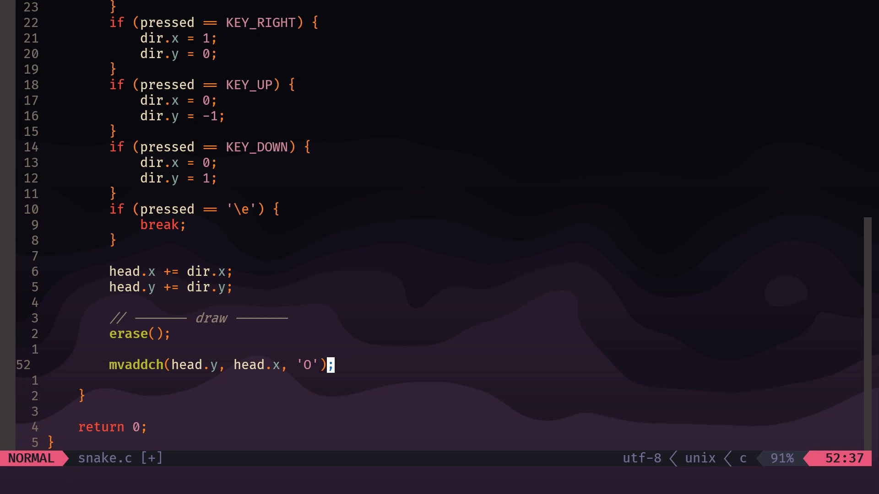
Pause each frame with usleep(125000) and save snake.c.
key(o)
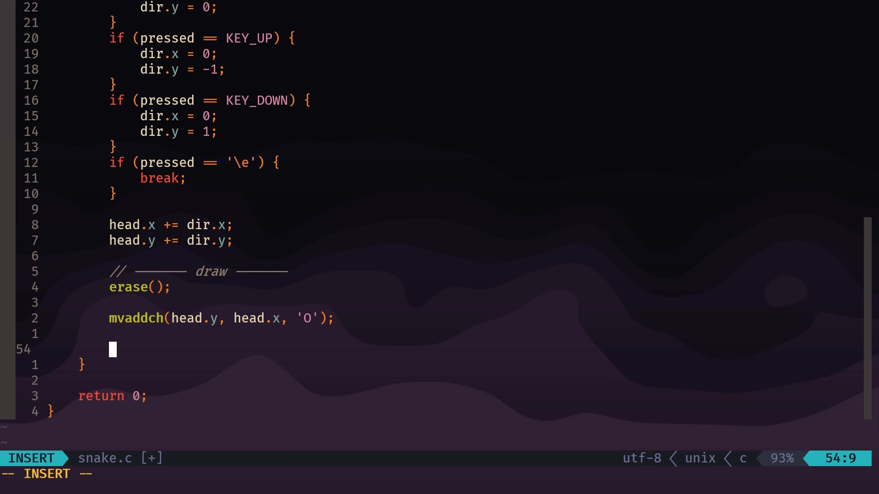
text(usleep)
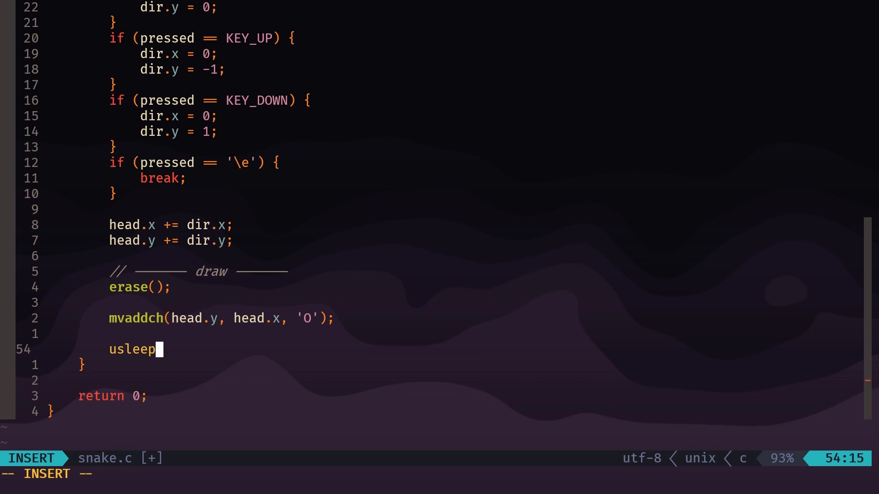
text((15))
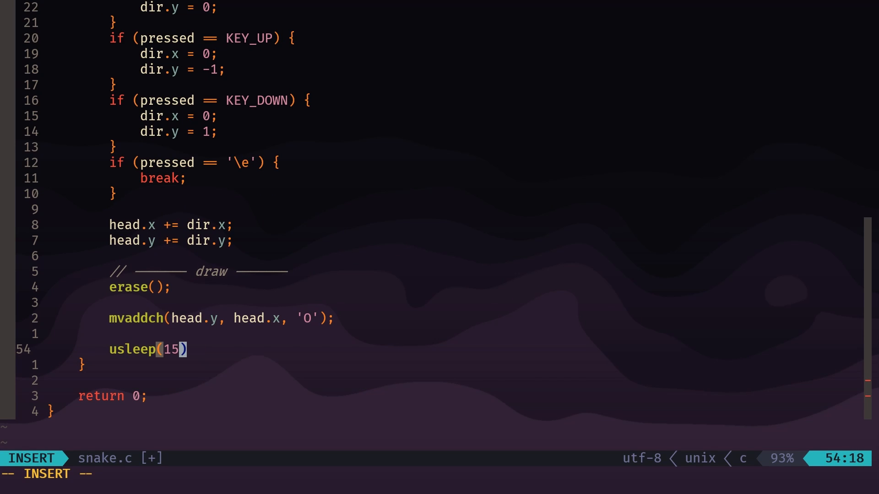
text(0)
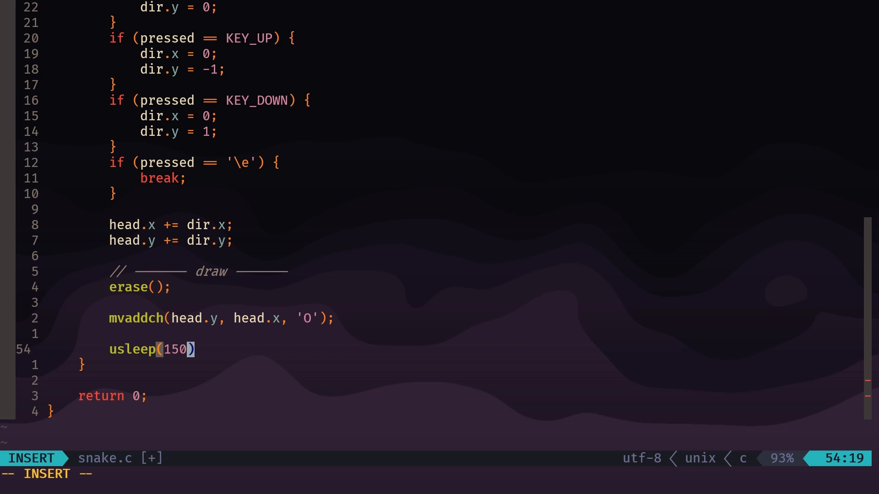
key(BackSpace)
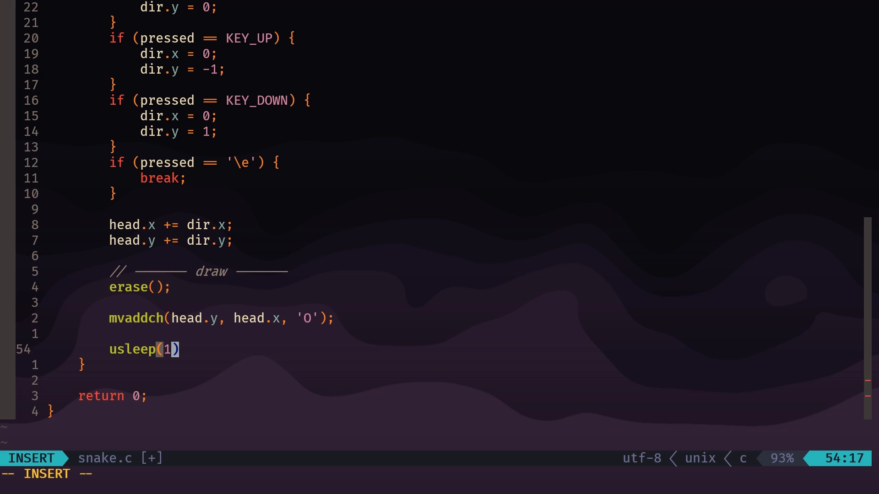
text(25)
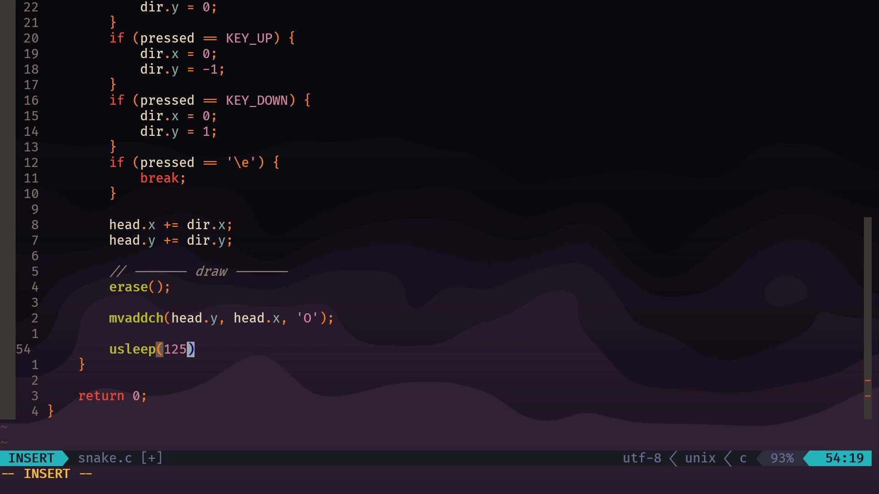
text(000)
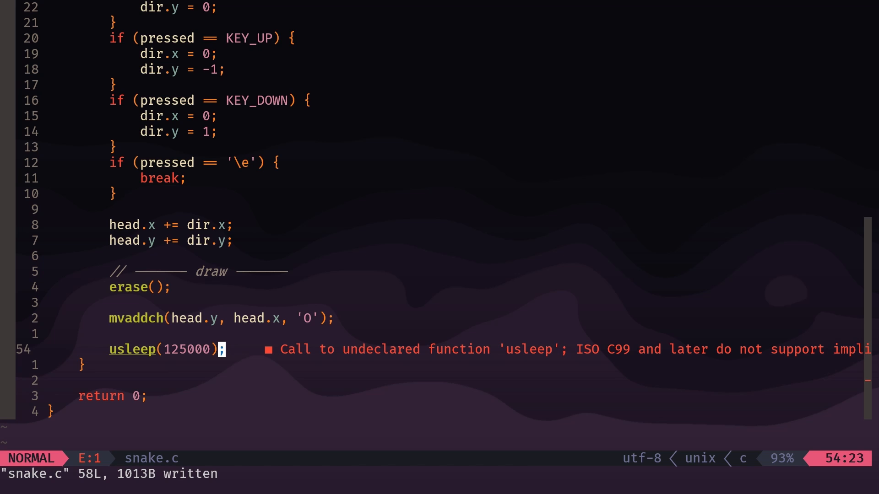
Add #include <unistd.h> at the top of snake.c.
key(gg)
text(#include)
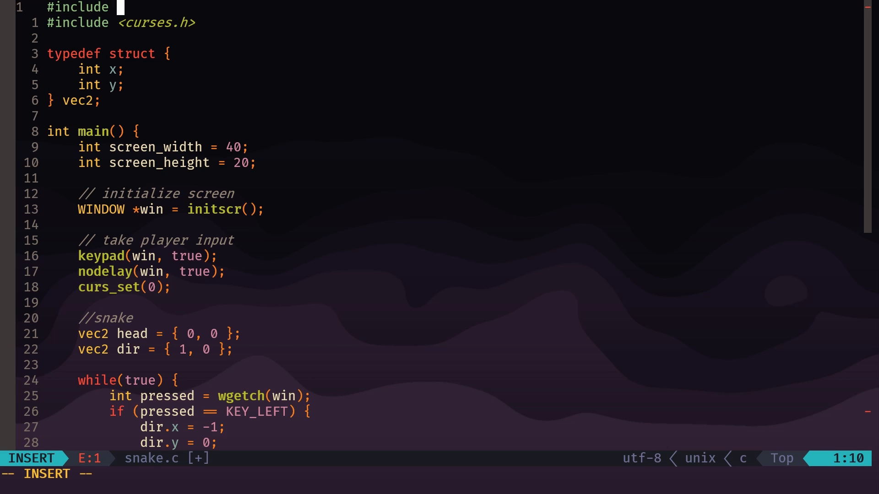
text(<unis)
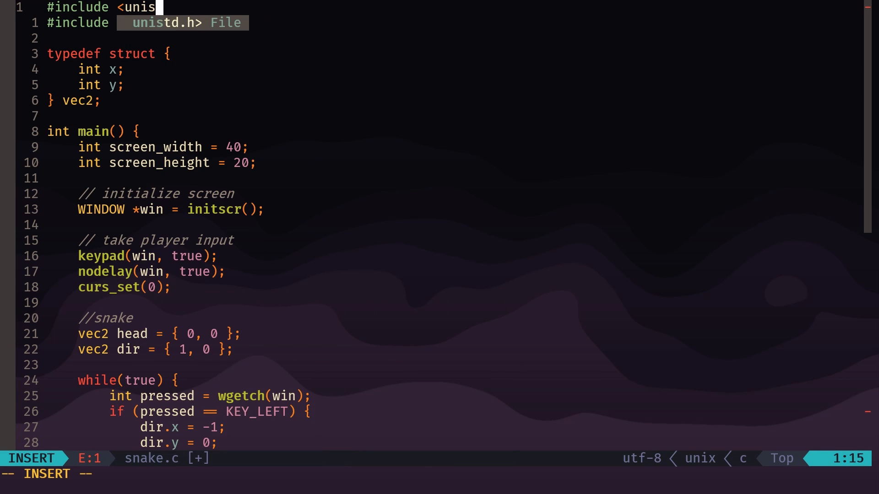
text(td.)
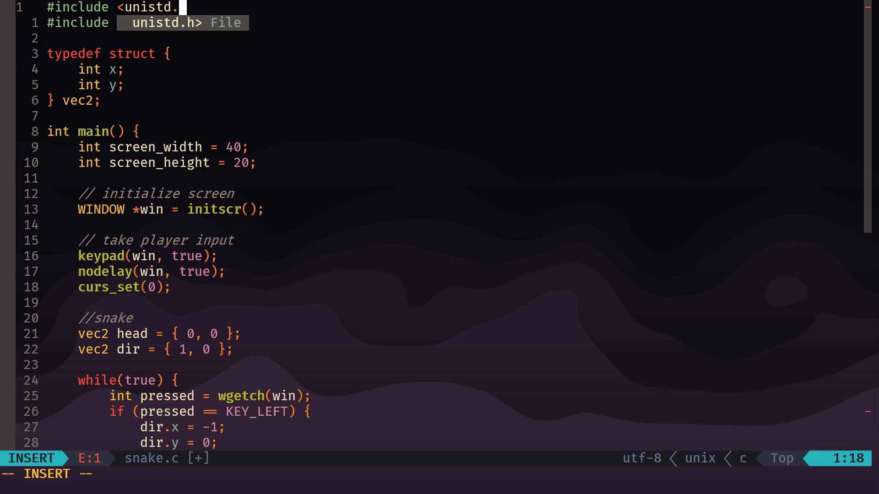
text(h)
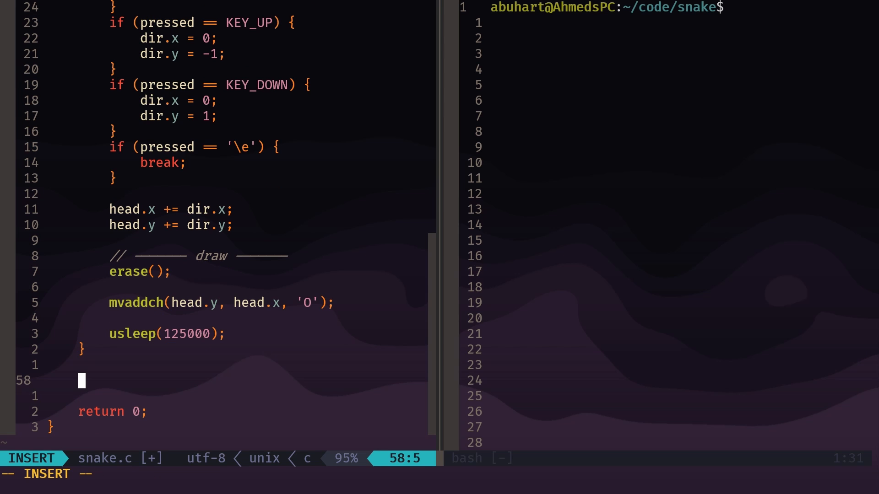
Add endwin() after the game loop and save snake.c.
text(endwin();)
click(439, 474)
text(:w)
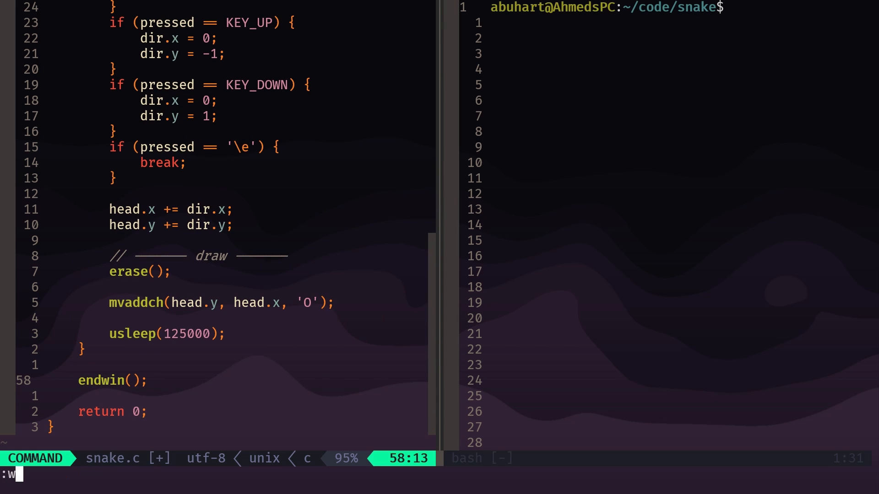
key(Enter)
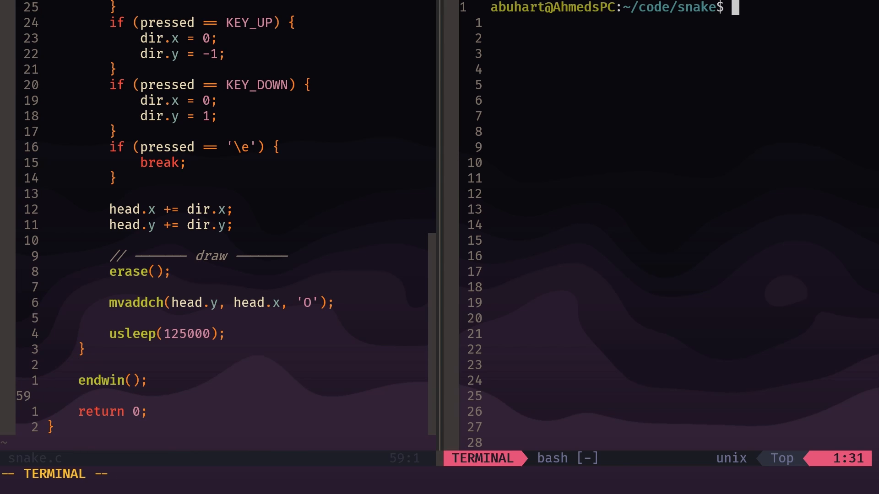
Compile with cc snake.c -lncurses in the terminal, list files, and run ./a.out.
text(cc snake.c)
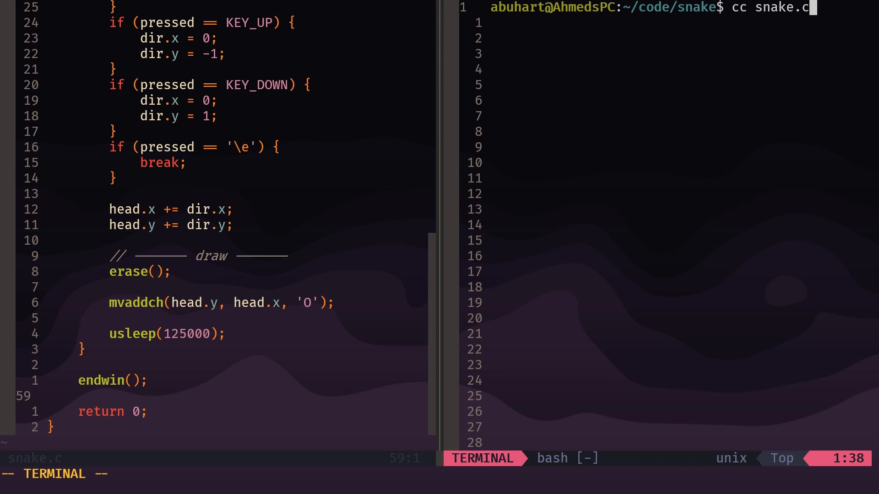
text(-l)
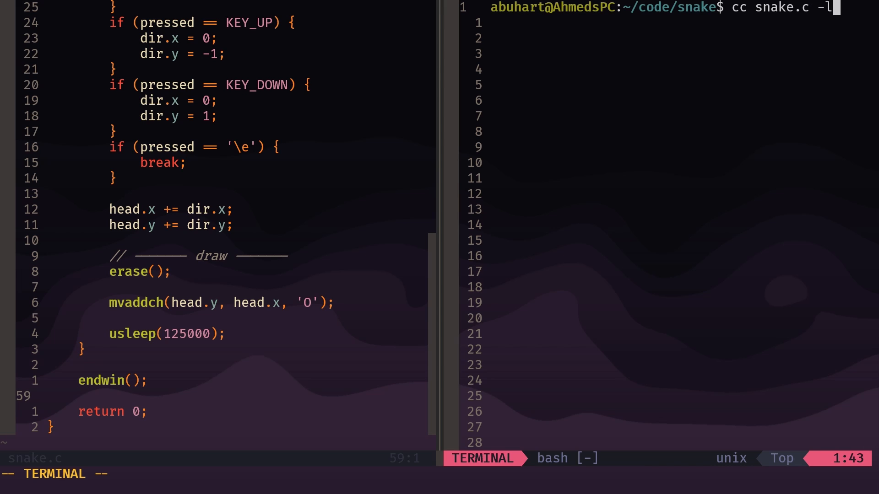
text(ncurses)
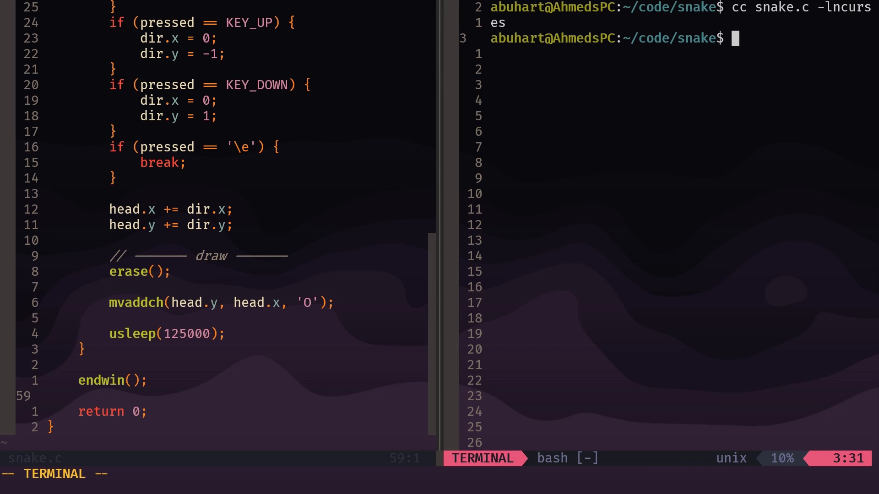
text(ls)
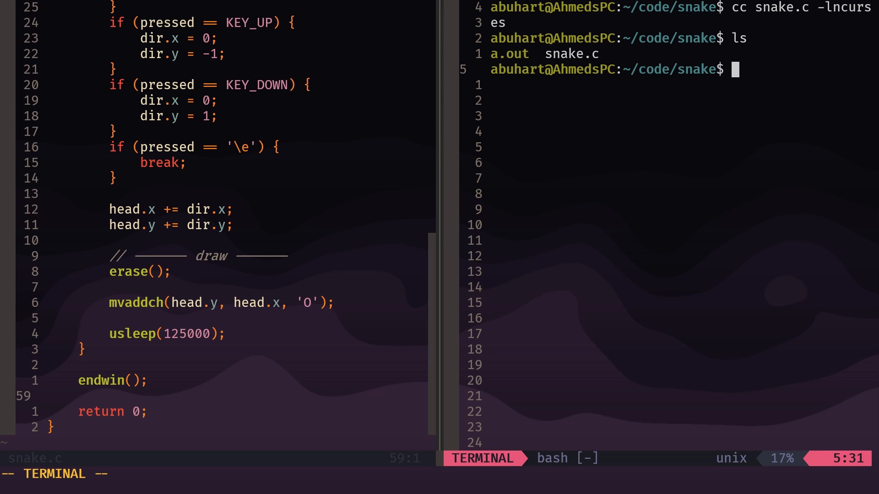
text(./a.out)
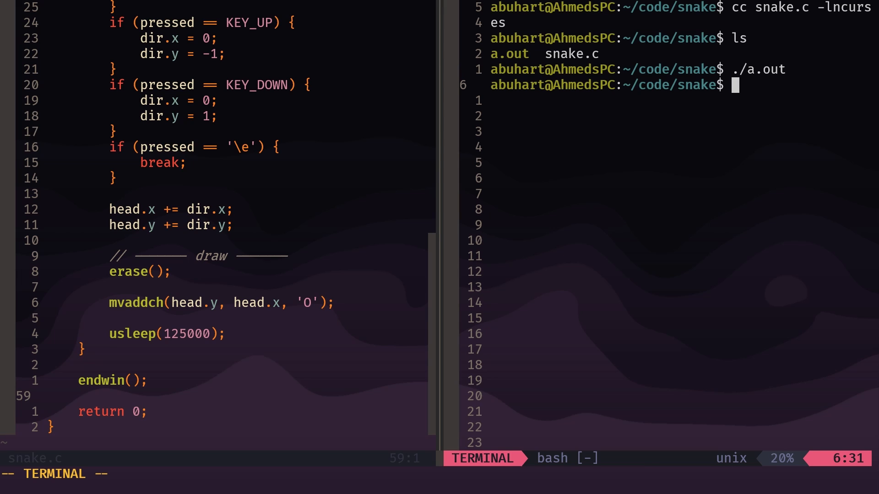
text(./a.)
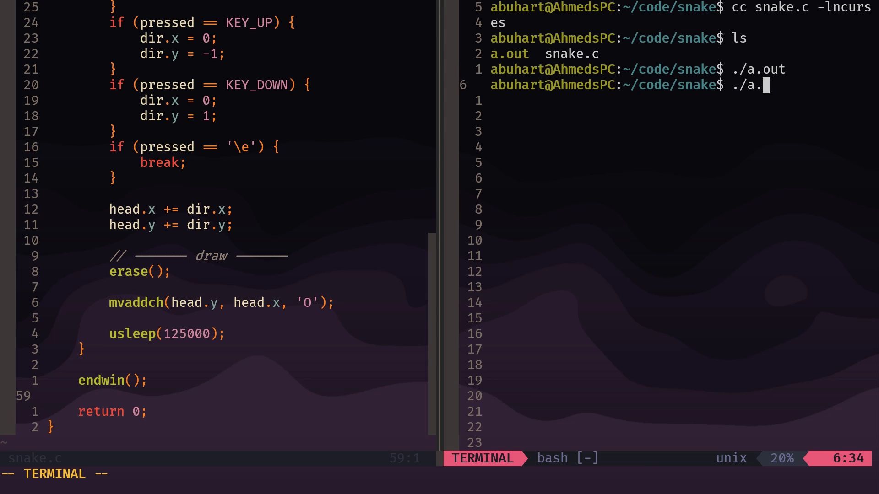
Run ./a.out so the O head moves across the screen, then quit the game.
key(Return)
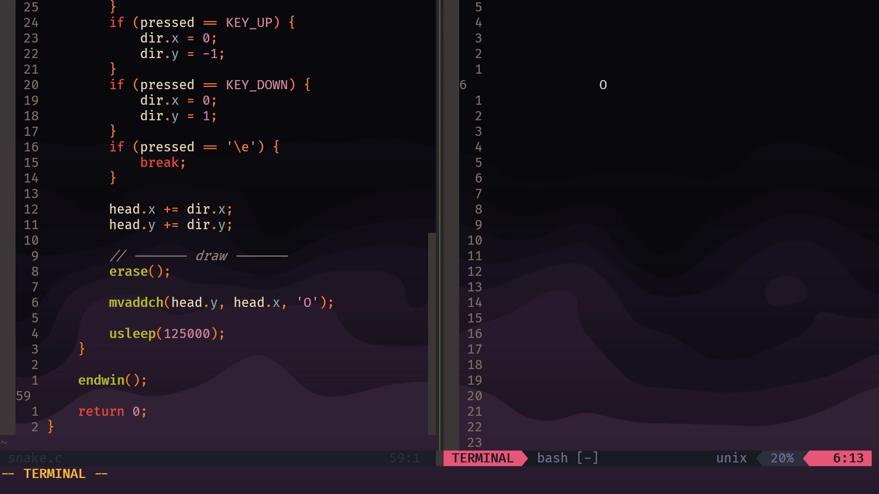
key(Right)
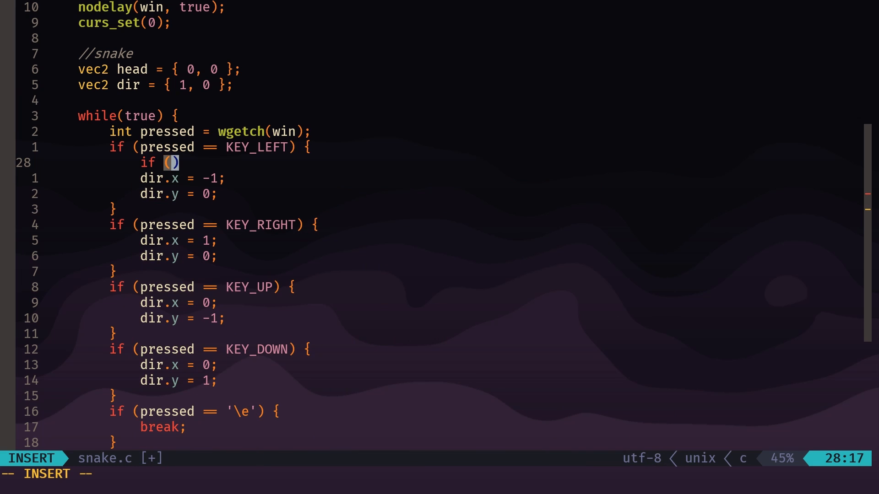
Make the left-arrow branch continue when dir.x == 1 instead of reversing.
text(dir)
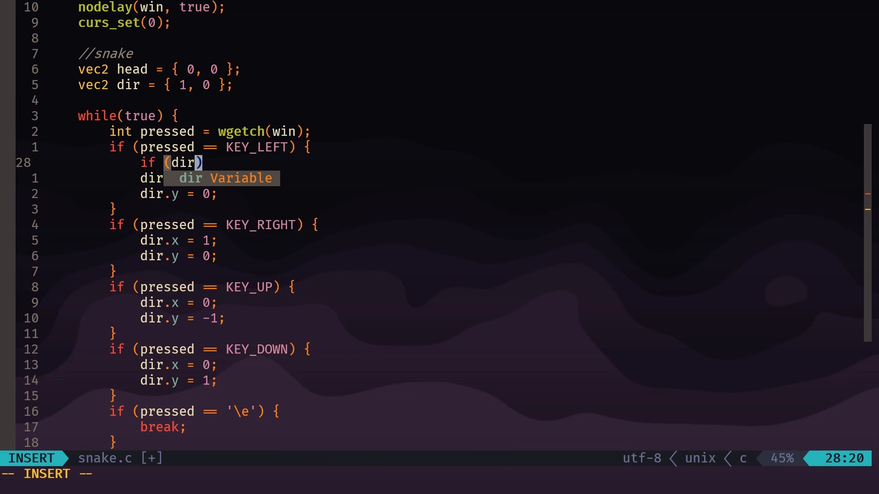
text(.x ==)
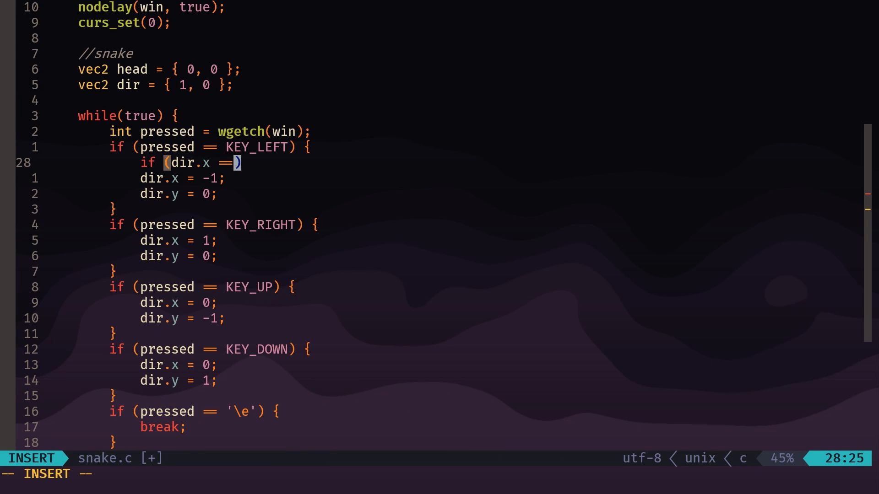
text(1))
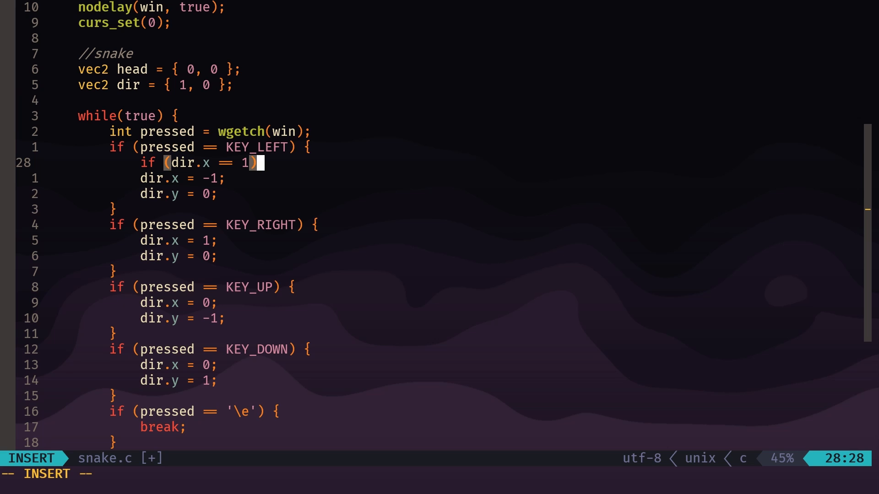
text(continue;)
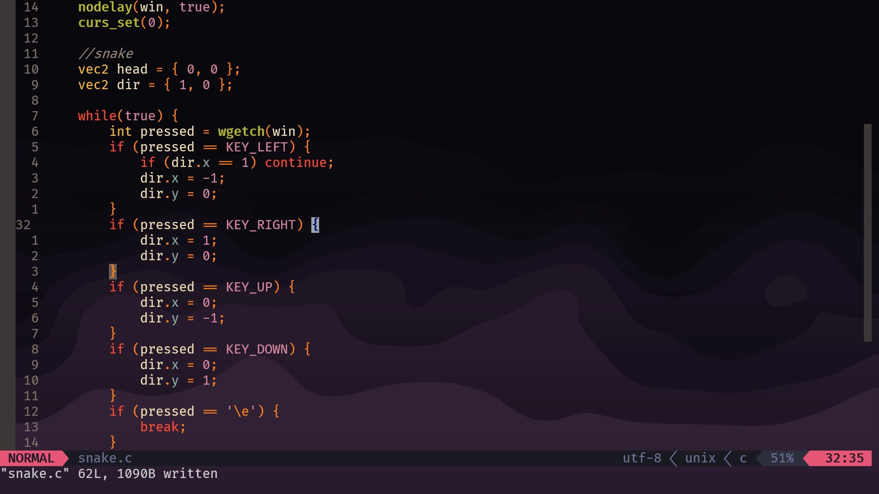
Make the right-arrow branch continue when dir.x == -1, with matching up/down checks.
text(if (r))
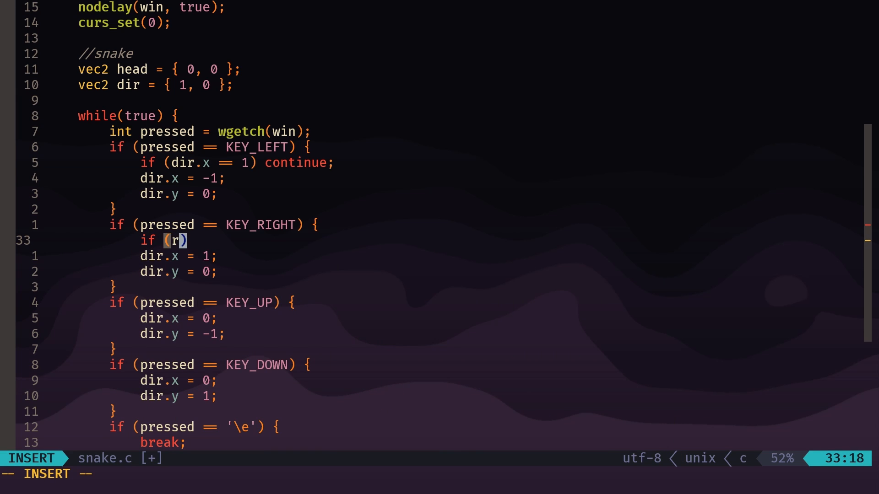
text(dir.x)
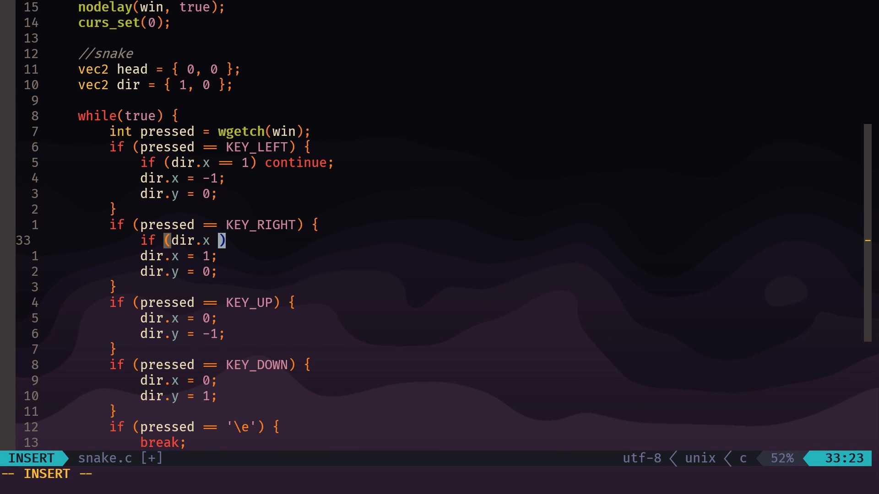
text(==)
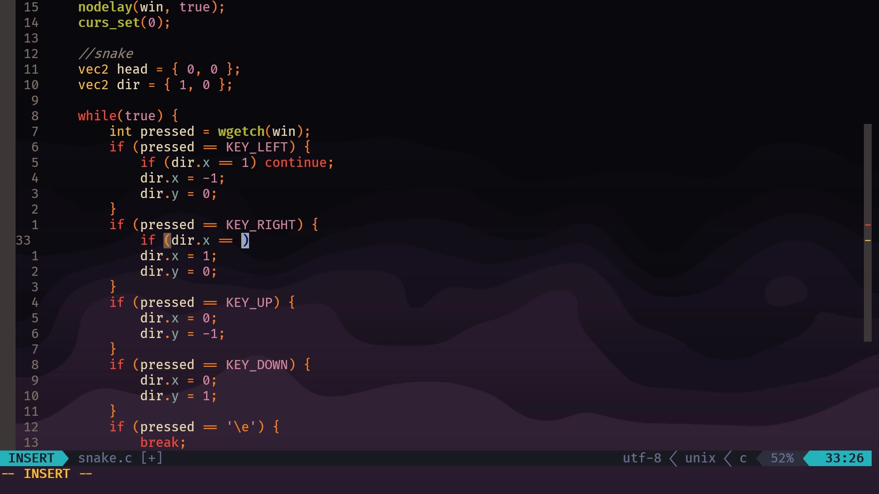
text(-1))
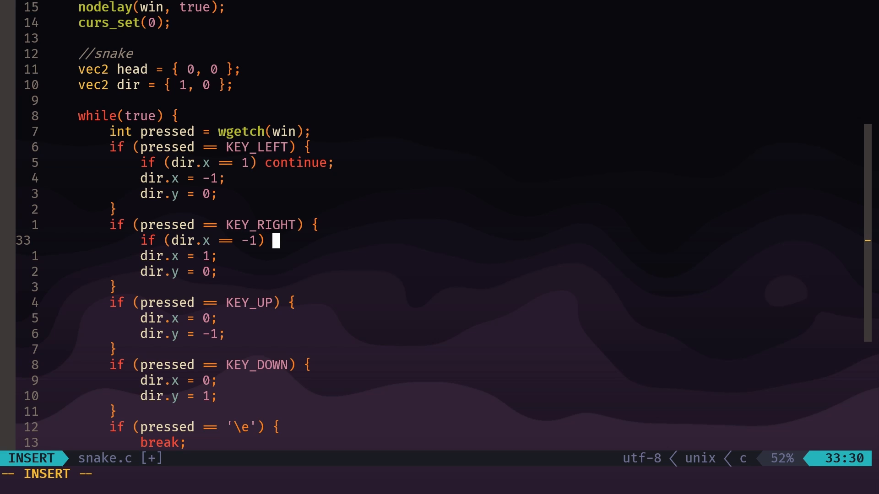
text(continue)
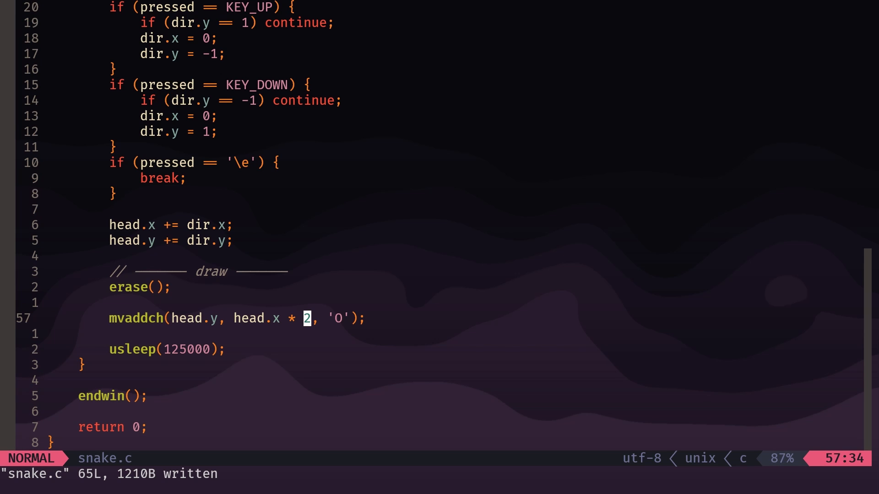
Open a bash terminal split beside snake.c.
key(i)
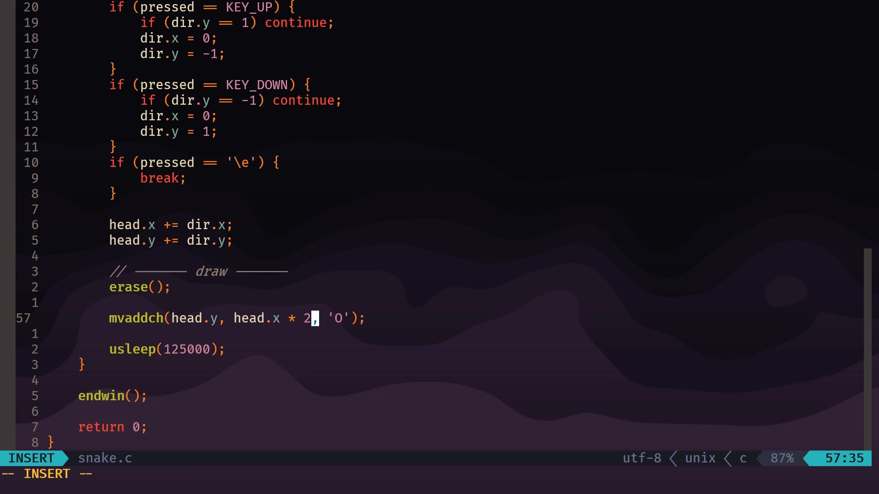
key(Escape)
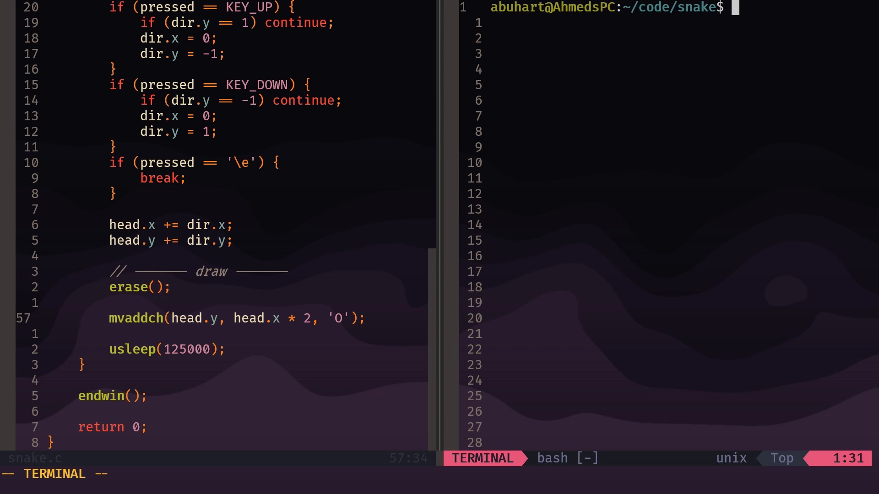
Rebuild with cc snake.c -lncurses and run ./a.out in the side terminal.
text(cc s)
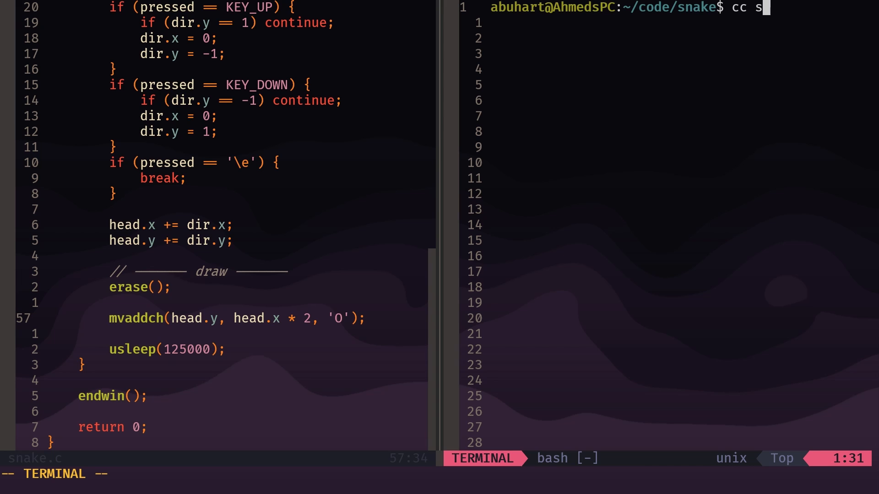
text(nake.c -)
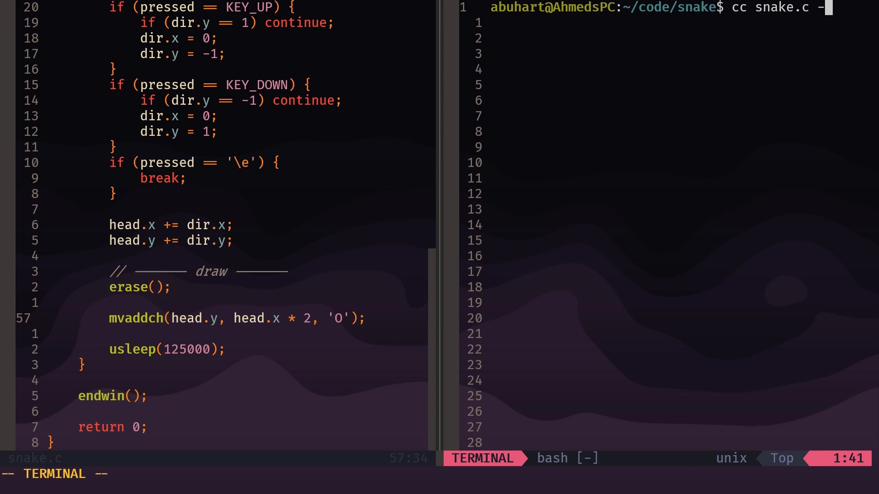
text(lncurses)
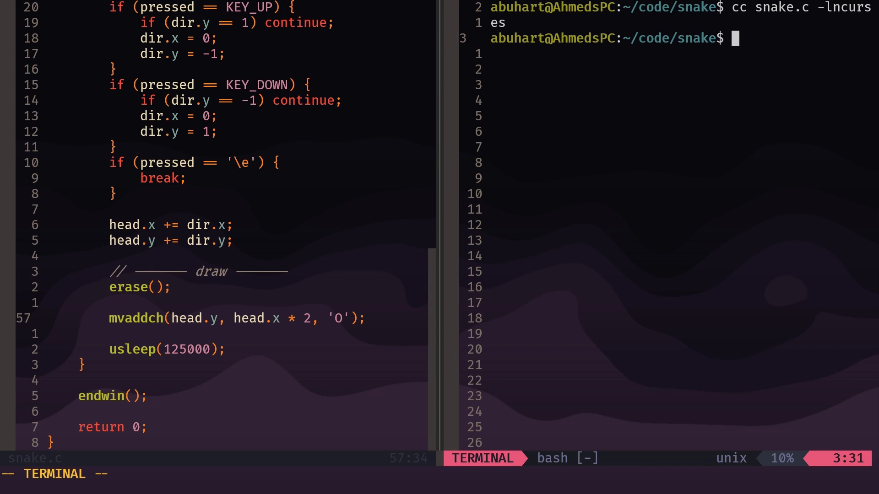
text(./a)
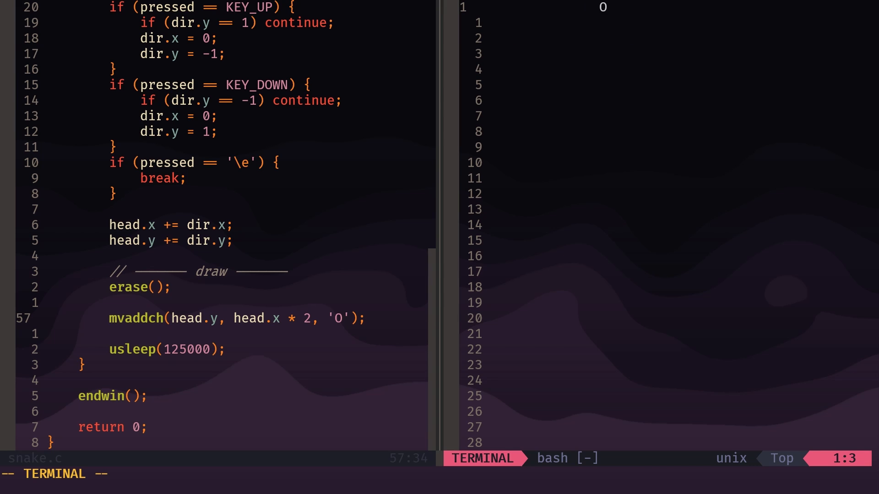
scroll(down, 3)
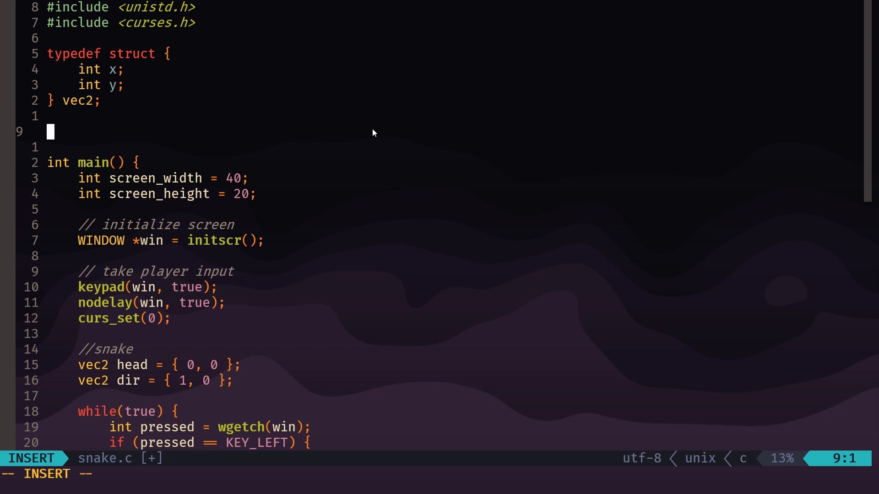
Declare global int score = 0 and start a vec2 berry under a // berry comment.
text(int score = 0;)
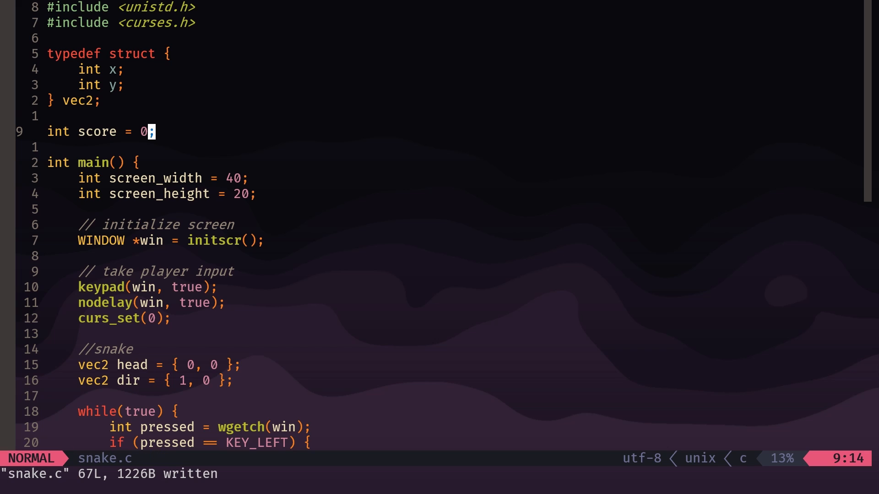
mouse_move(354, 322)
text(//)
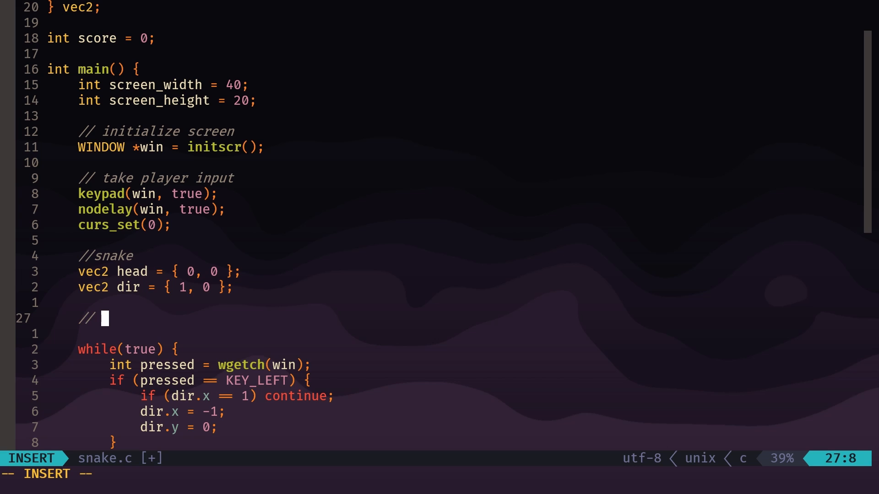
text(berry)
text(vec2)
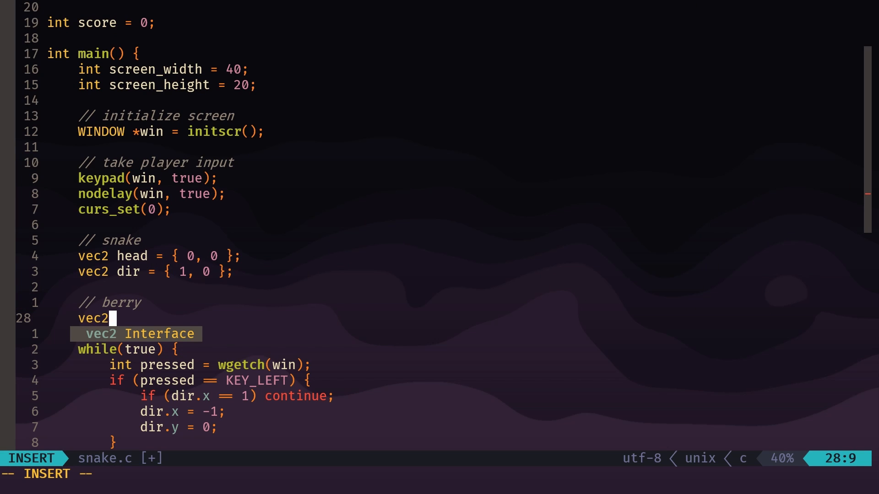
text(berry = {)
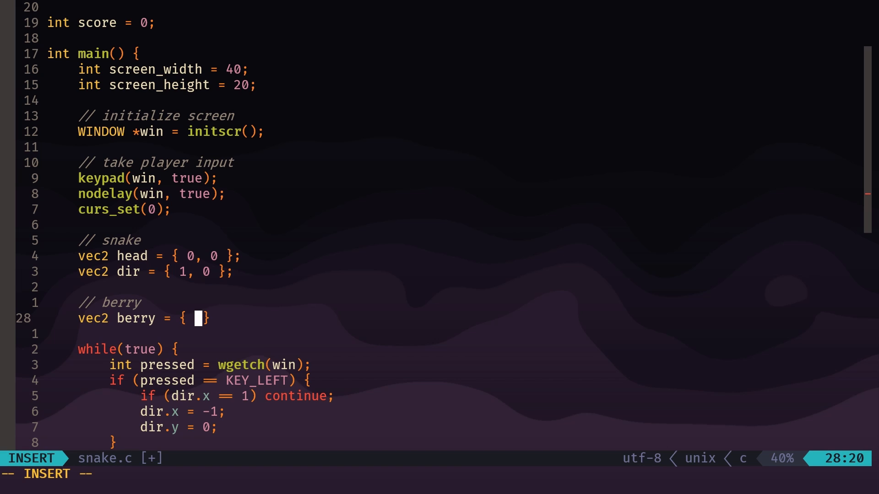
Initialise berry to rand() % screen_width, rand() % screen_height.
text(rand()
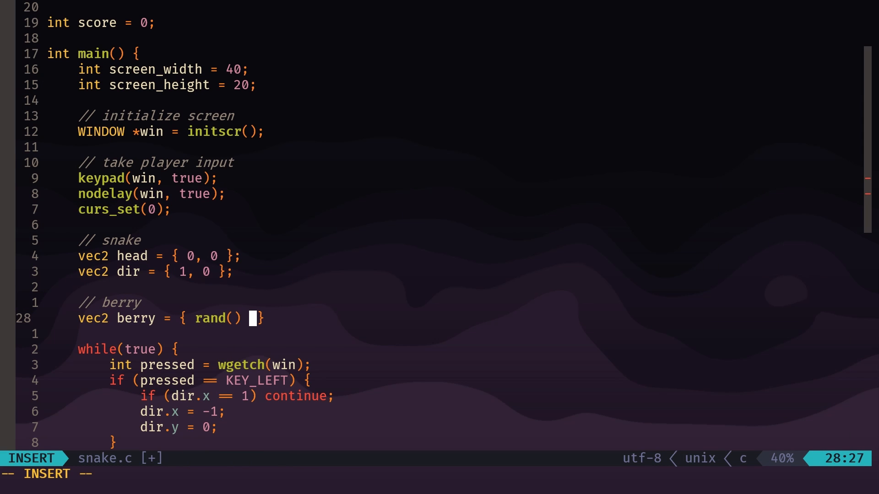
text(% s)
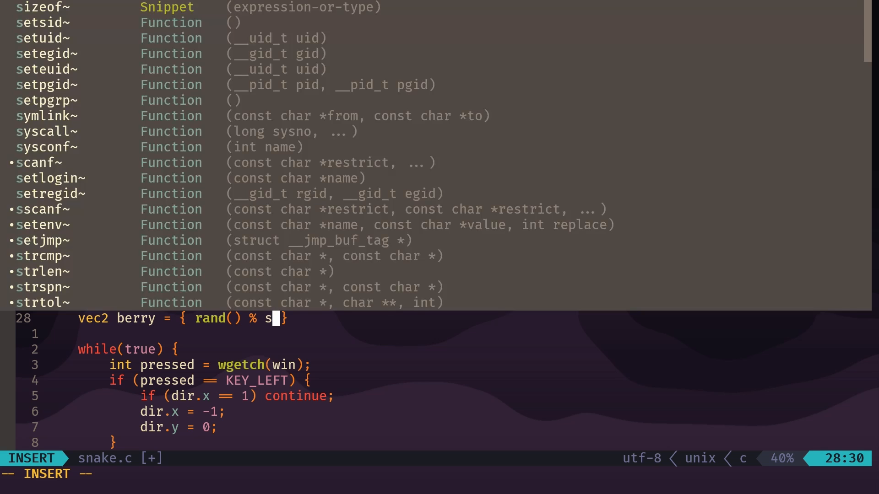
text(creen_width)
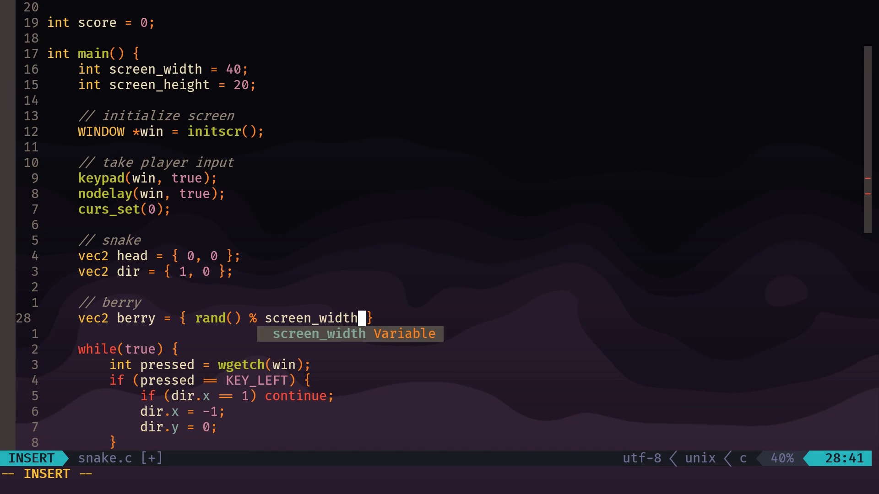
text(,)
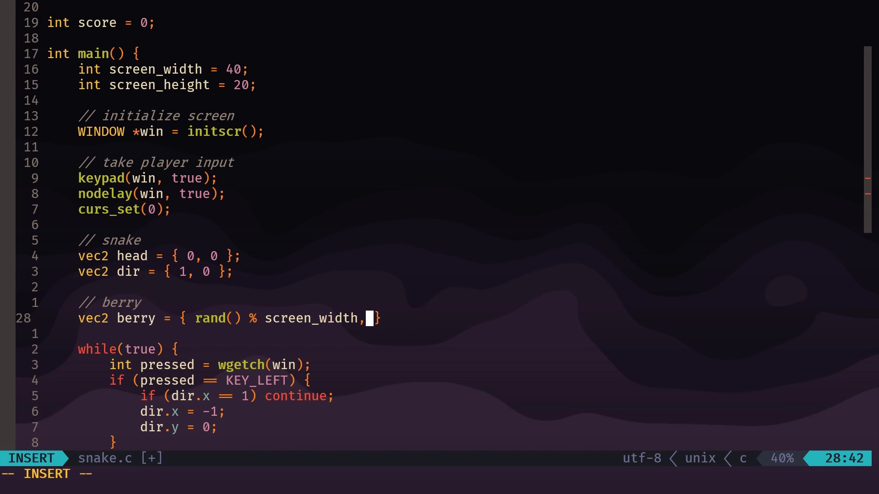
text(rand())
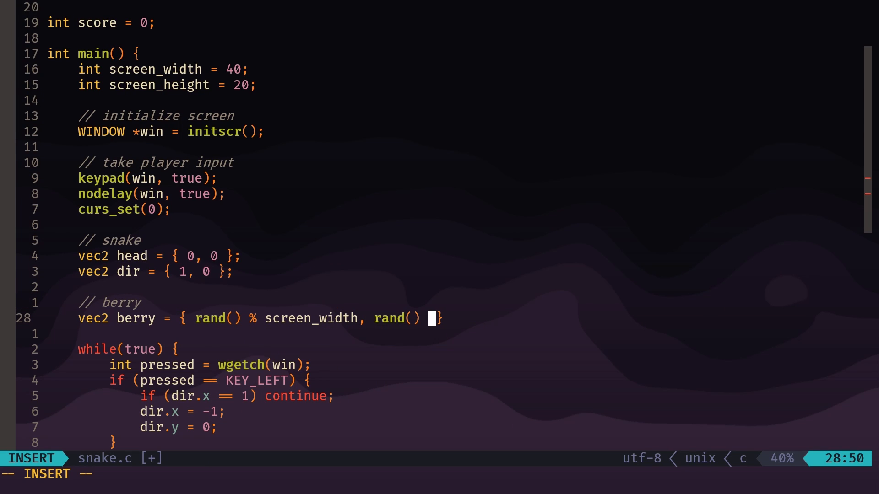
text(% screen_height)
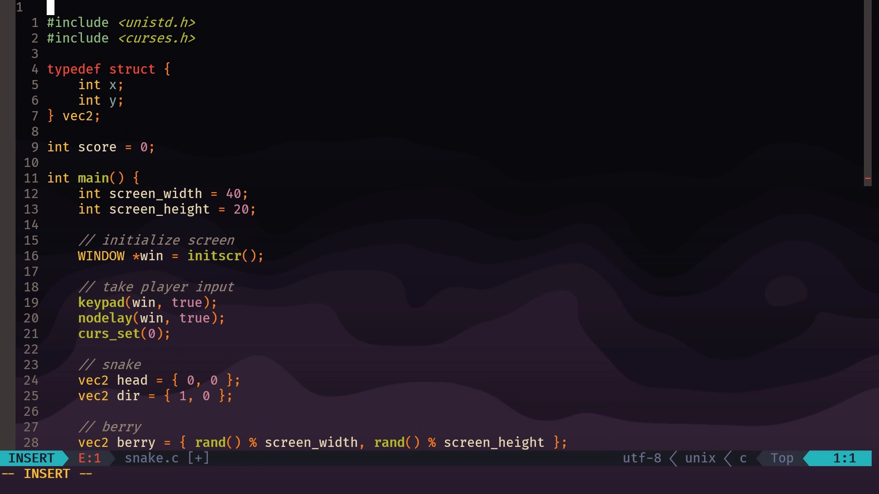
Add #include <stdlib.h> at the top of snake.c so rand() is declared.
text(#include)
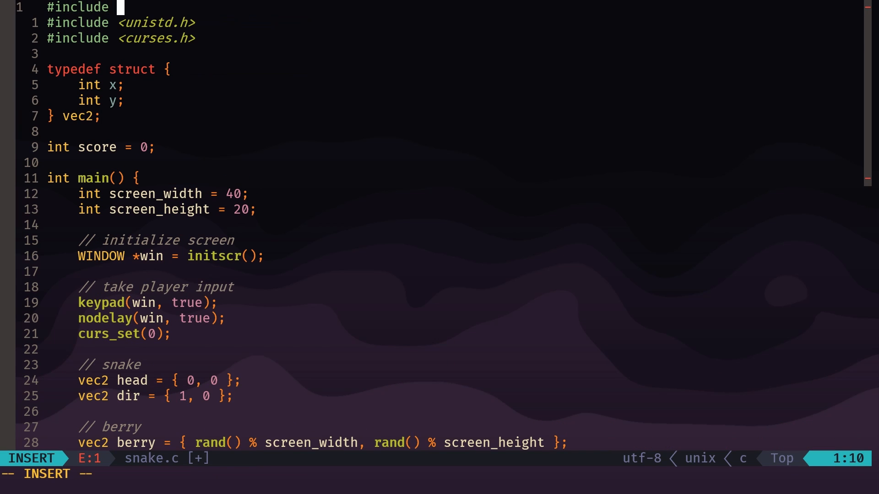
text(<t)
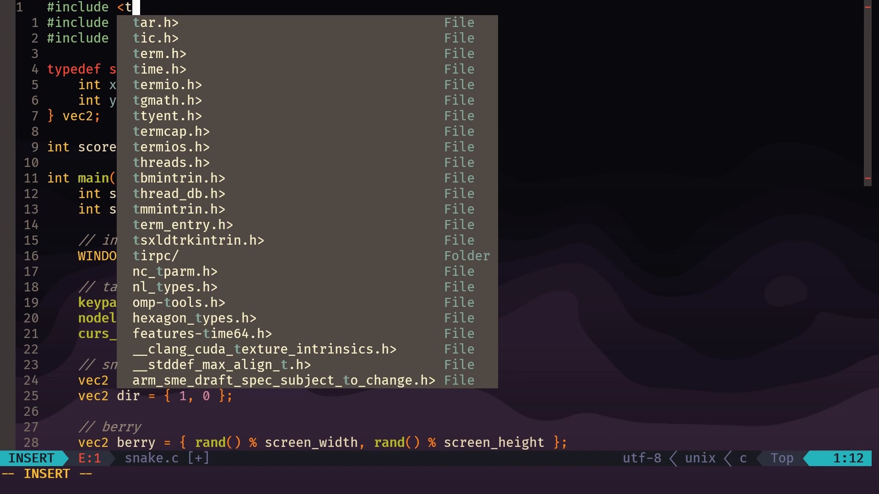
text(stdlib)
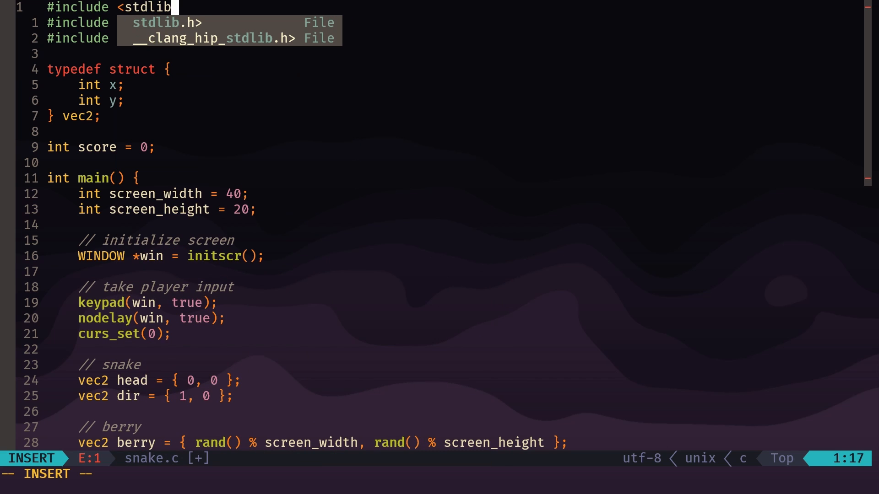
text(.h>)
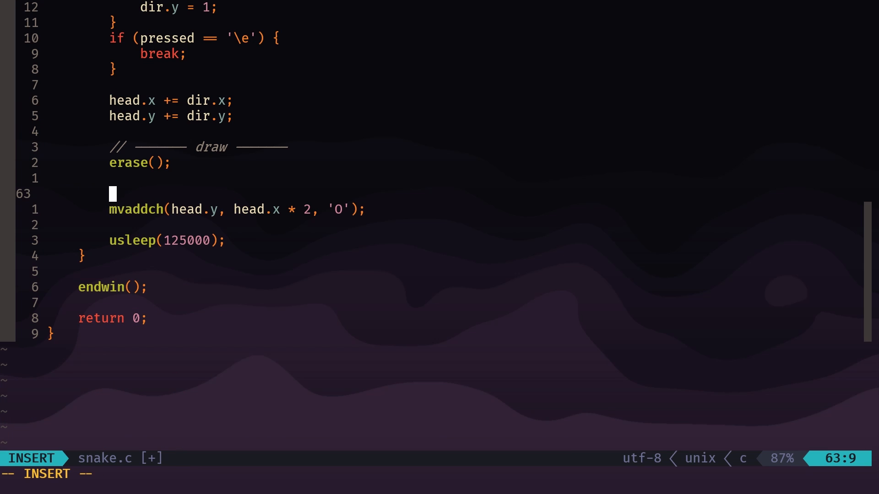
Draw the berry each frame with mvaddch(berry.y, berry.x, '@').
text(mvaddch(berry.)
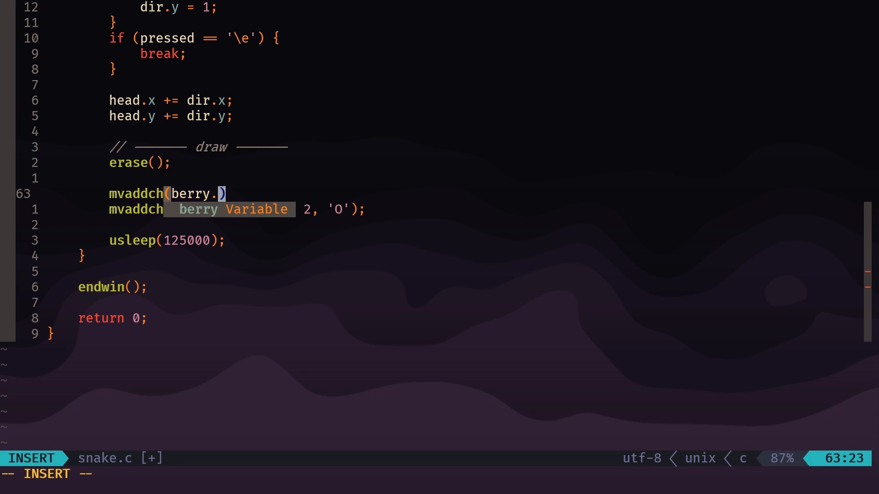
text(y,)
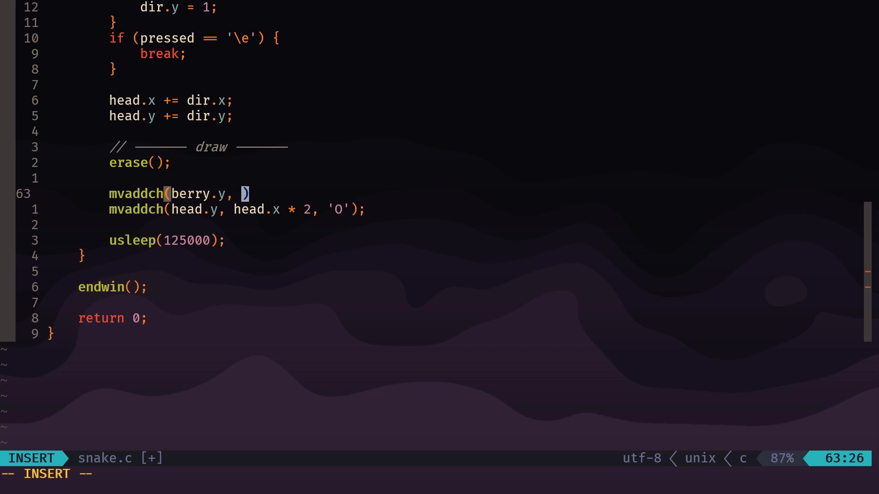
text(berry.x, '@)
text(// ------ update -------)
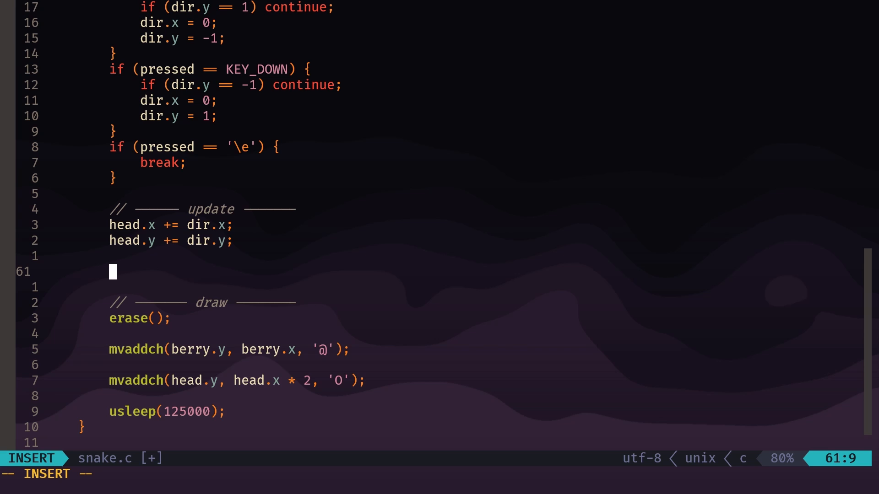
Add an if block: when head.x/y equal berry.x/y, increment score by 1.
text(if)
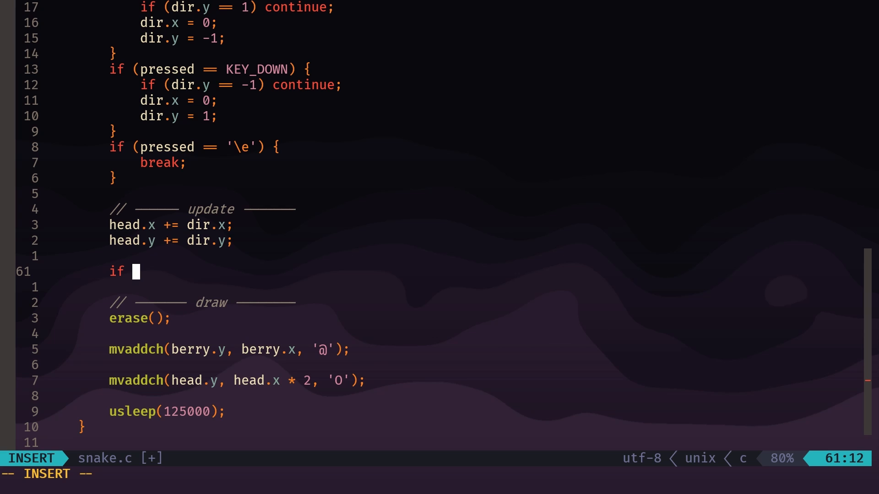
text((head)
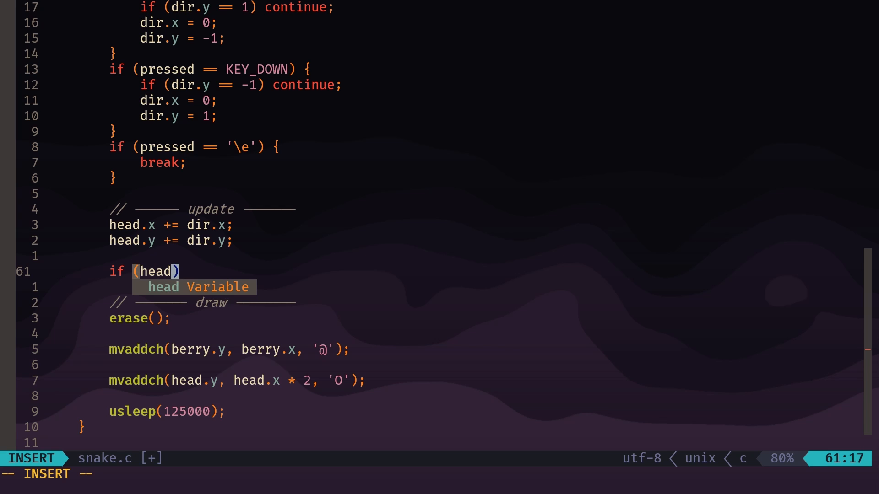
text(.x == b)
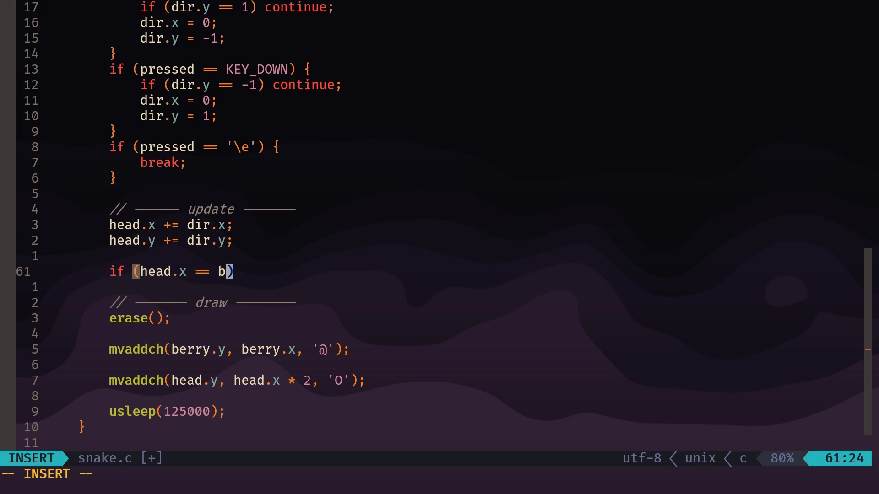
text(erry.x &)
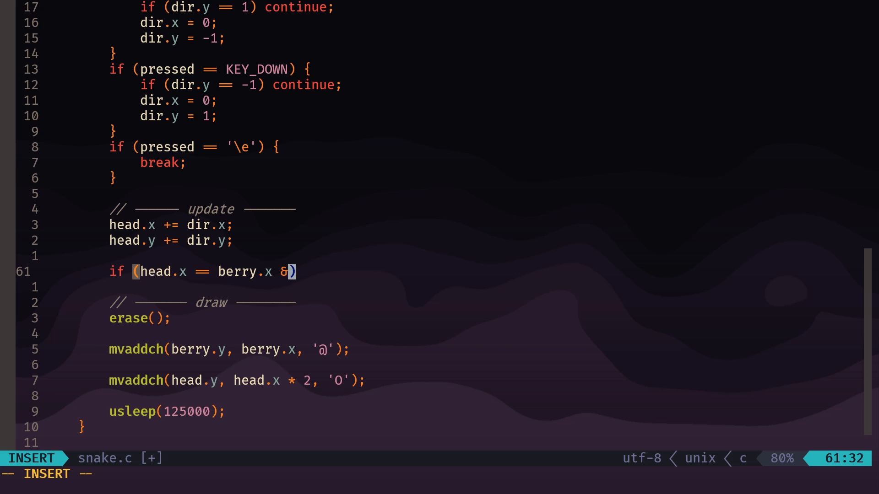
text(& head.)
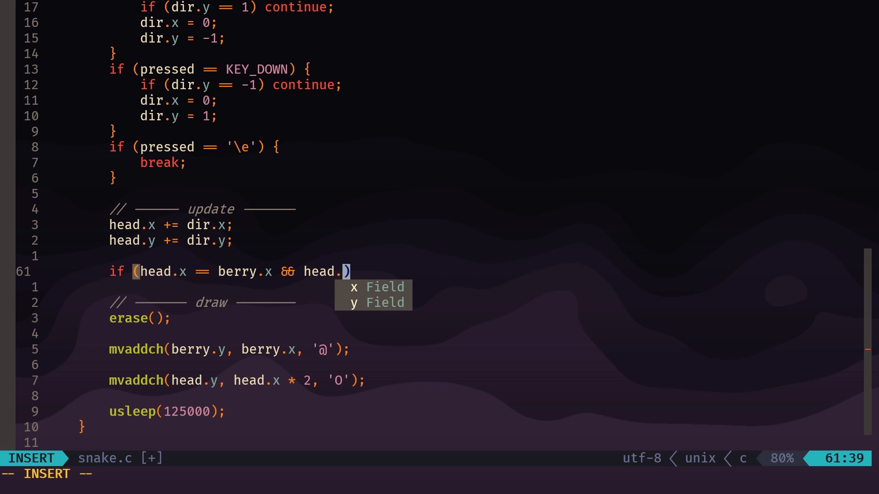
text(y == berry)
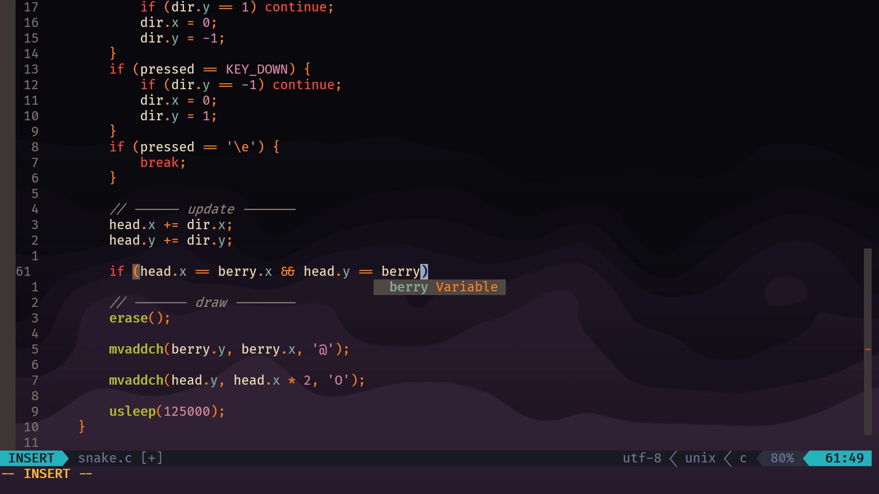
text(.y) {)
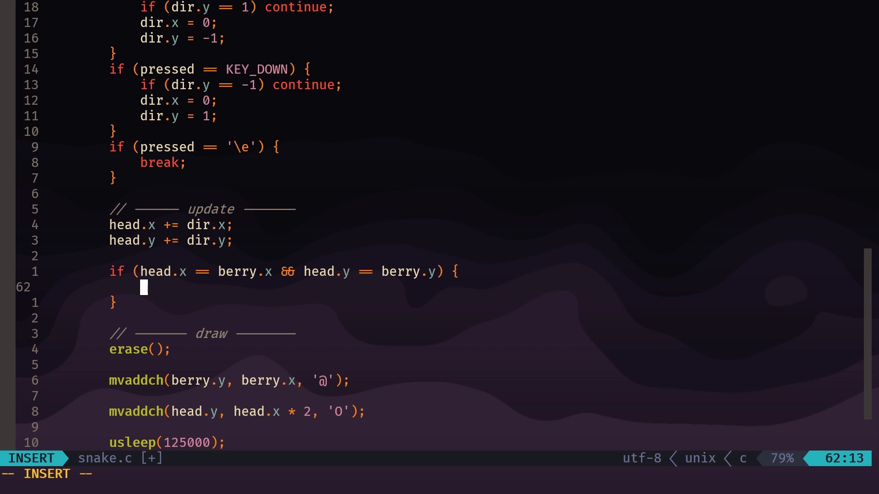
text(score)
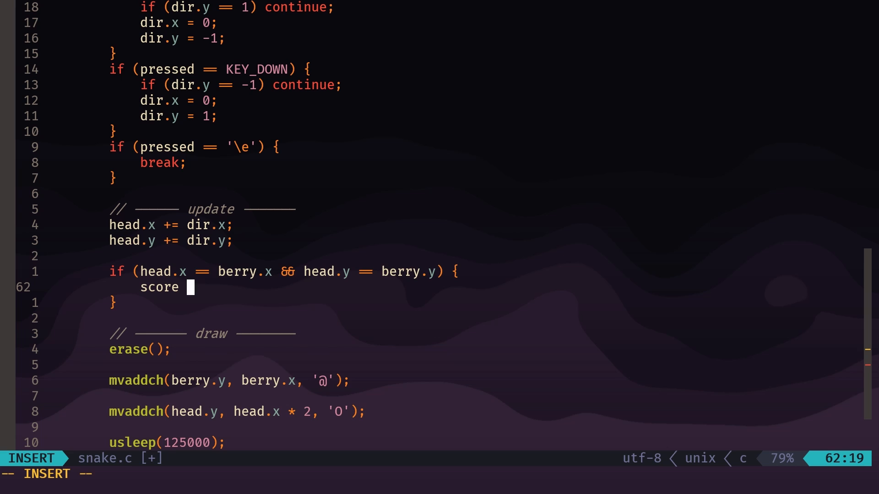
text(+=)
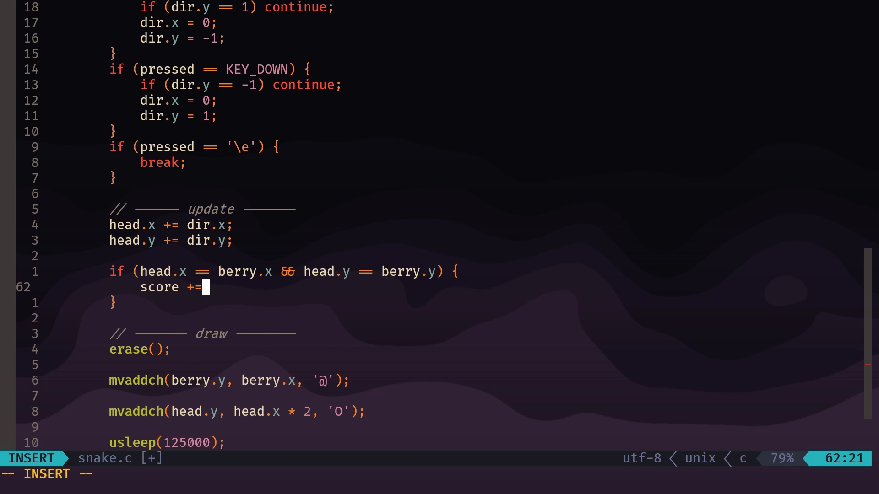
text(1;)
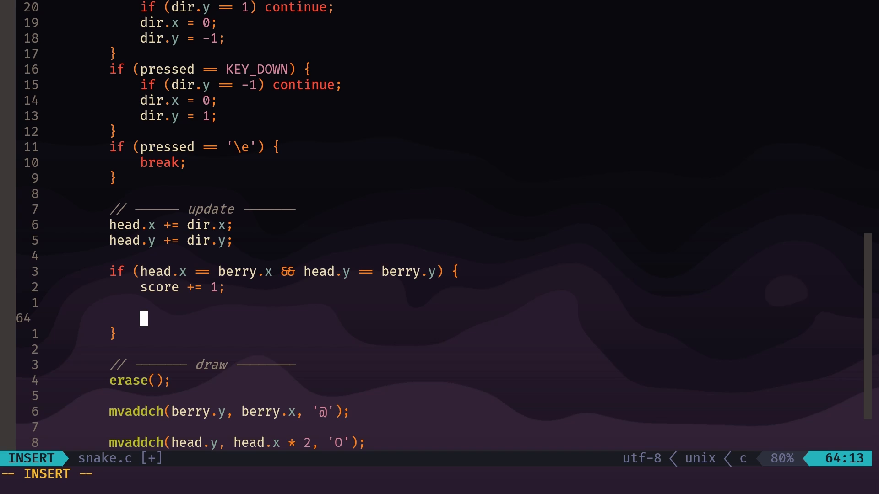
Respawn berry.x and berry.y with rand() % screen width and height inside that block.
text(berr)
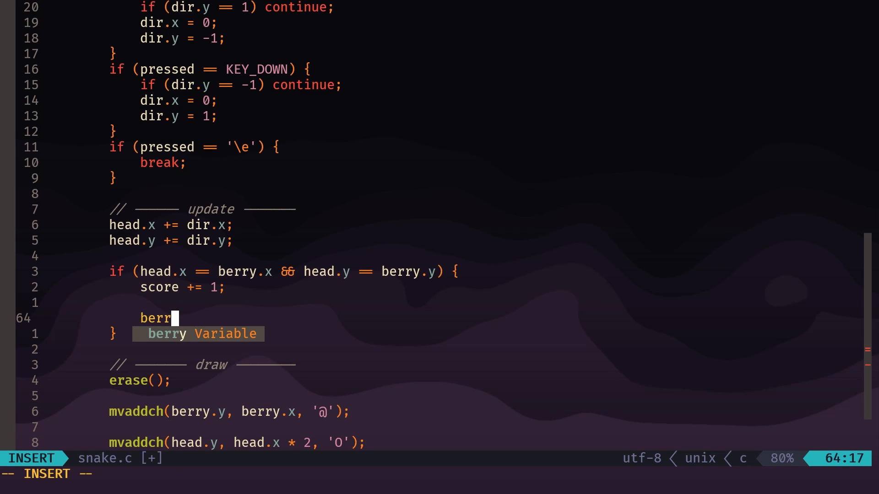
text(y.x)
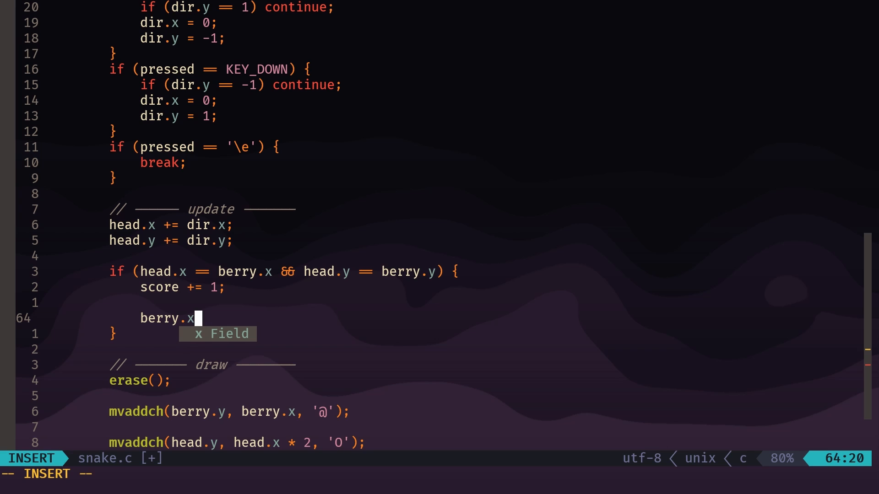
text(= r)
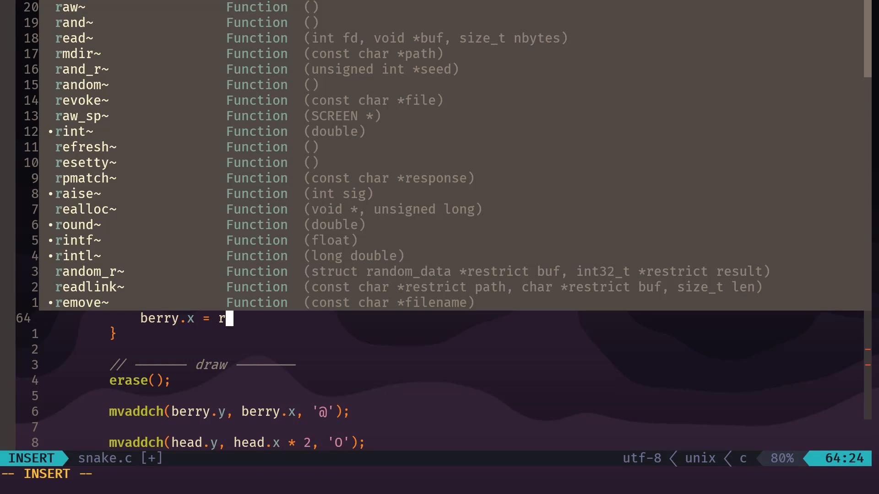
text(and())
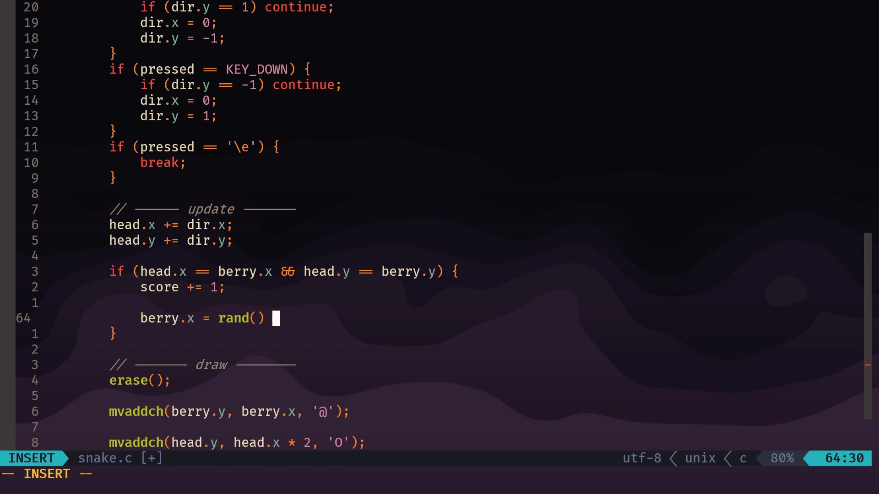
text(% screen_width)
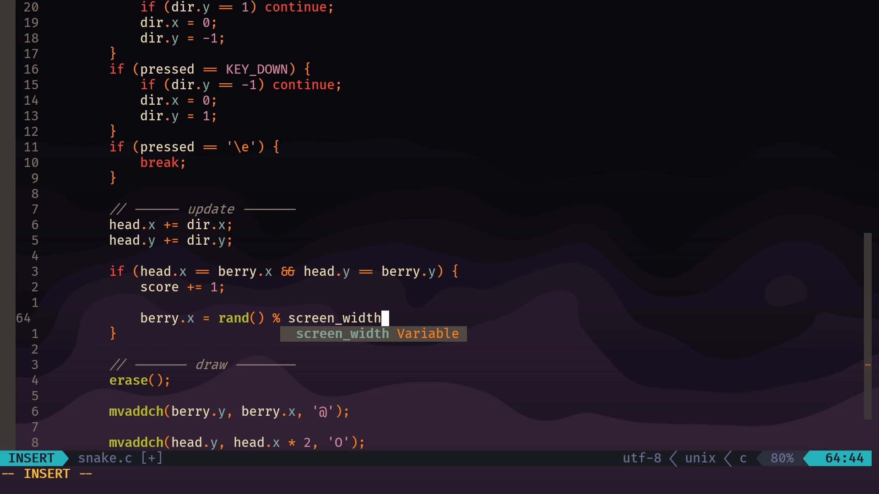
text(;)
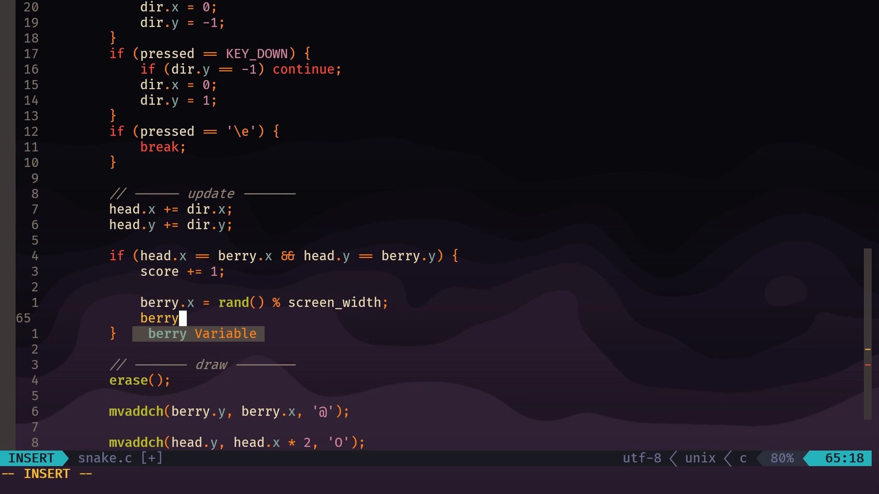
text(.y = rand)
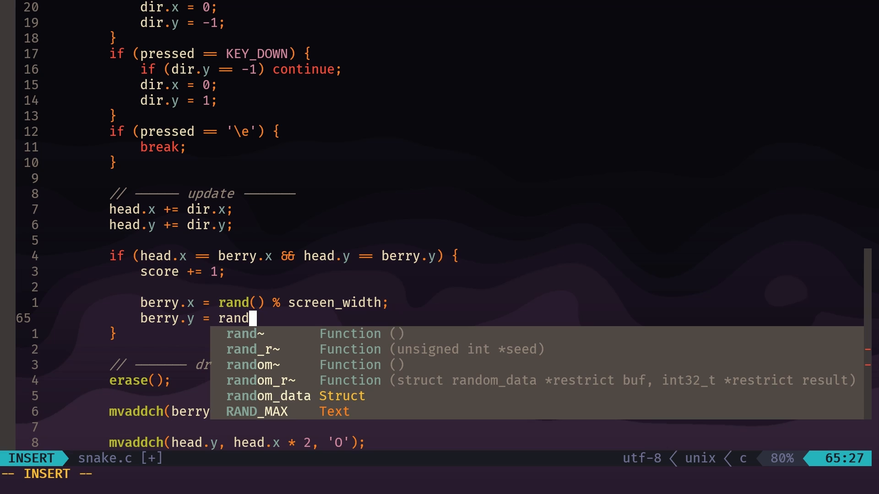
text(() %)
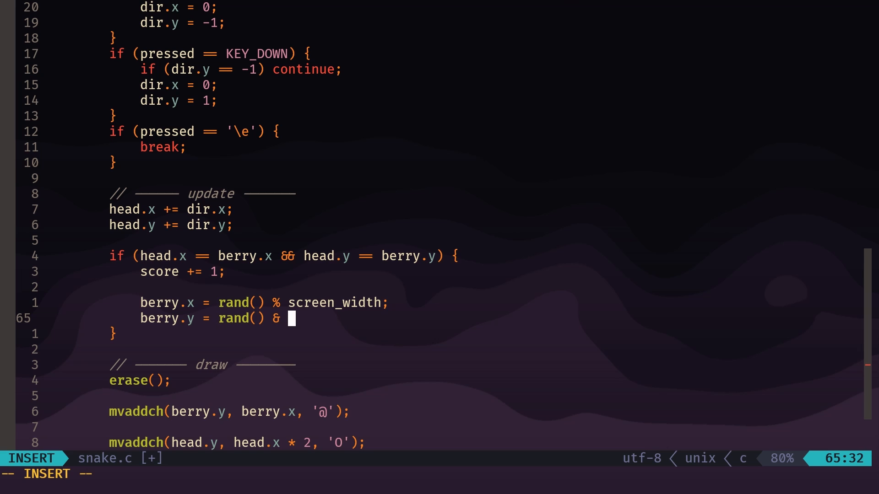
key(BackSpace)
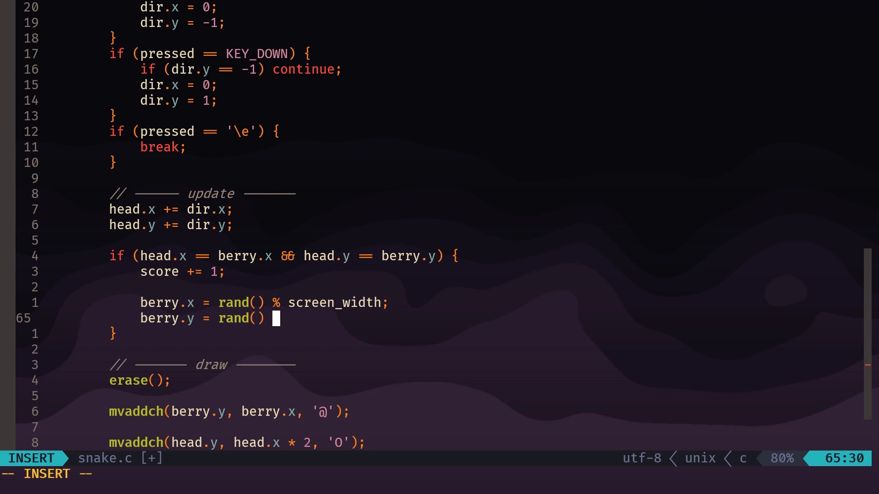
text(% screen_height;)
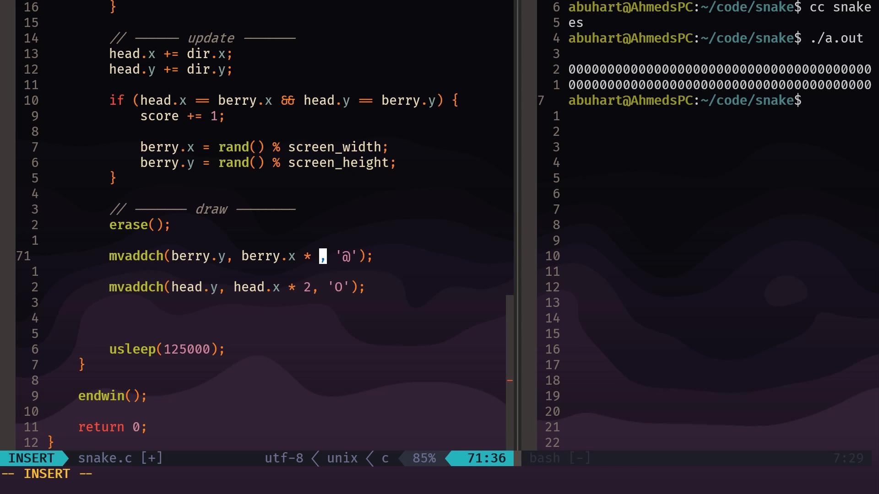
key(Escape)
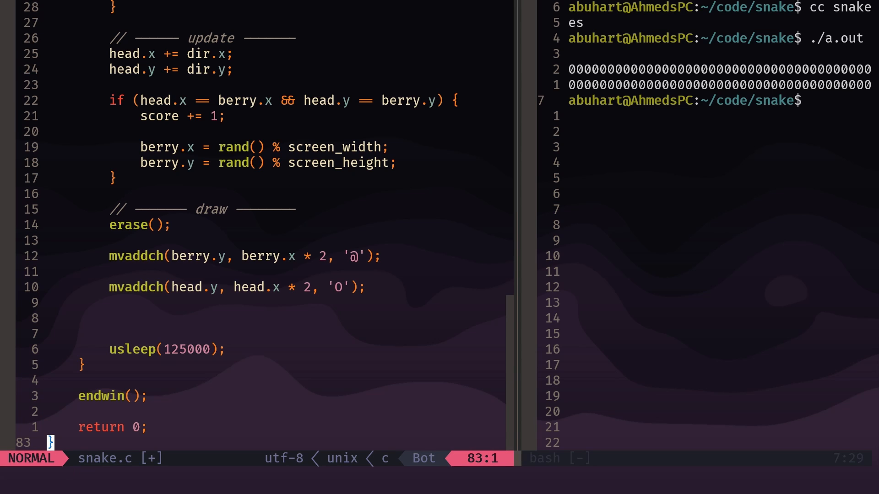
Switch to the shell, recompile with cc snake.c -lncurses and run ./a.out.
key(k)
text(clear)
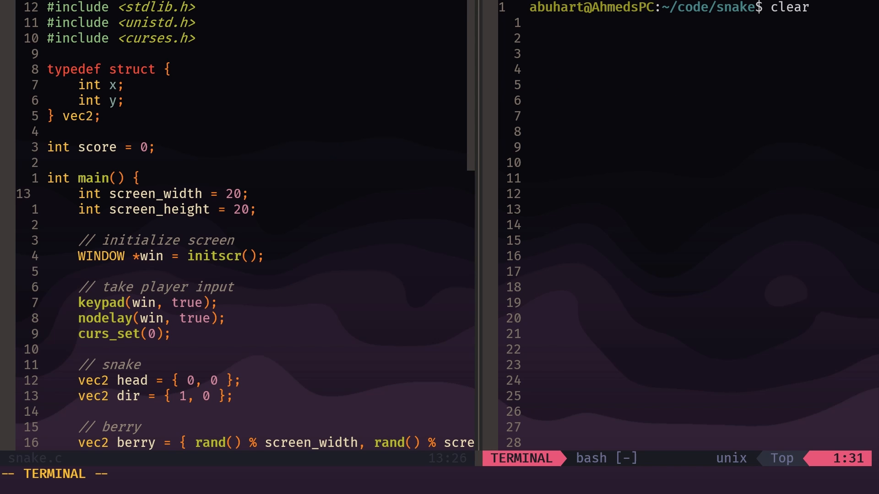
text(cc snake.c -lncurses)
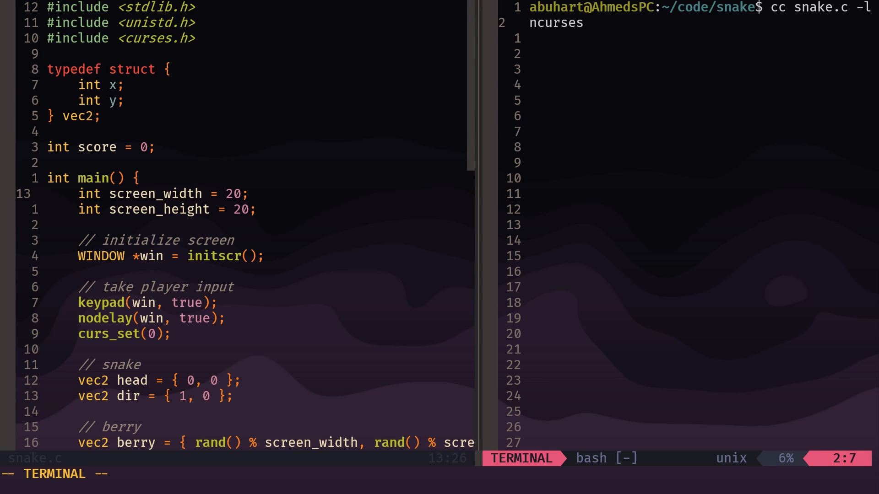
text(./a.out)
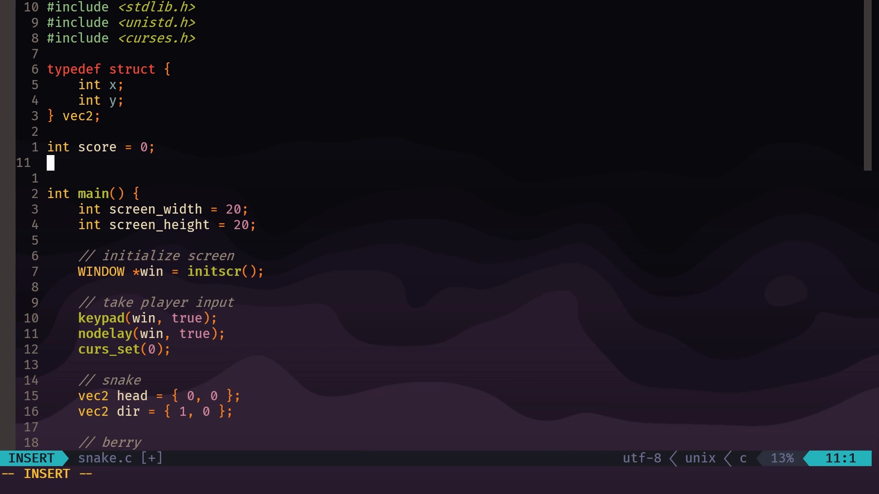
Declare the global array 'vec2 segments[256];' below the score variable.
text(vec2)
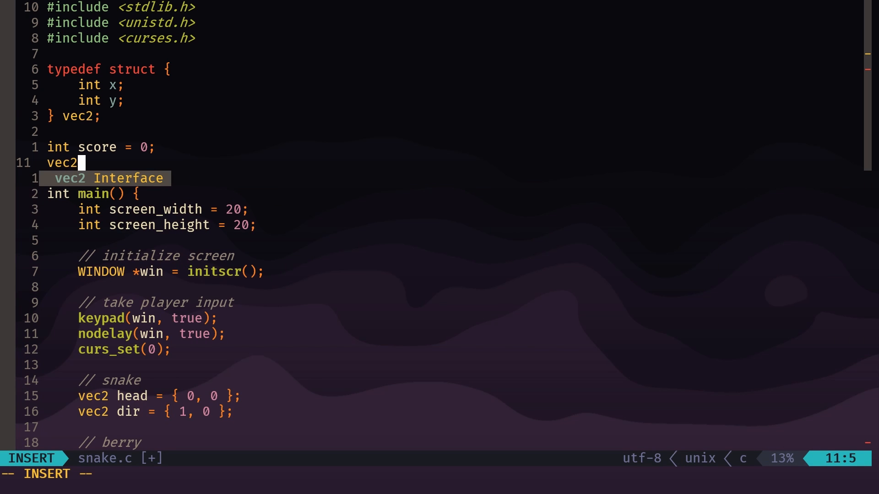
text(seg)
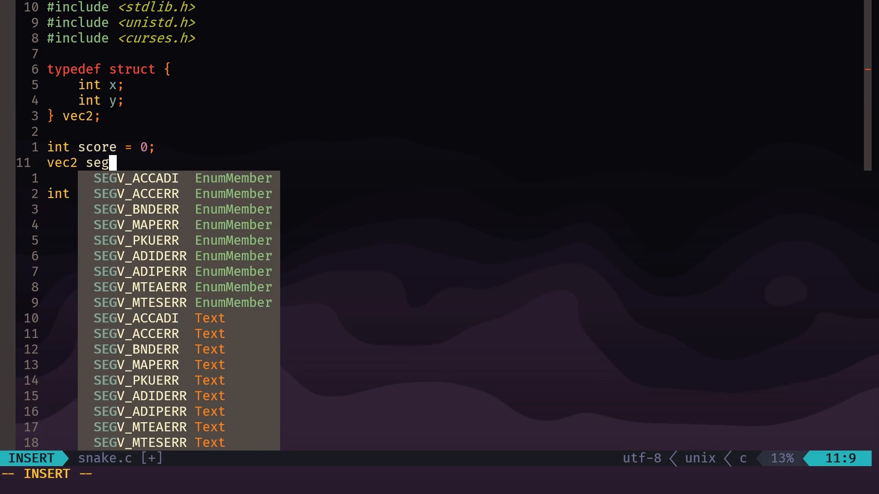
text(ments)
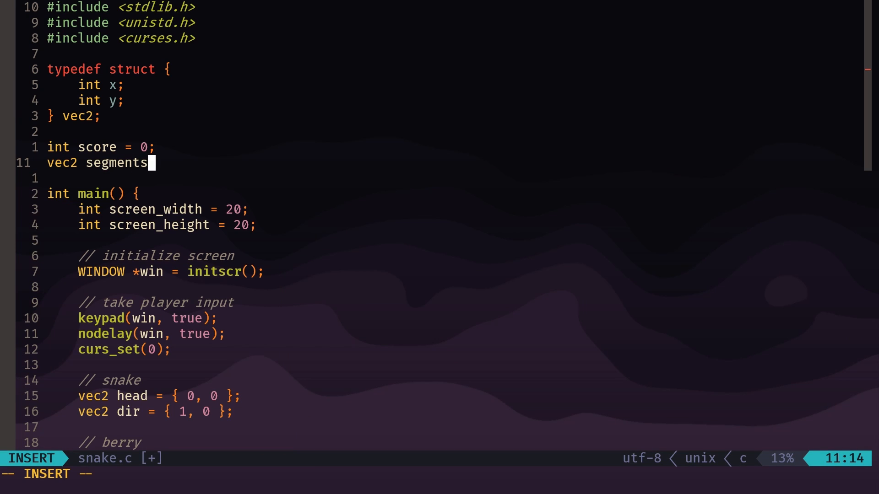
text([])
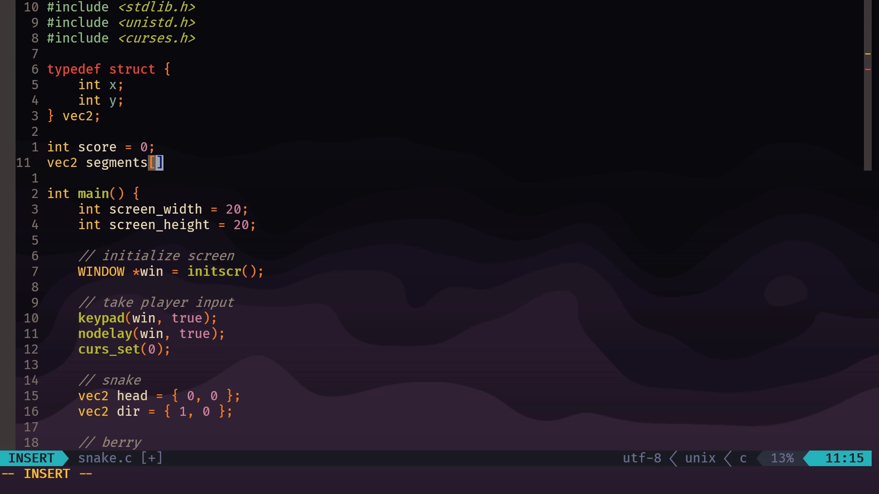
text(256)
text(// update segments)
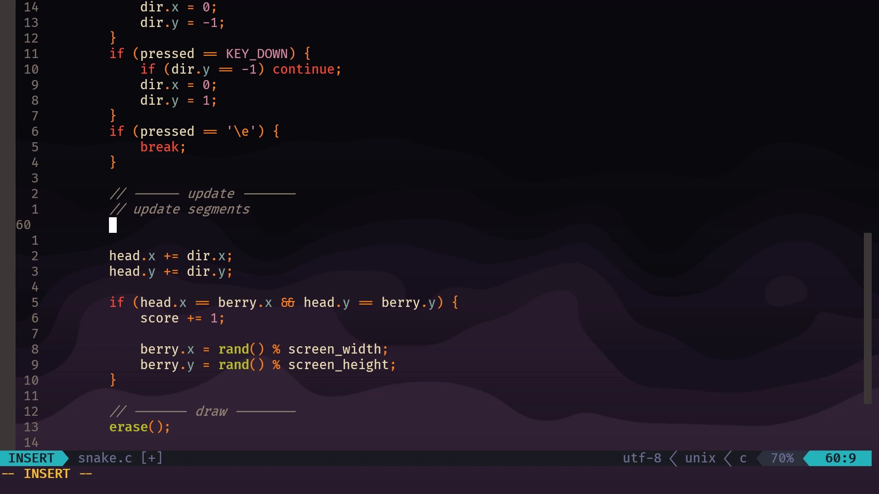
Write a loop from score down that sets segments[i] = segments[i - 1].
text(for ()
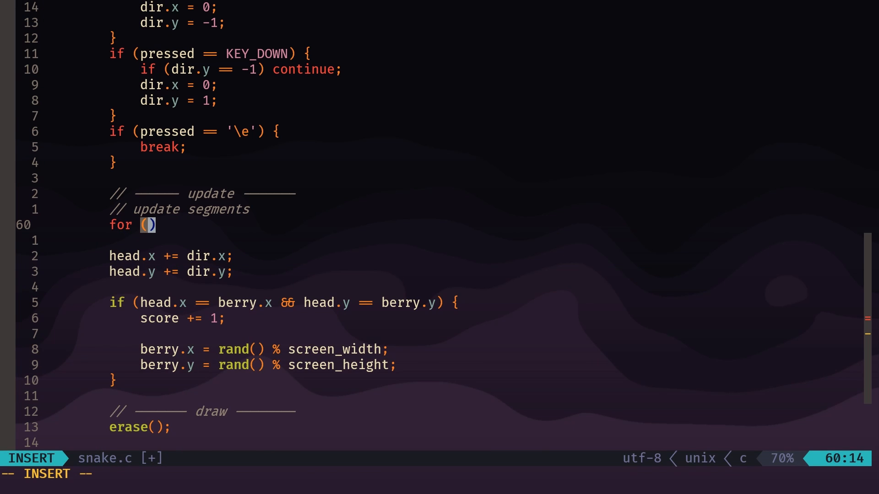
text(int i)
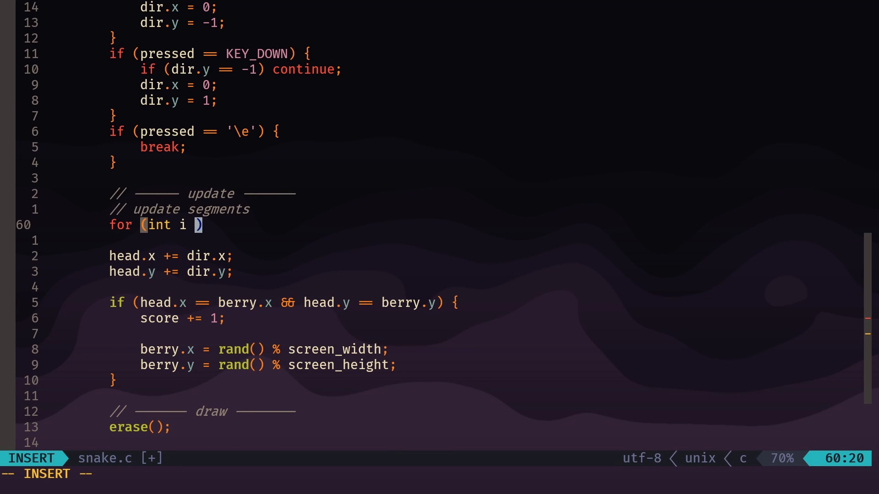
text(=)
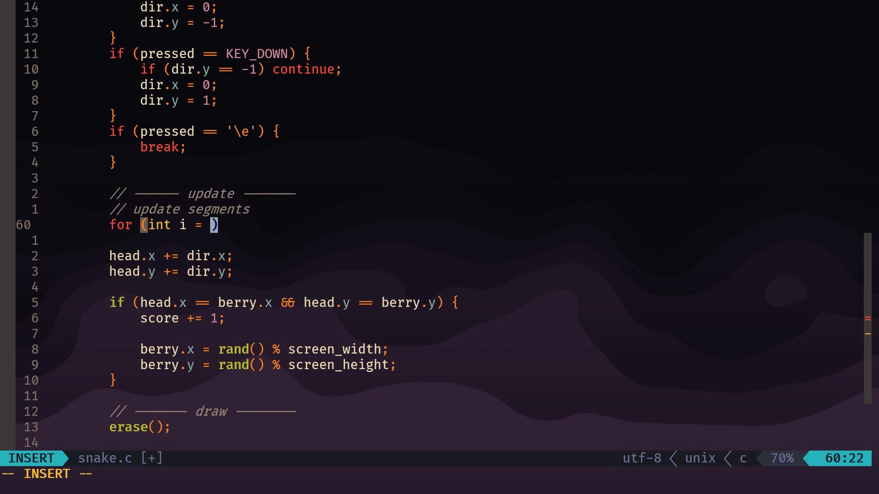
text(score; i > 0;)
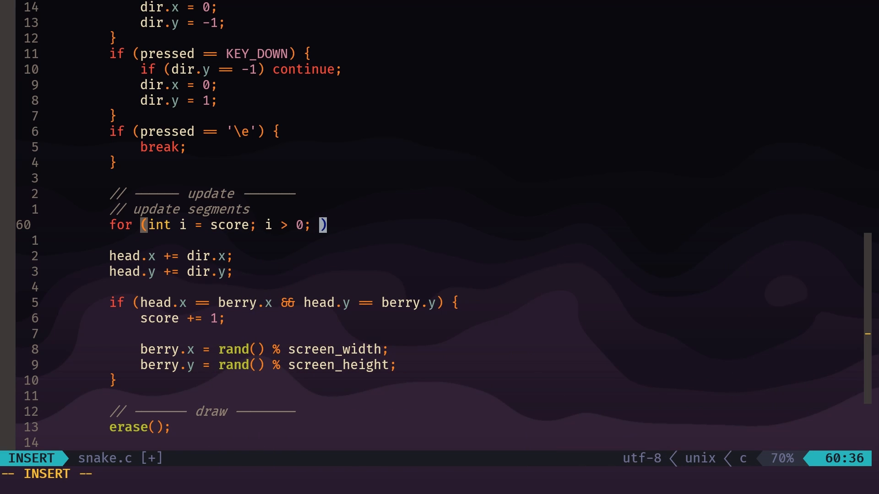
text(i--)
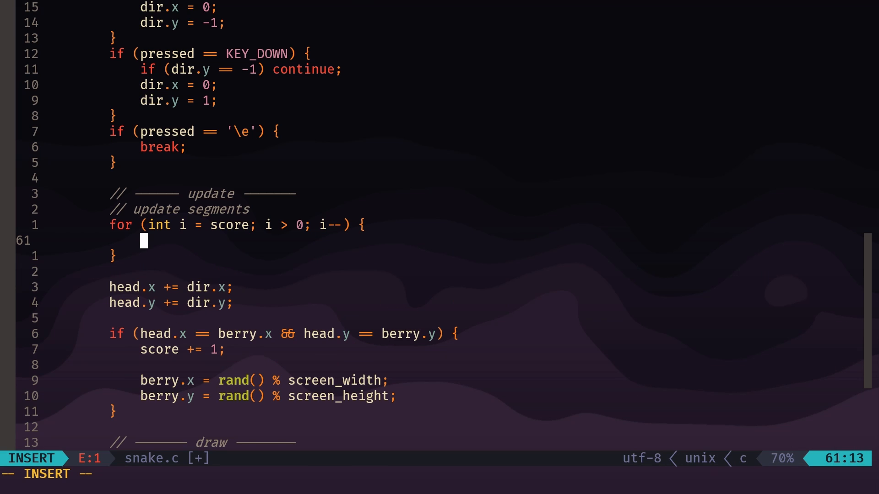
text(segem)
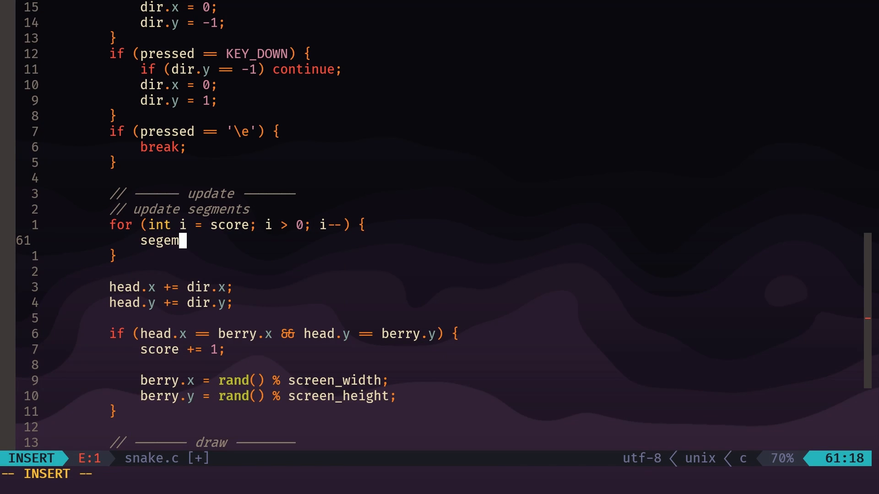
text(ents)
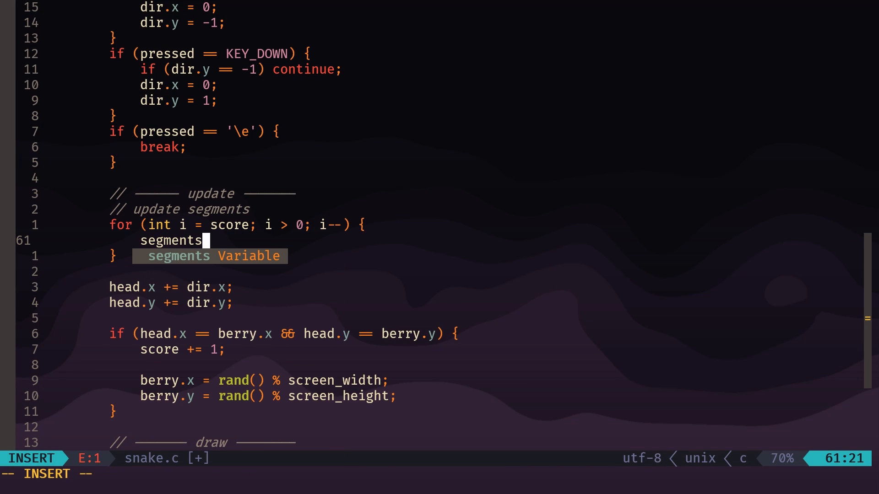
text([i] =)
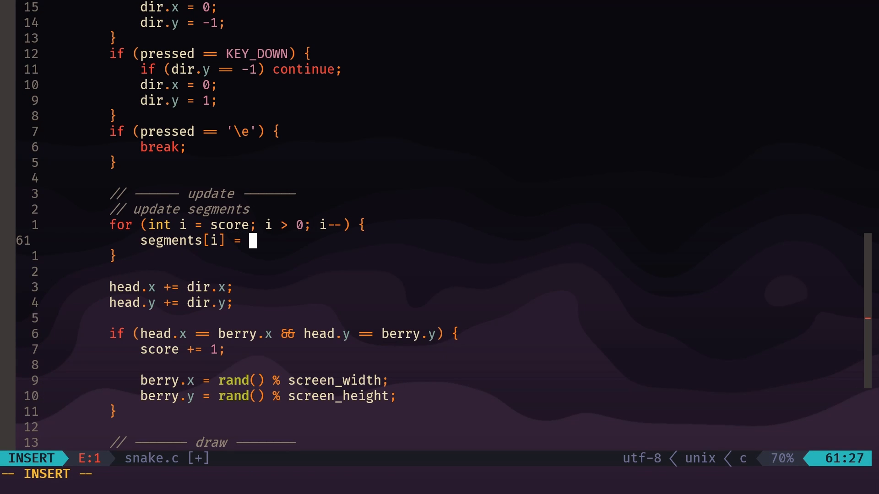
text(segmen)
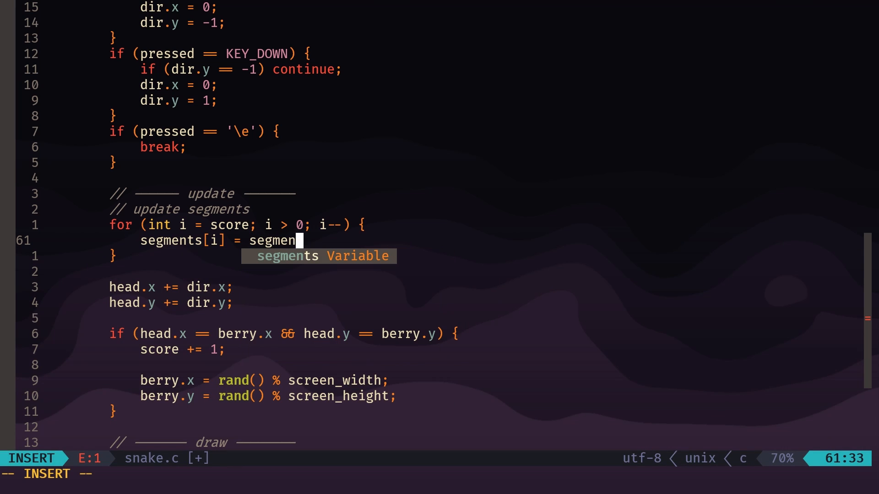
text(ts[i ])
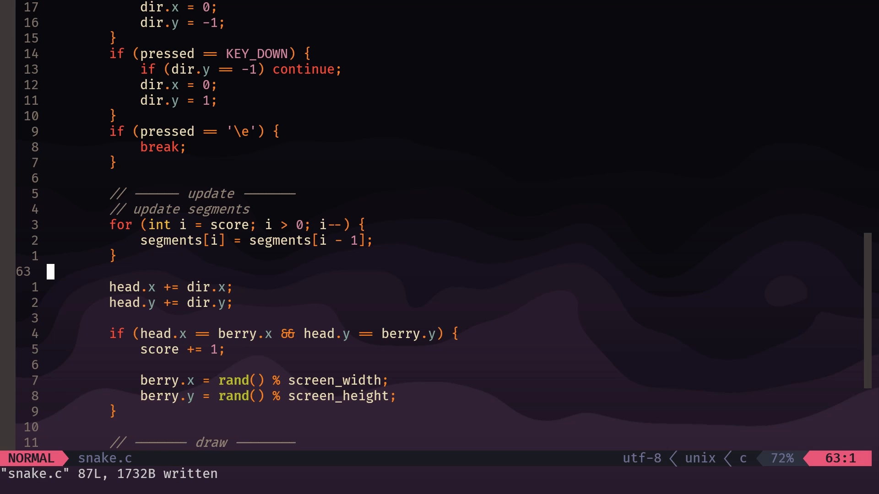
Add 'segments[0] = head;' on a new line after the shift loop.
key(o)
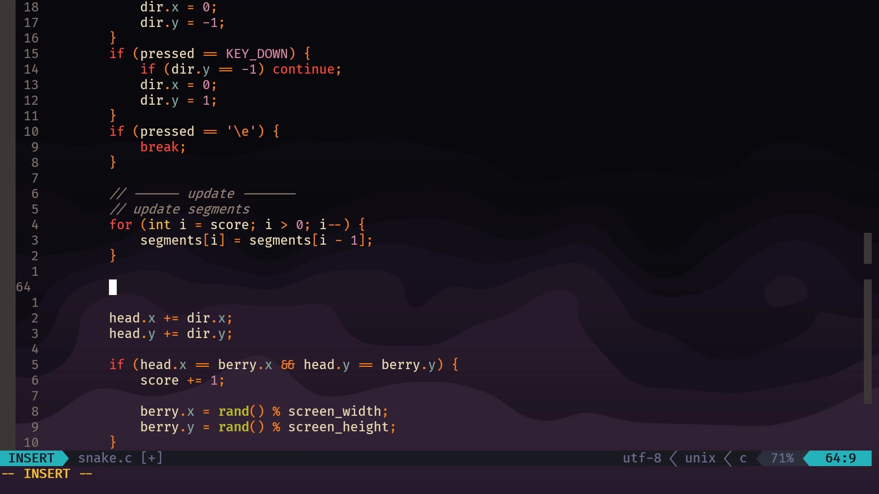
text(segment)
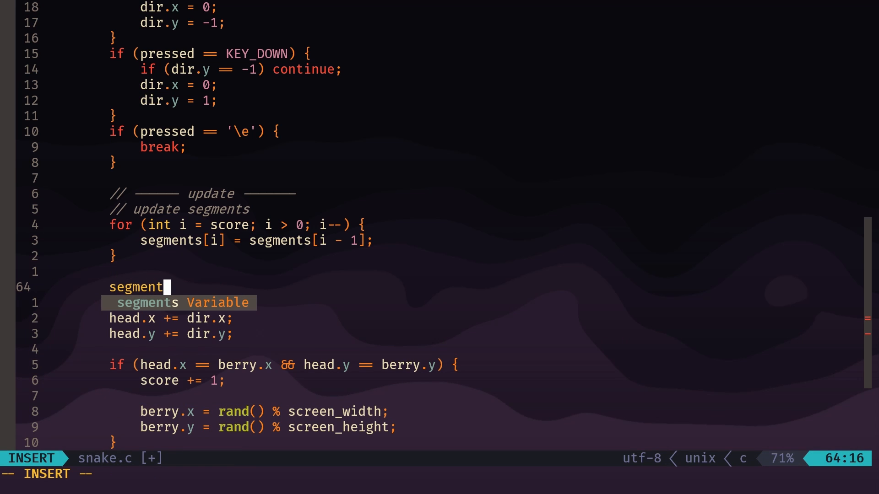
text(s)
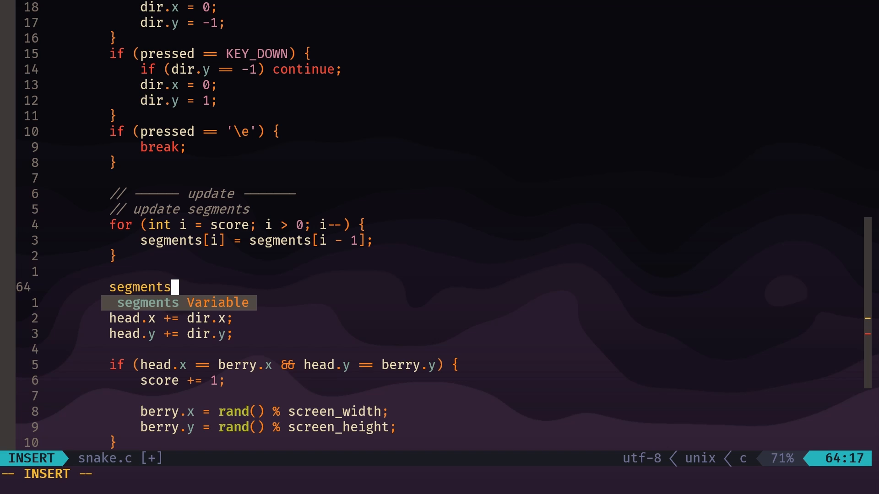
text([0])
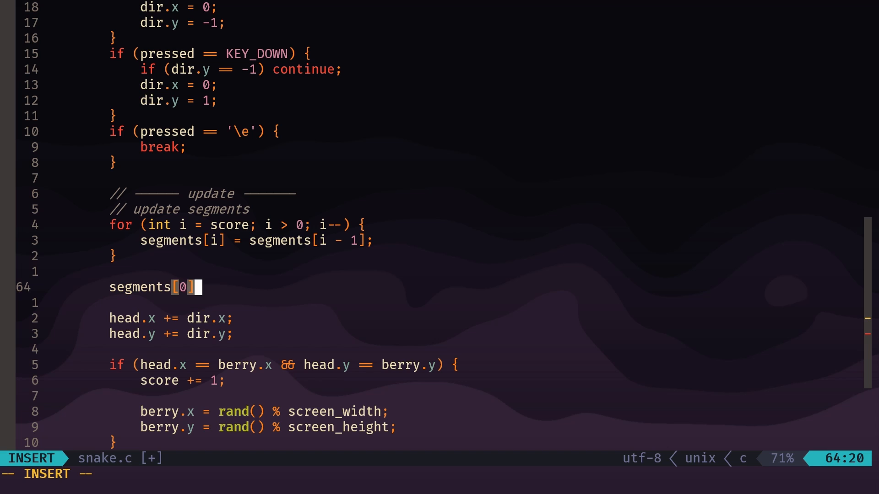
text(= head;)
text(for ()
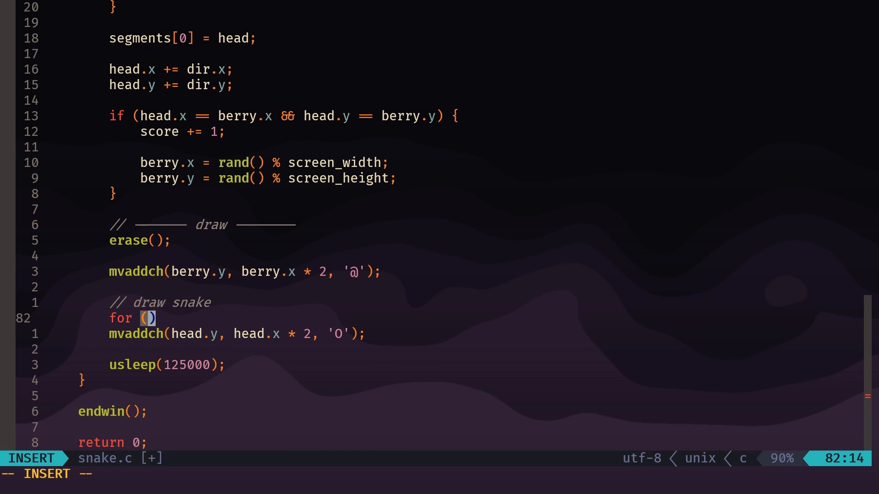
Write the draw loop header 'for (int i = 0; i < score; i++) {'.
text(int i = 0; i)
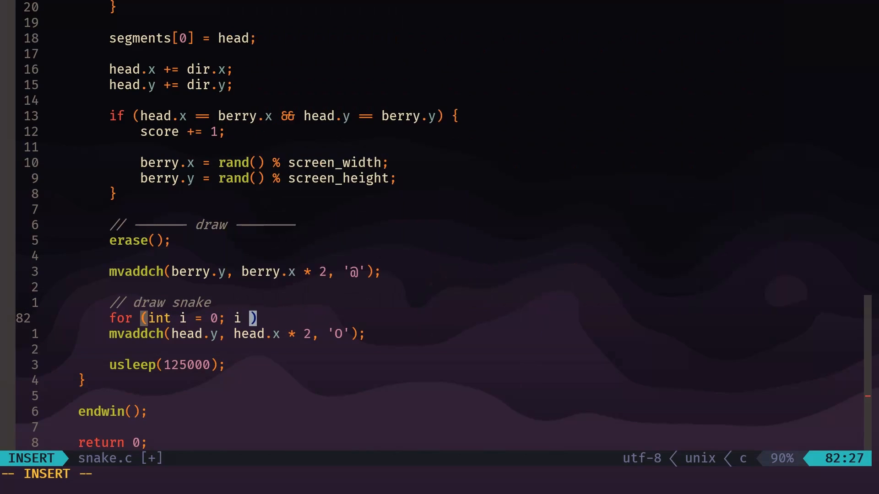
text(< score;)
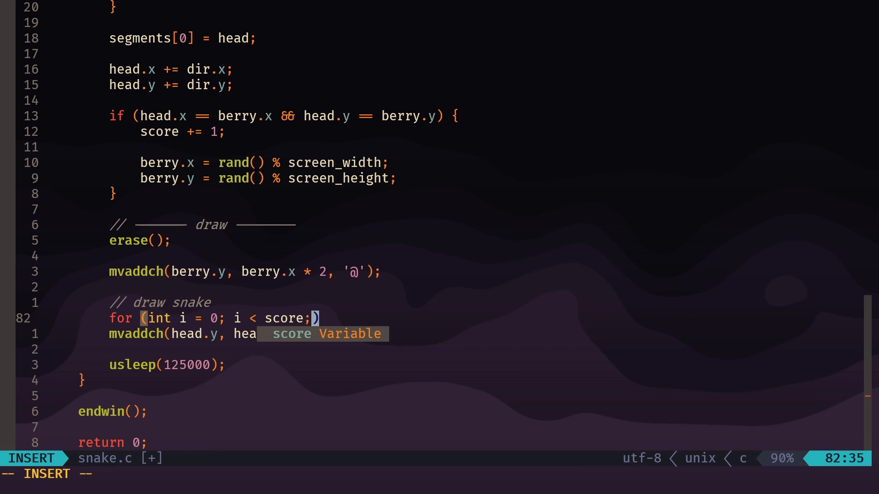
text(i++)
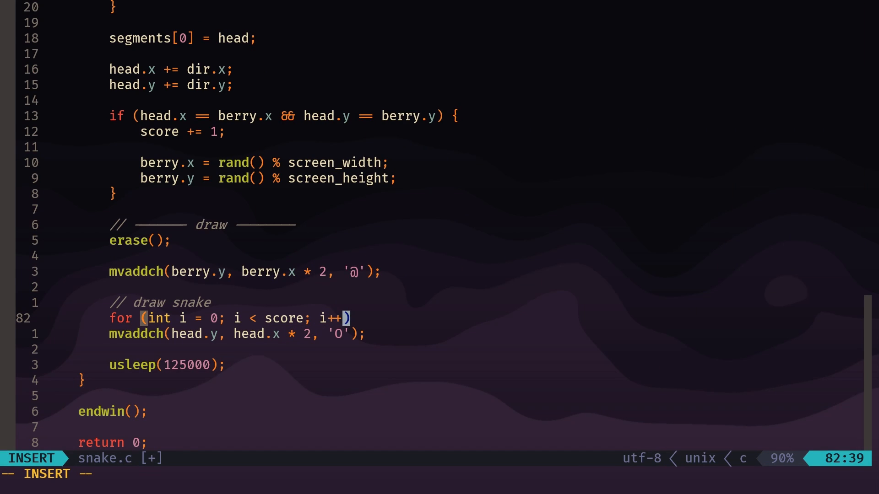
text({)
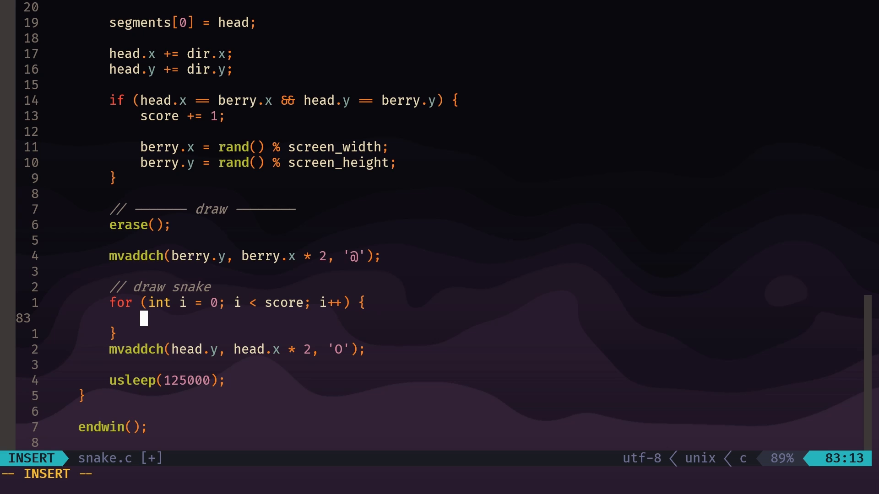
Render each segment with mvaddch(segments[i].y, segments[i].x * 2, 'o').
text(mvaddch()
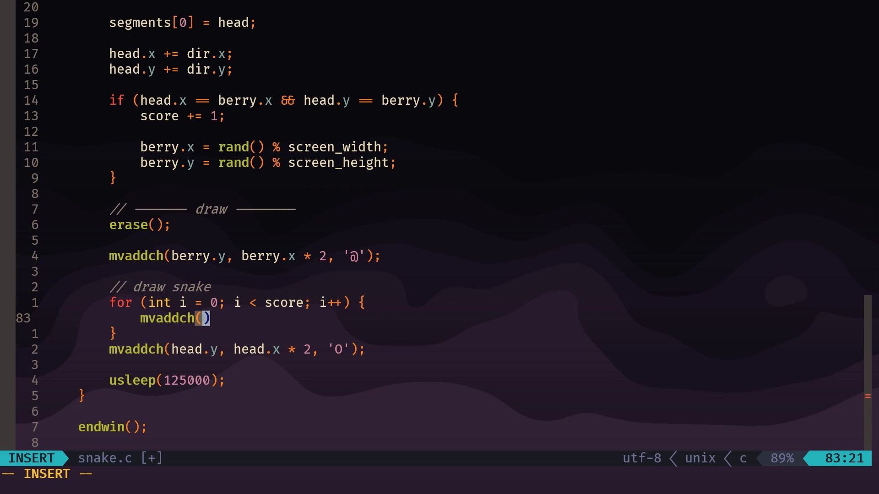
text(segments)
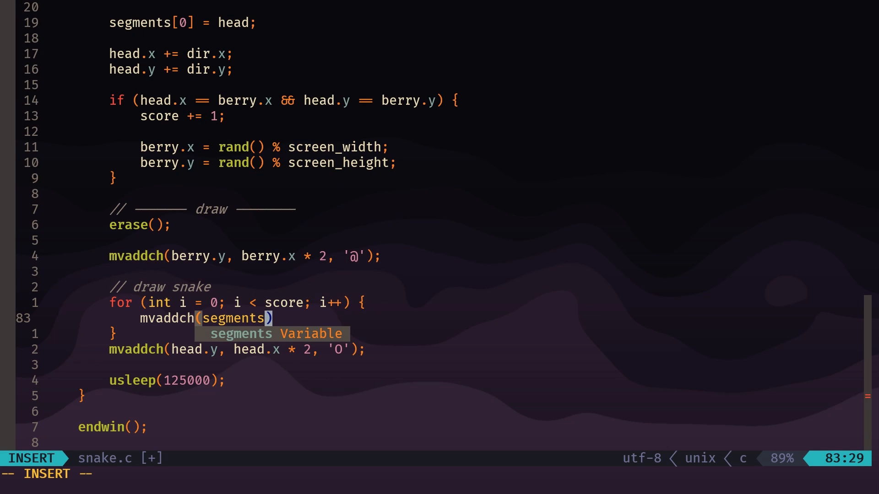
text([i])
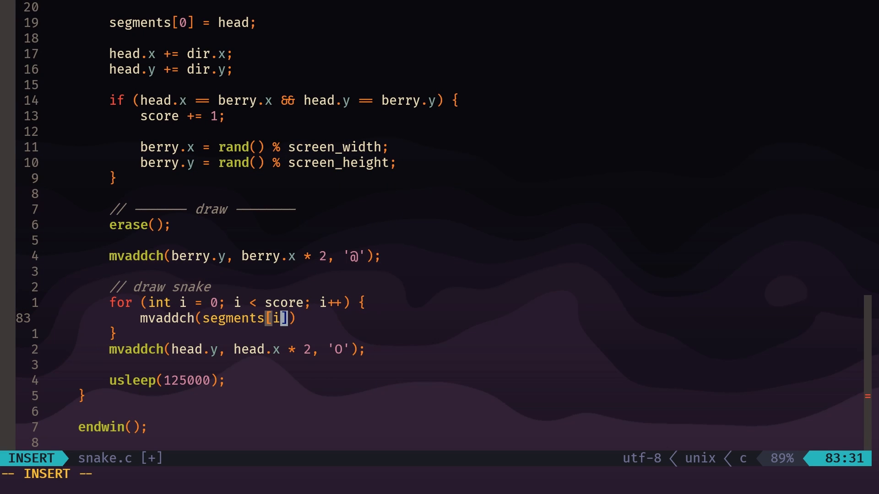
text(.y,)
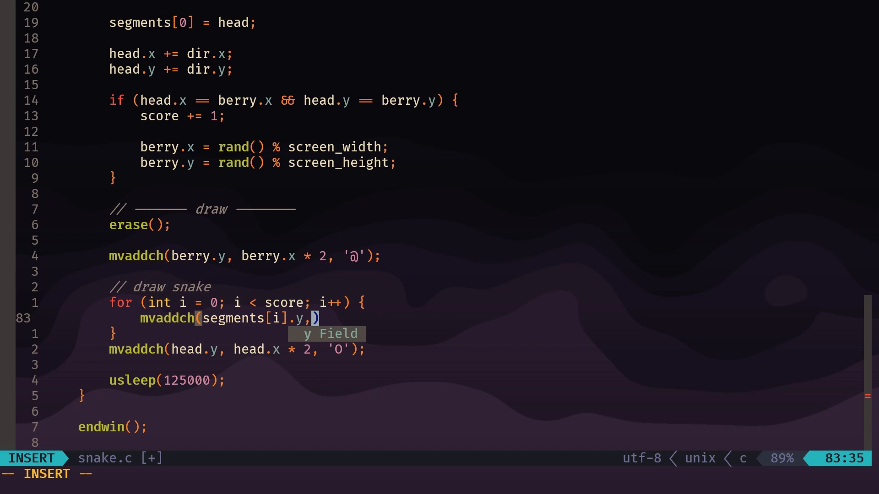
key(Escape)
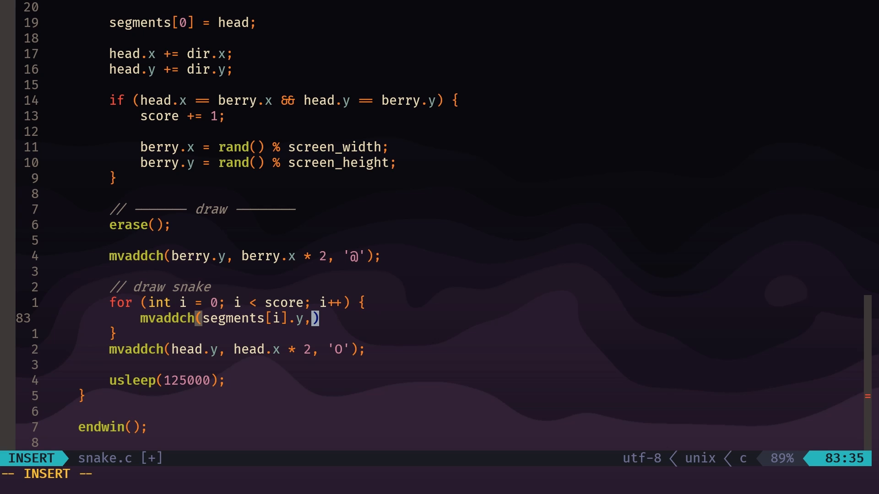
text(segments[)
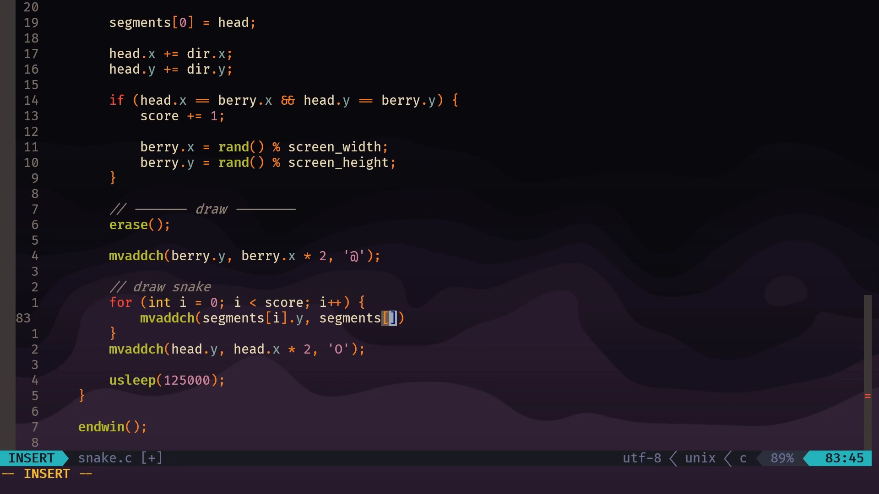
text(i].x,)
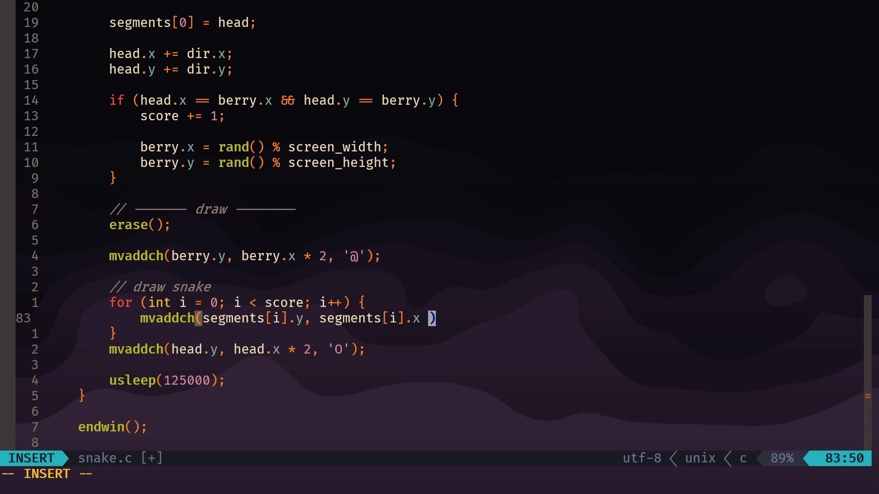
text(* 2, 'o)
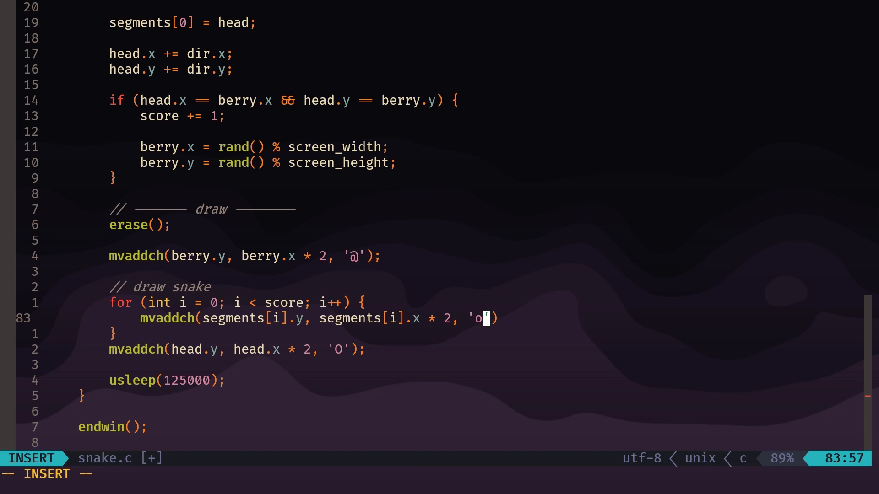
key(Escape)
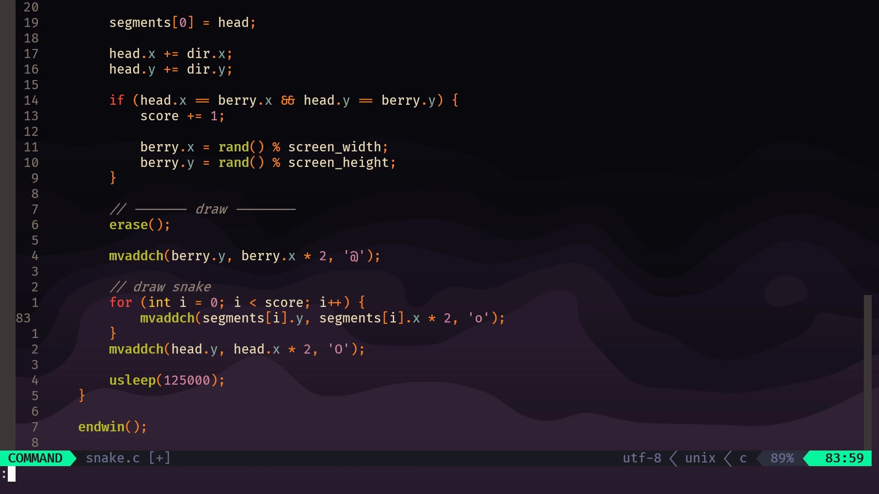